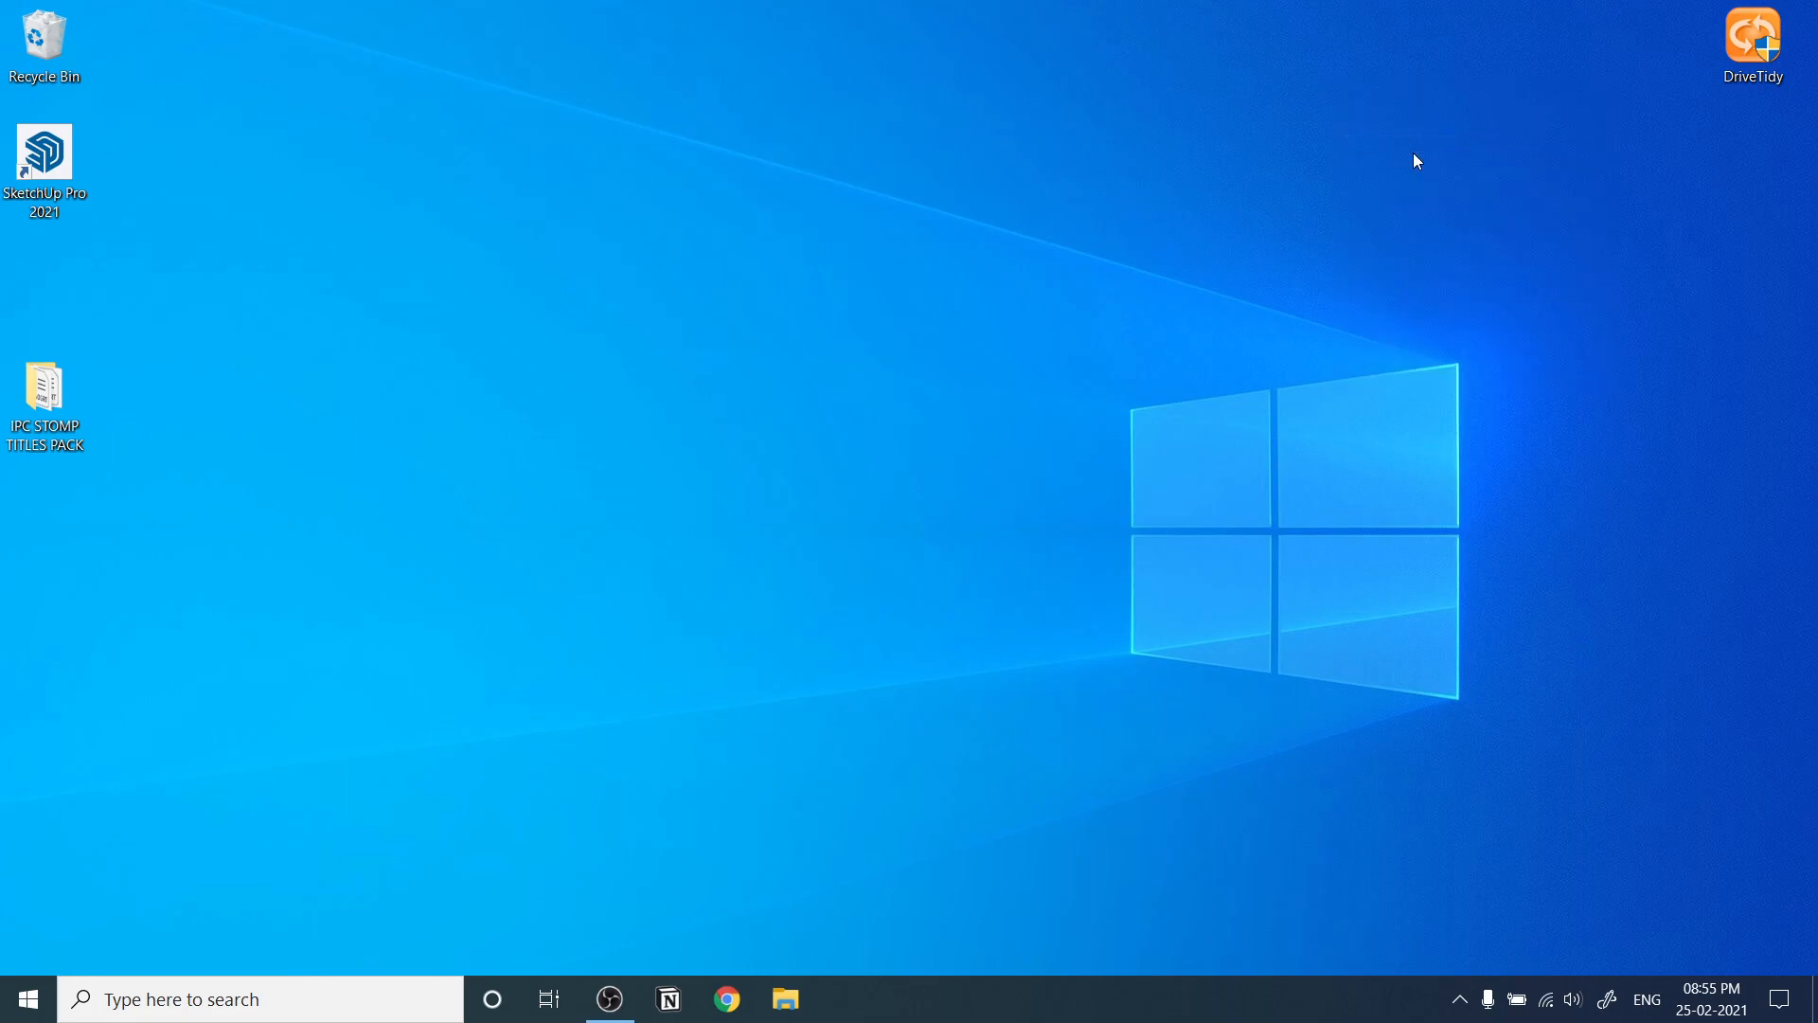
- Open the IPC STOMP TITLES PACK folder and select all 21 Stomp template files
left_click_drag(43, 394, 941, 404)
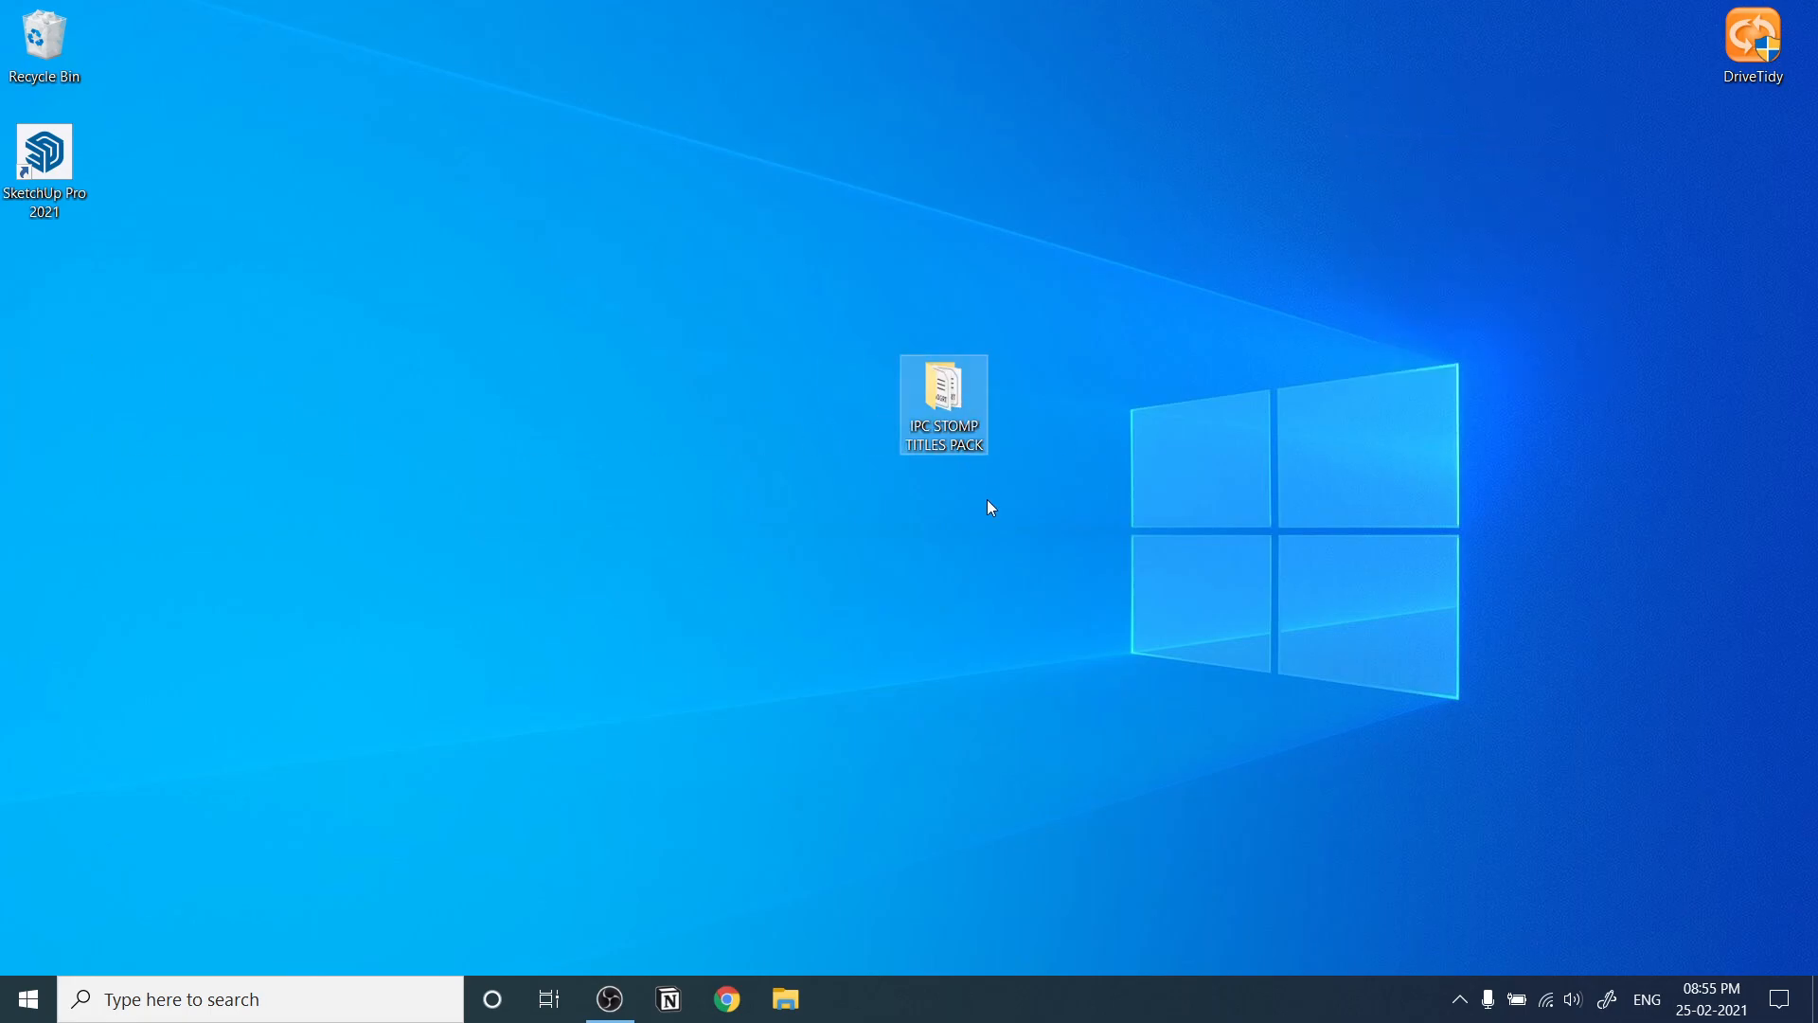
double_click(943, 394)
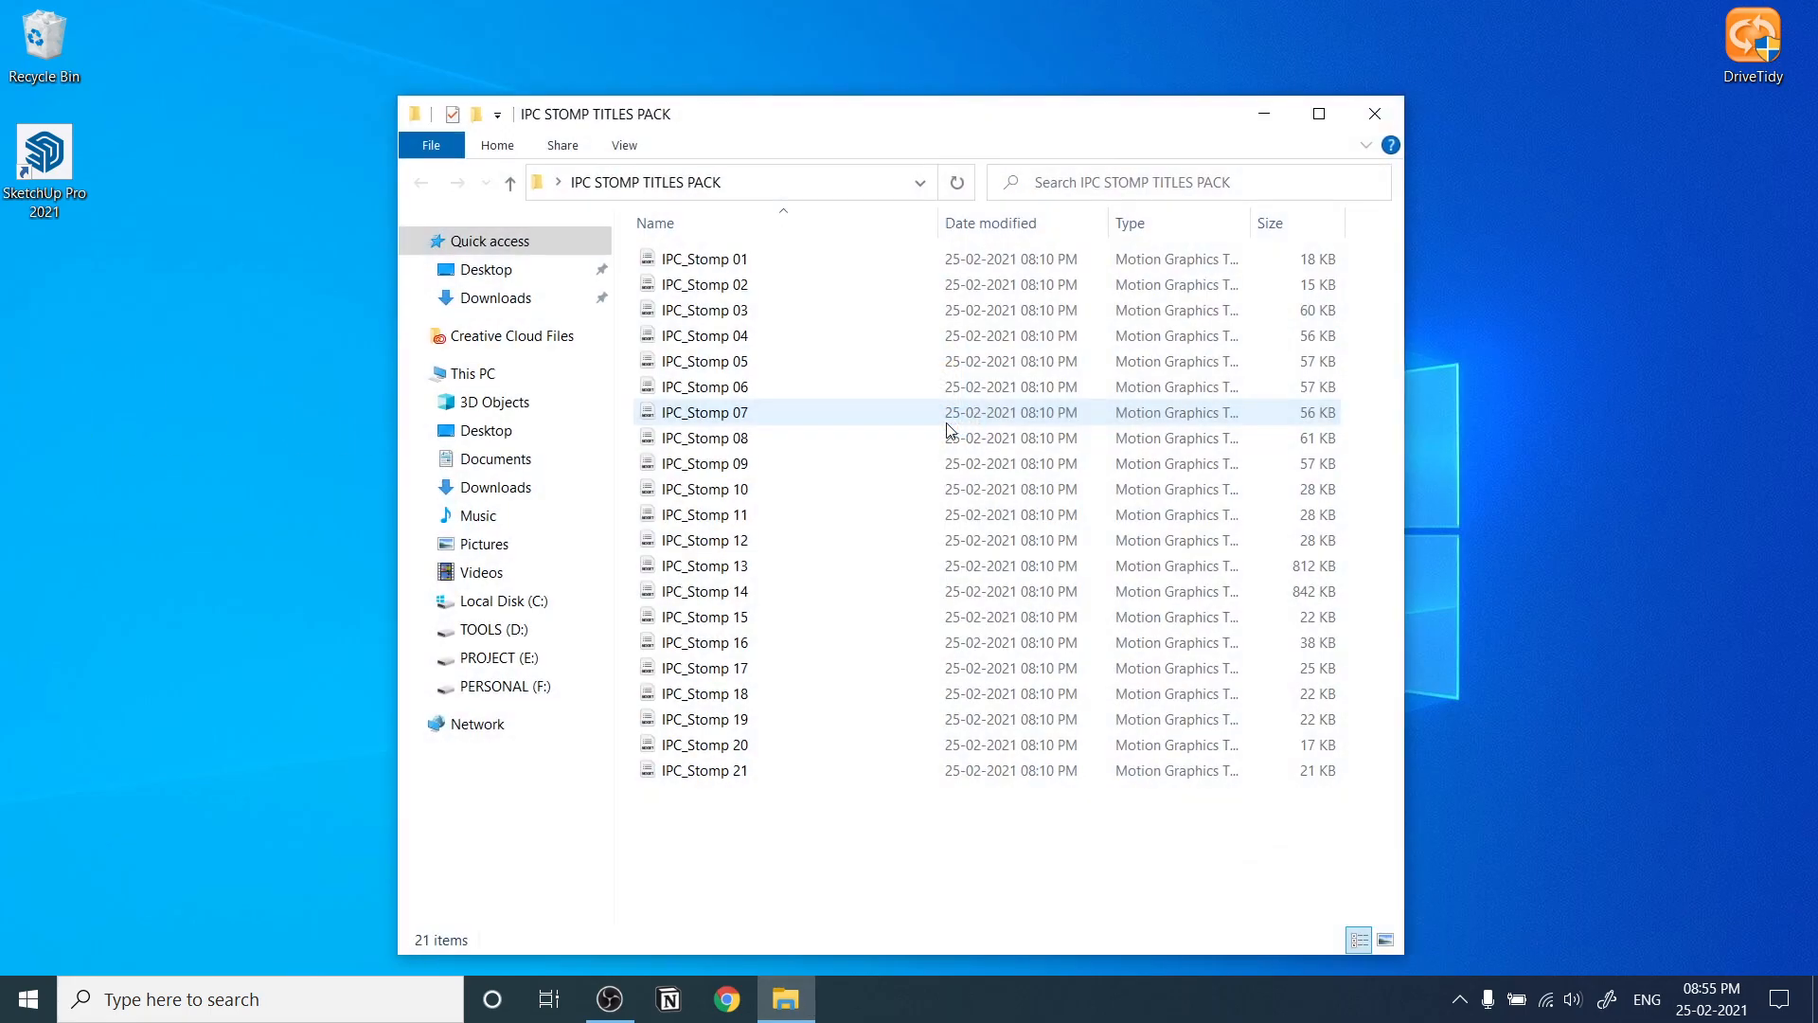
key("ctrl+a")
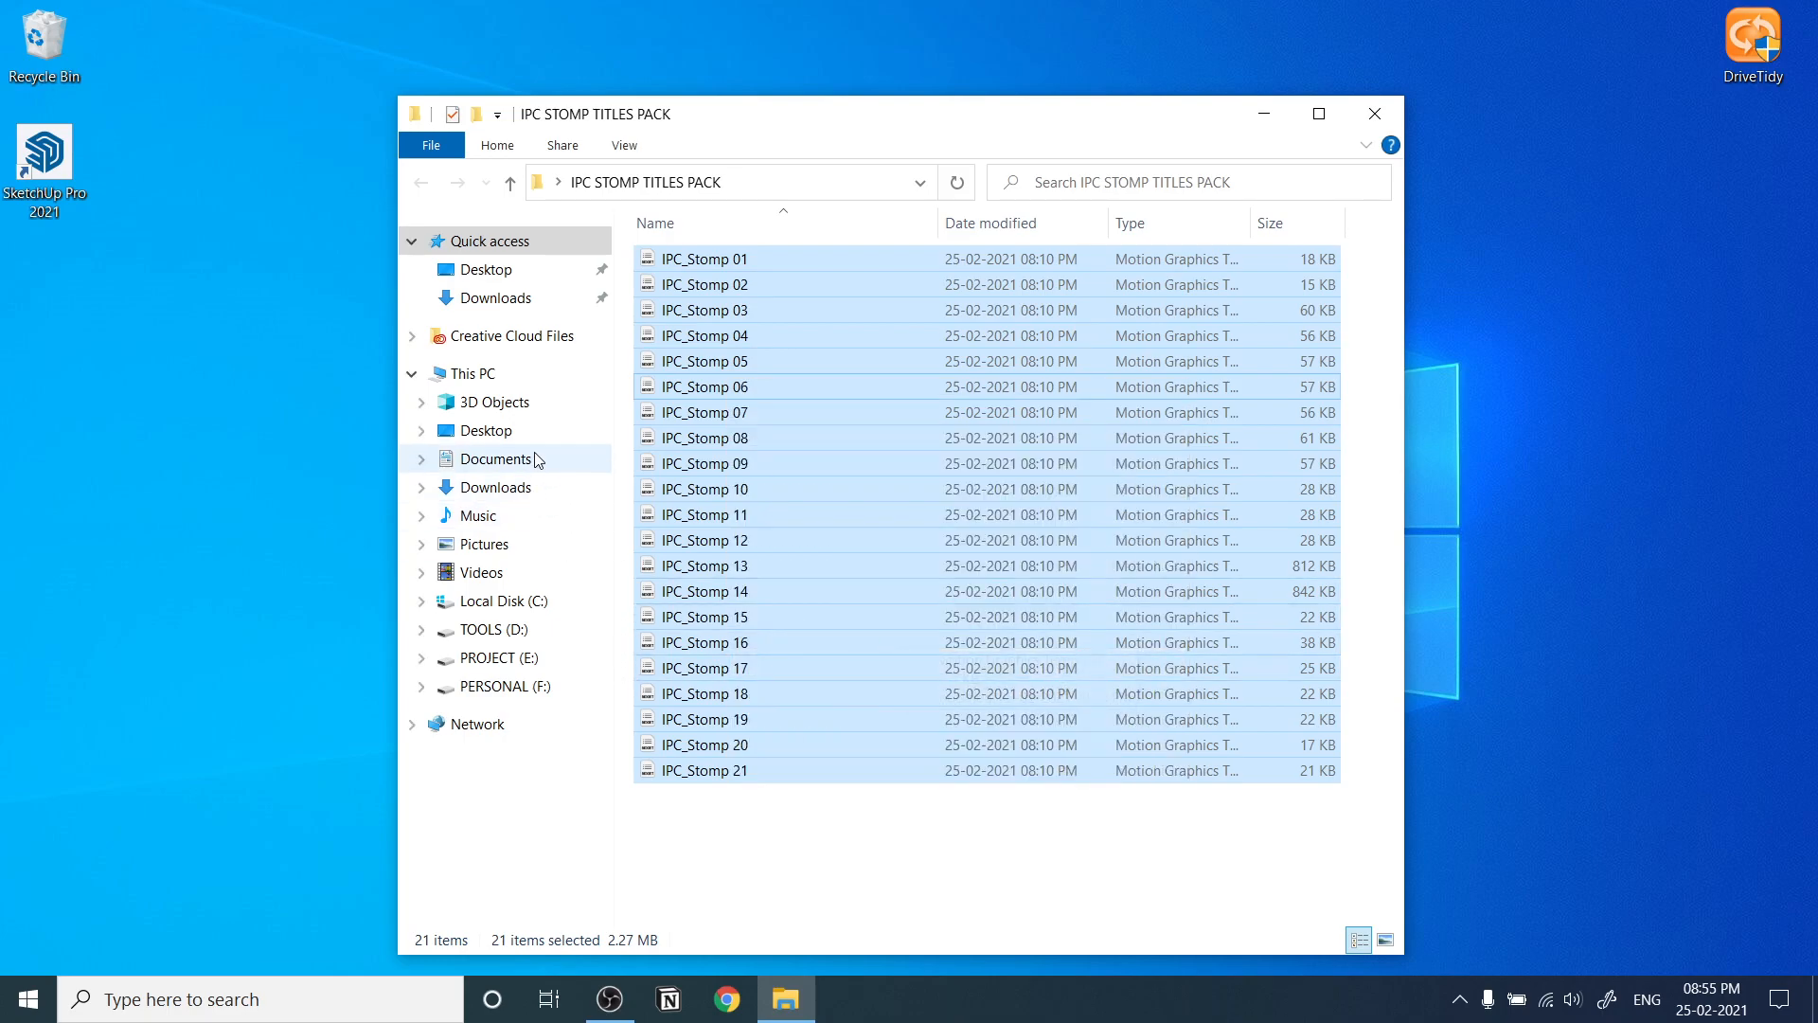
- In Documents create a Pr Titles folder with a Stomp subfolder holding the pasted templates
left_click(495, 459)
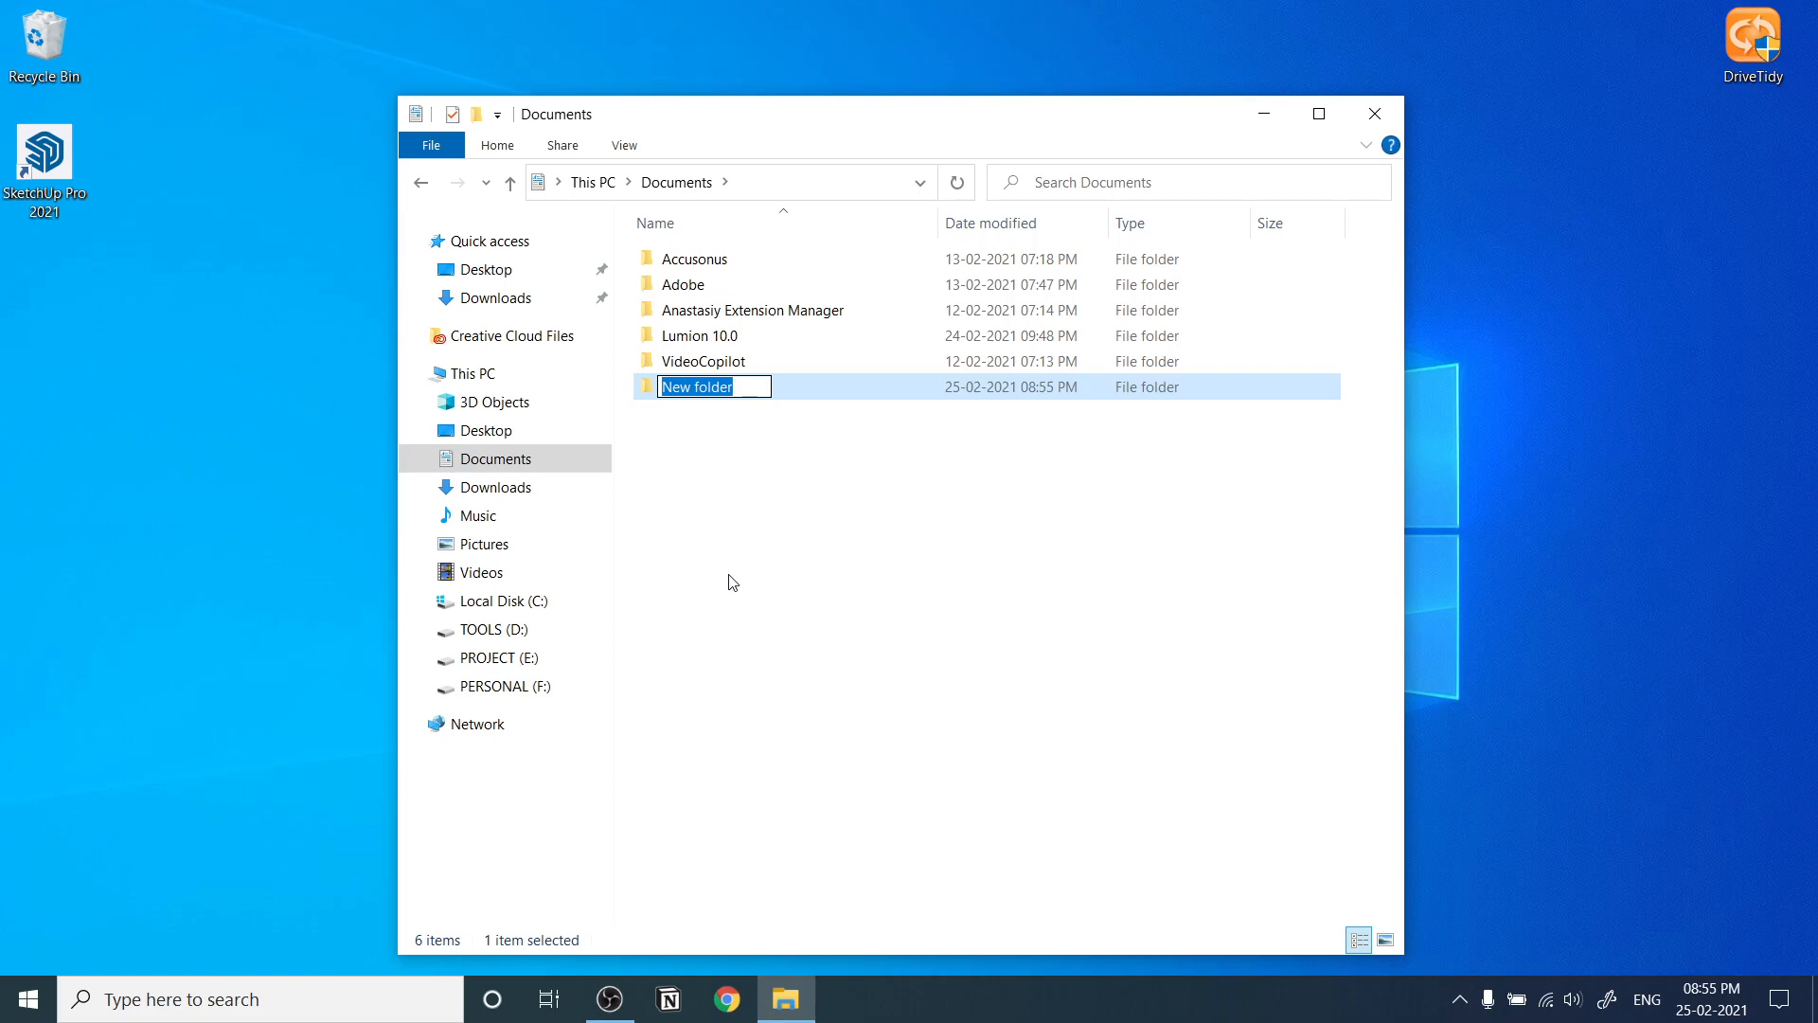
type("Pr Title")
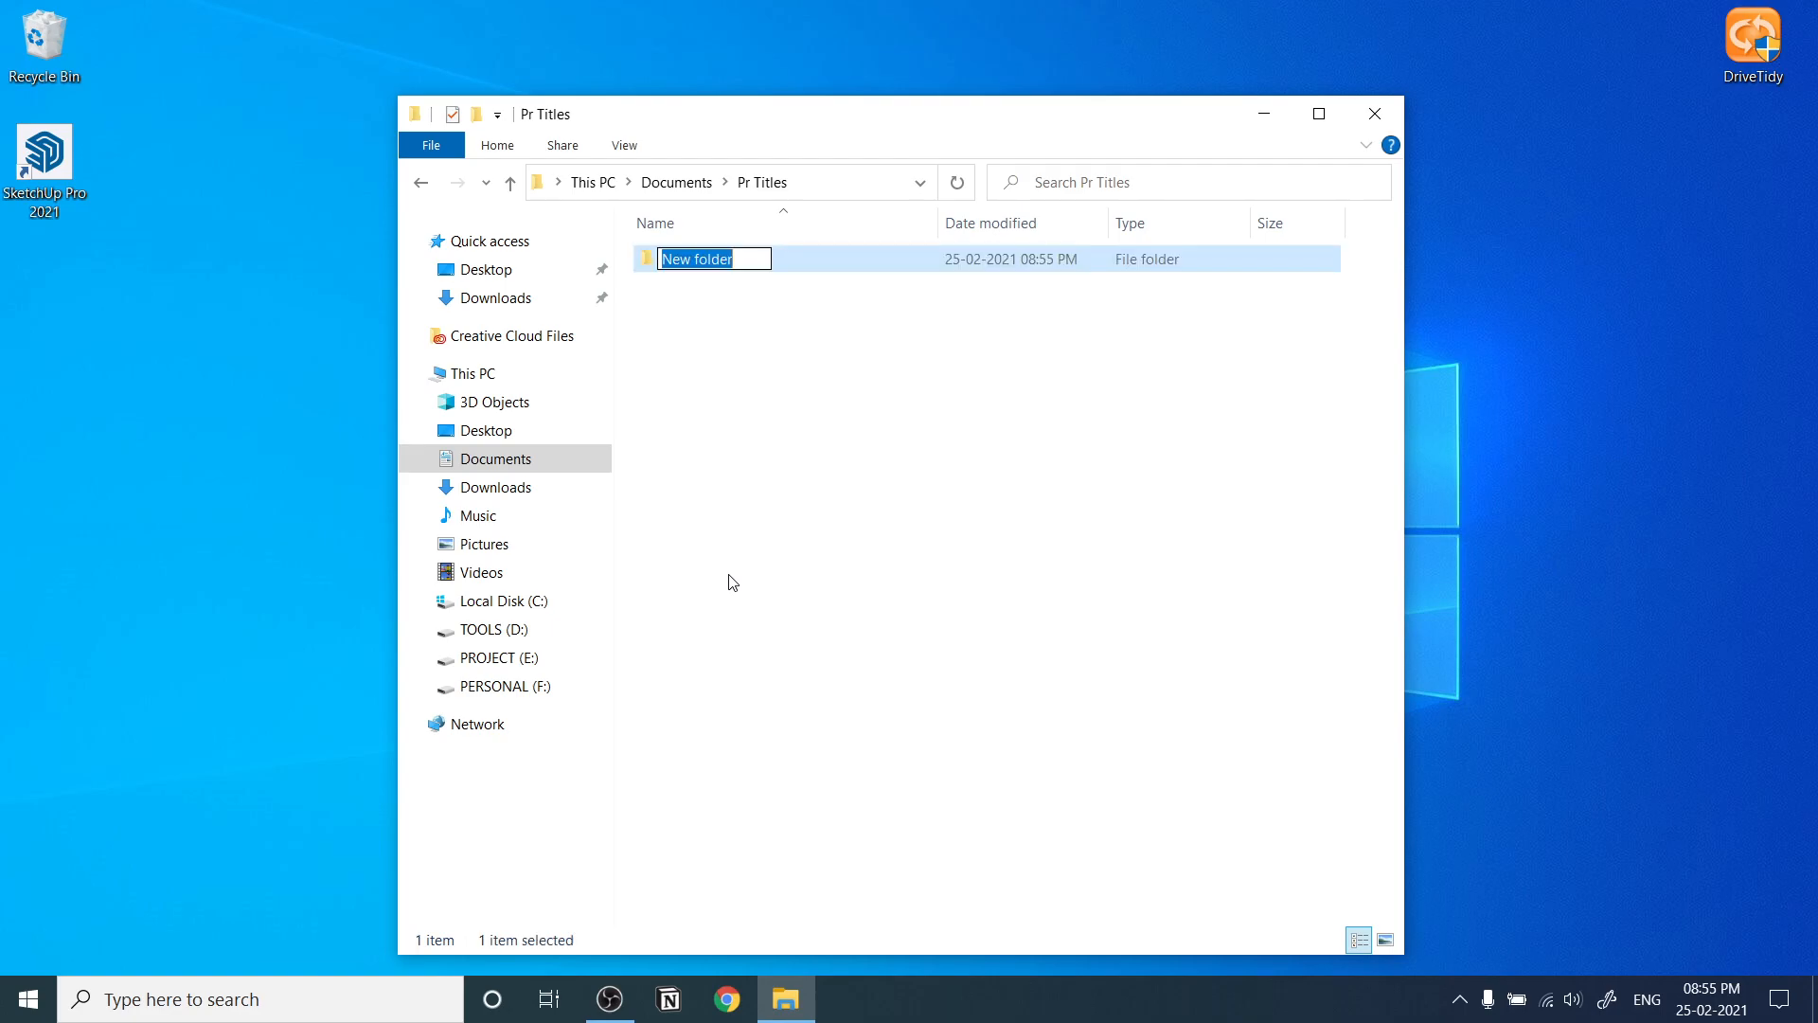
type("Stomp")
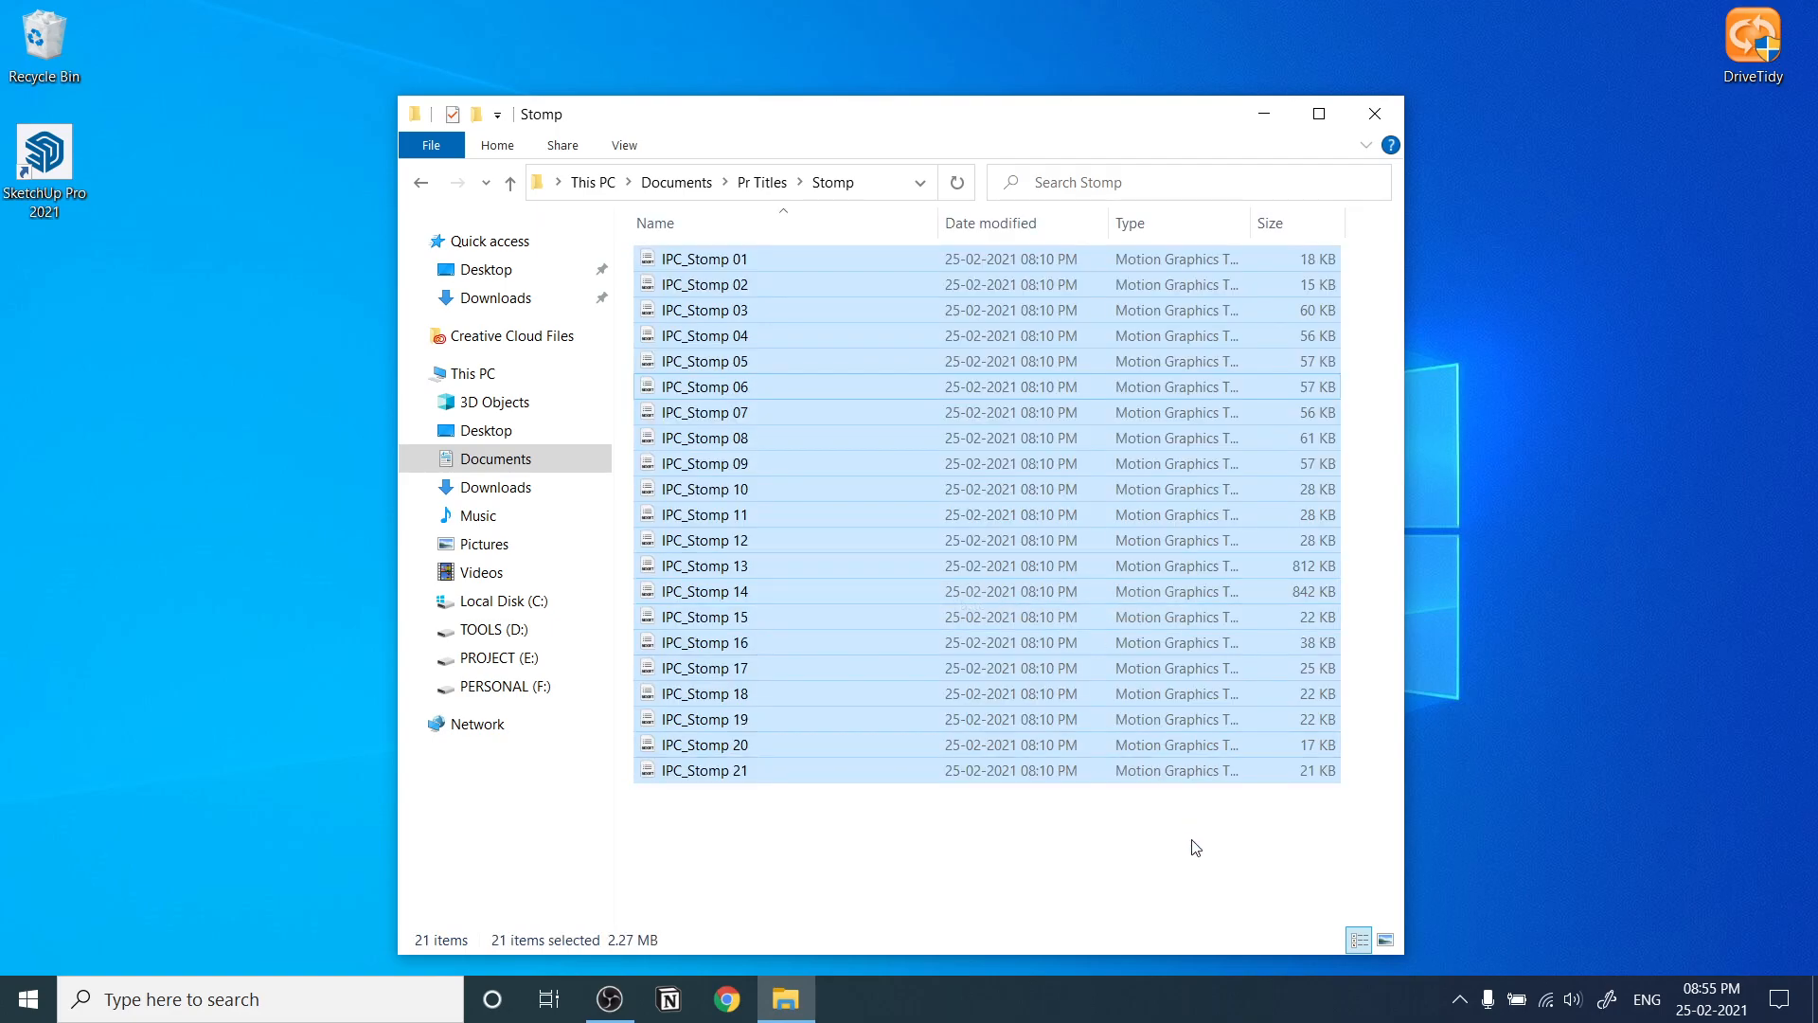
mouse_move(1349, 844)
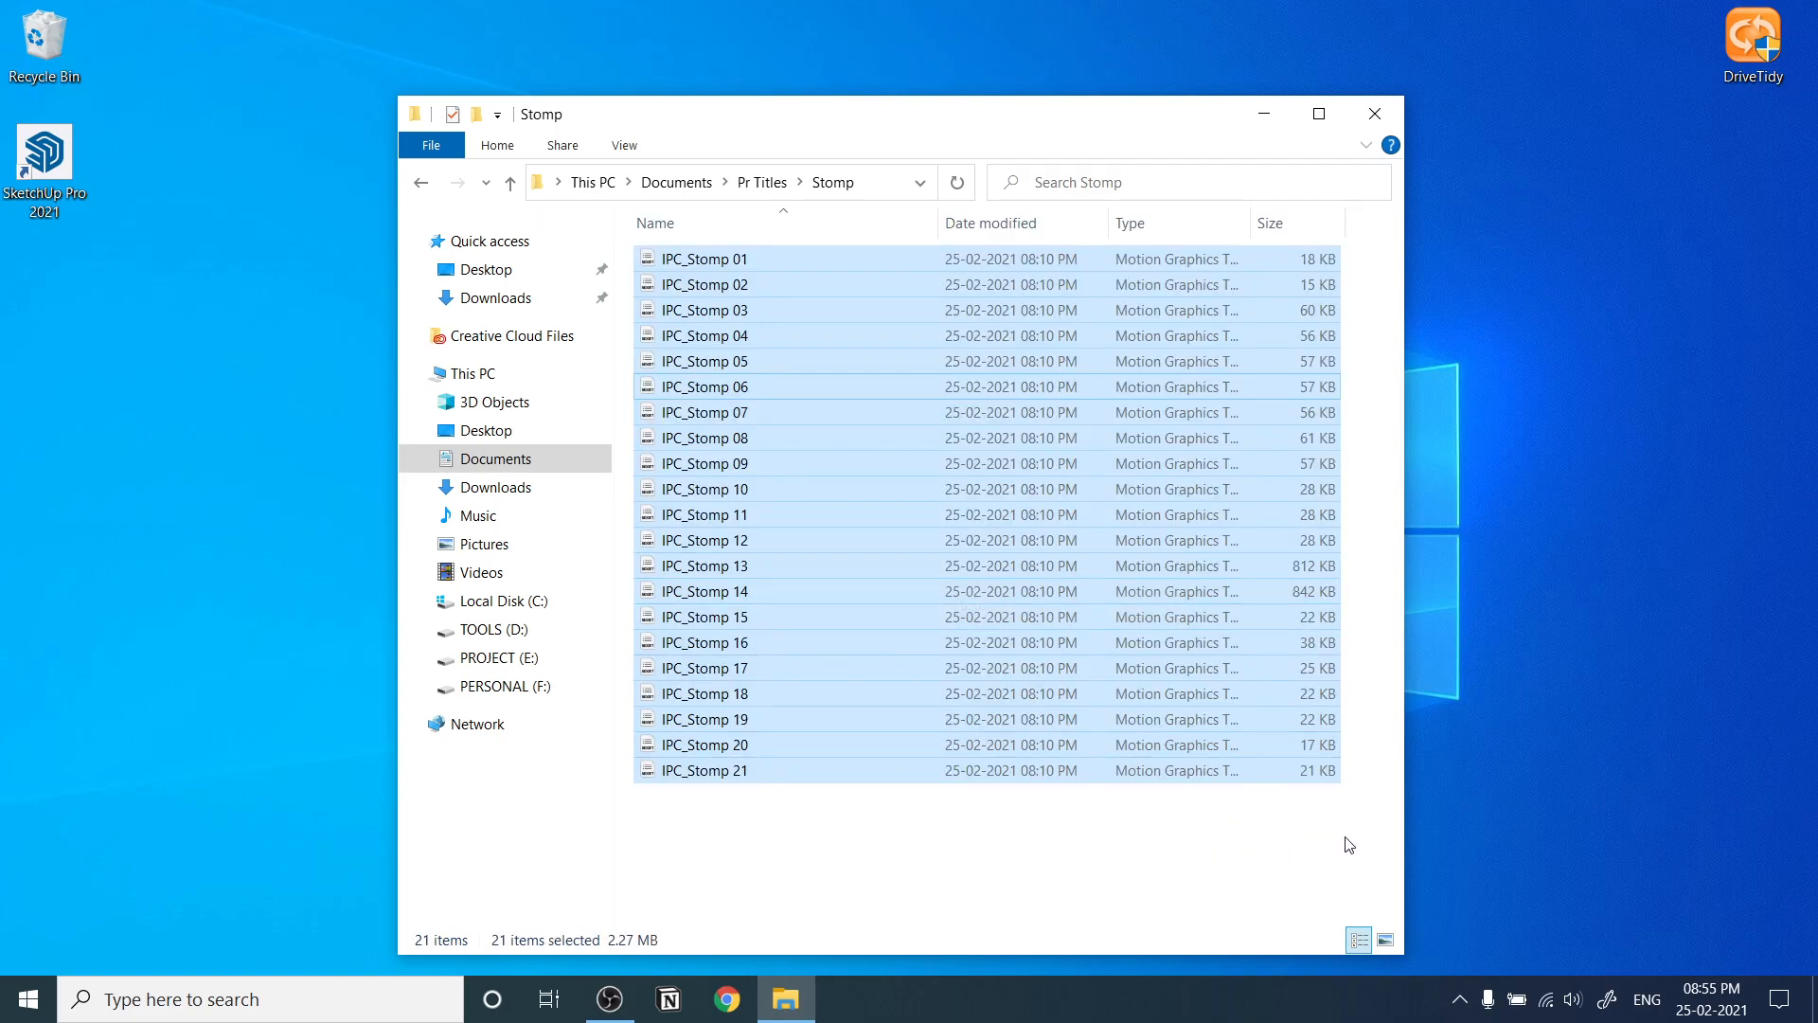
mouse_move(1271, 909)
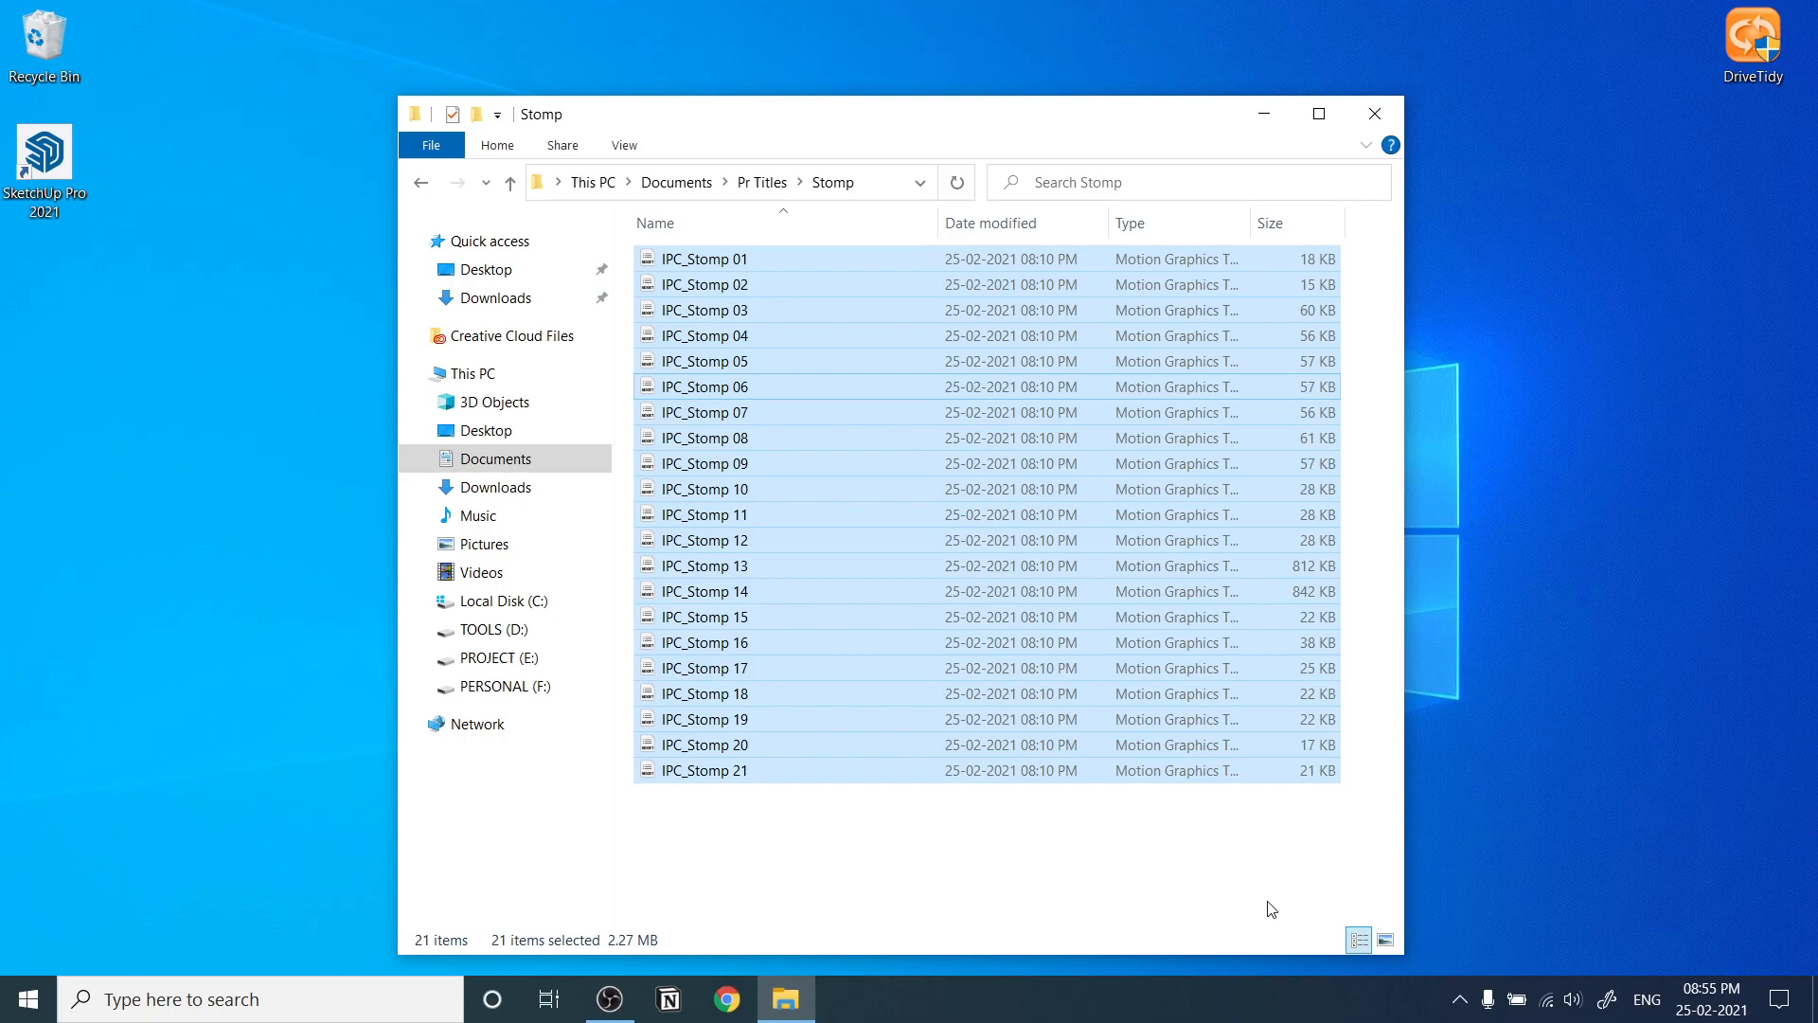
left_click(1385, 940)
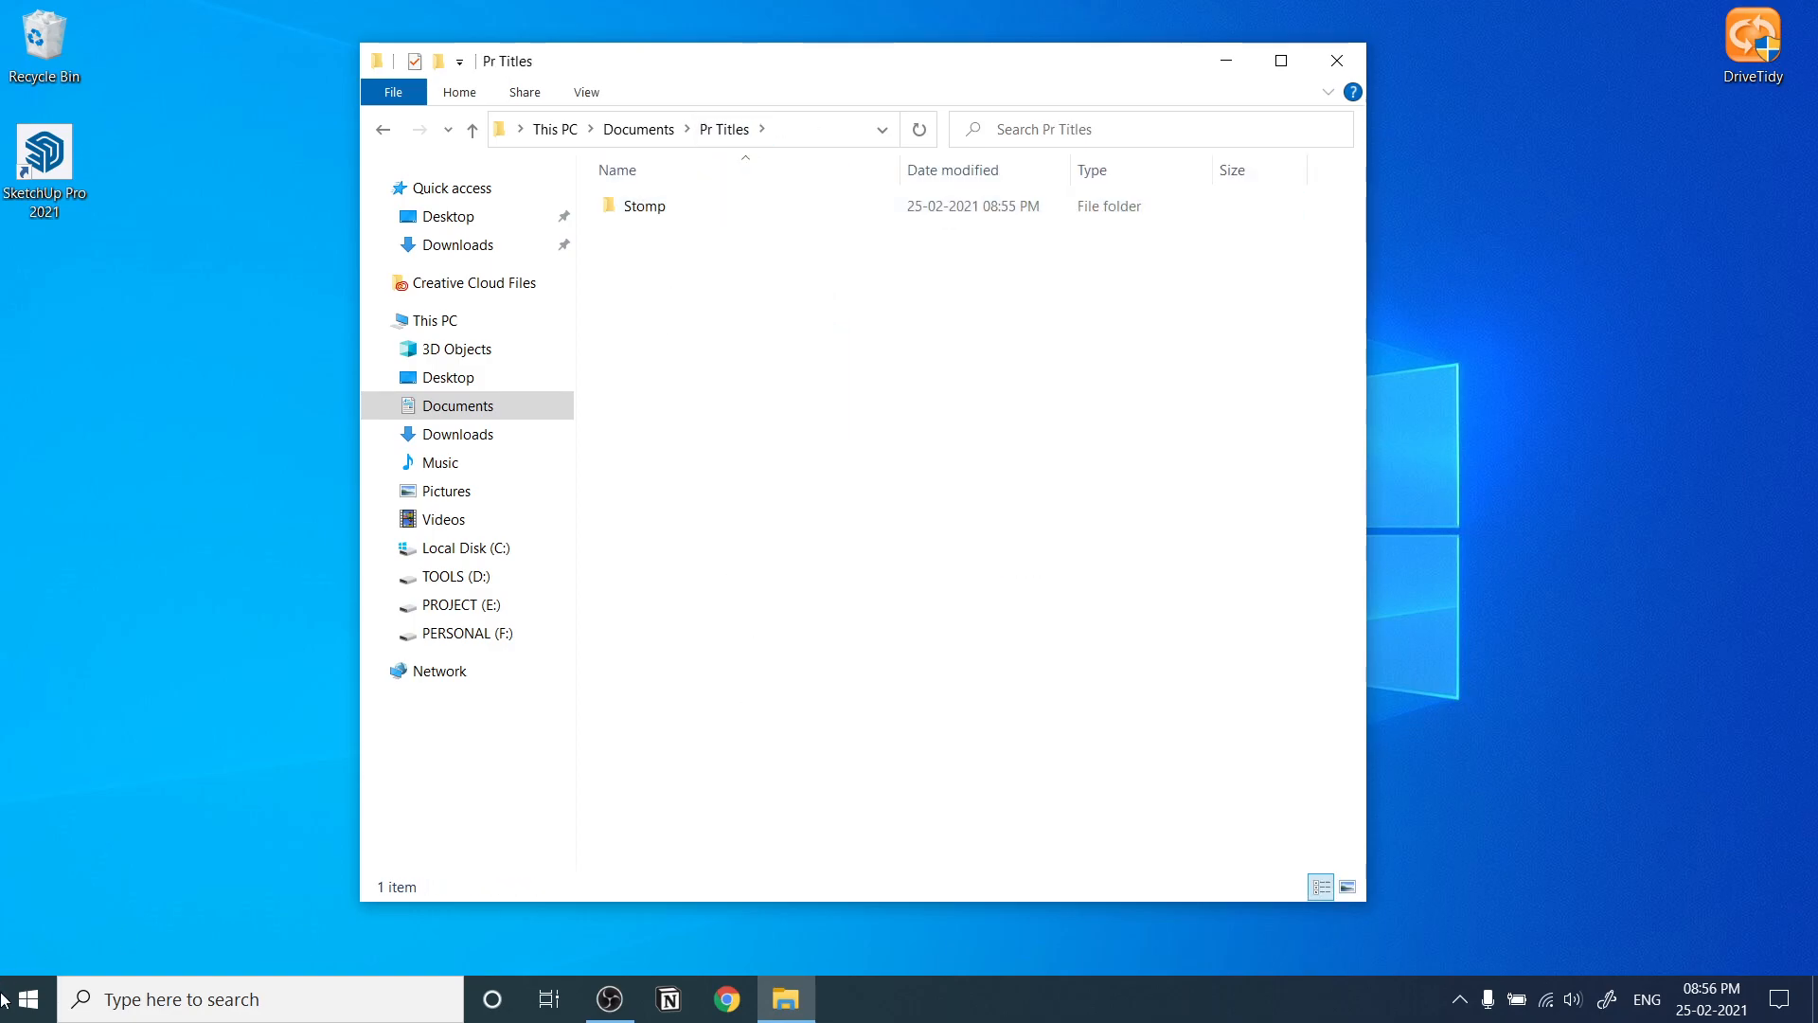
- Launch Premiere Pro and show the Essential Graphics panel via the Window menu
left_click(17, 998)
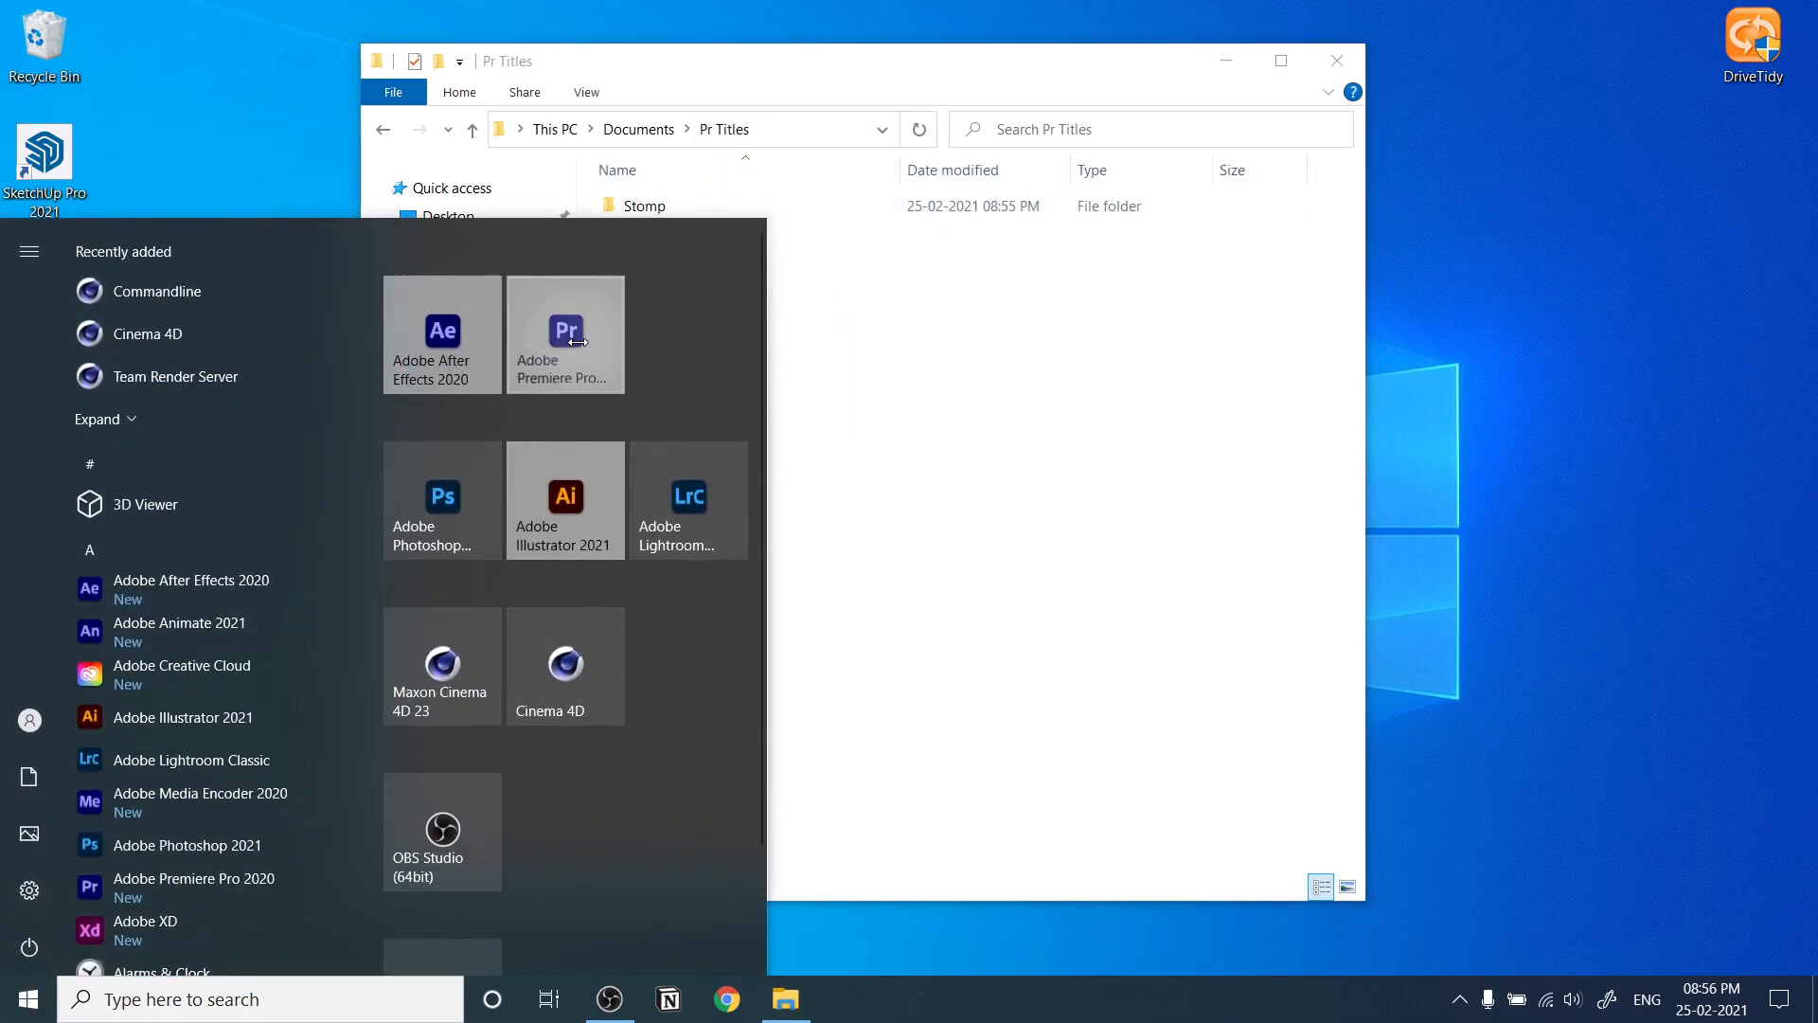
left_click(564, 329)
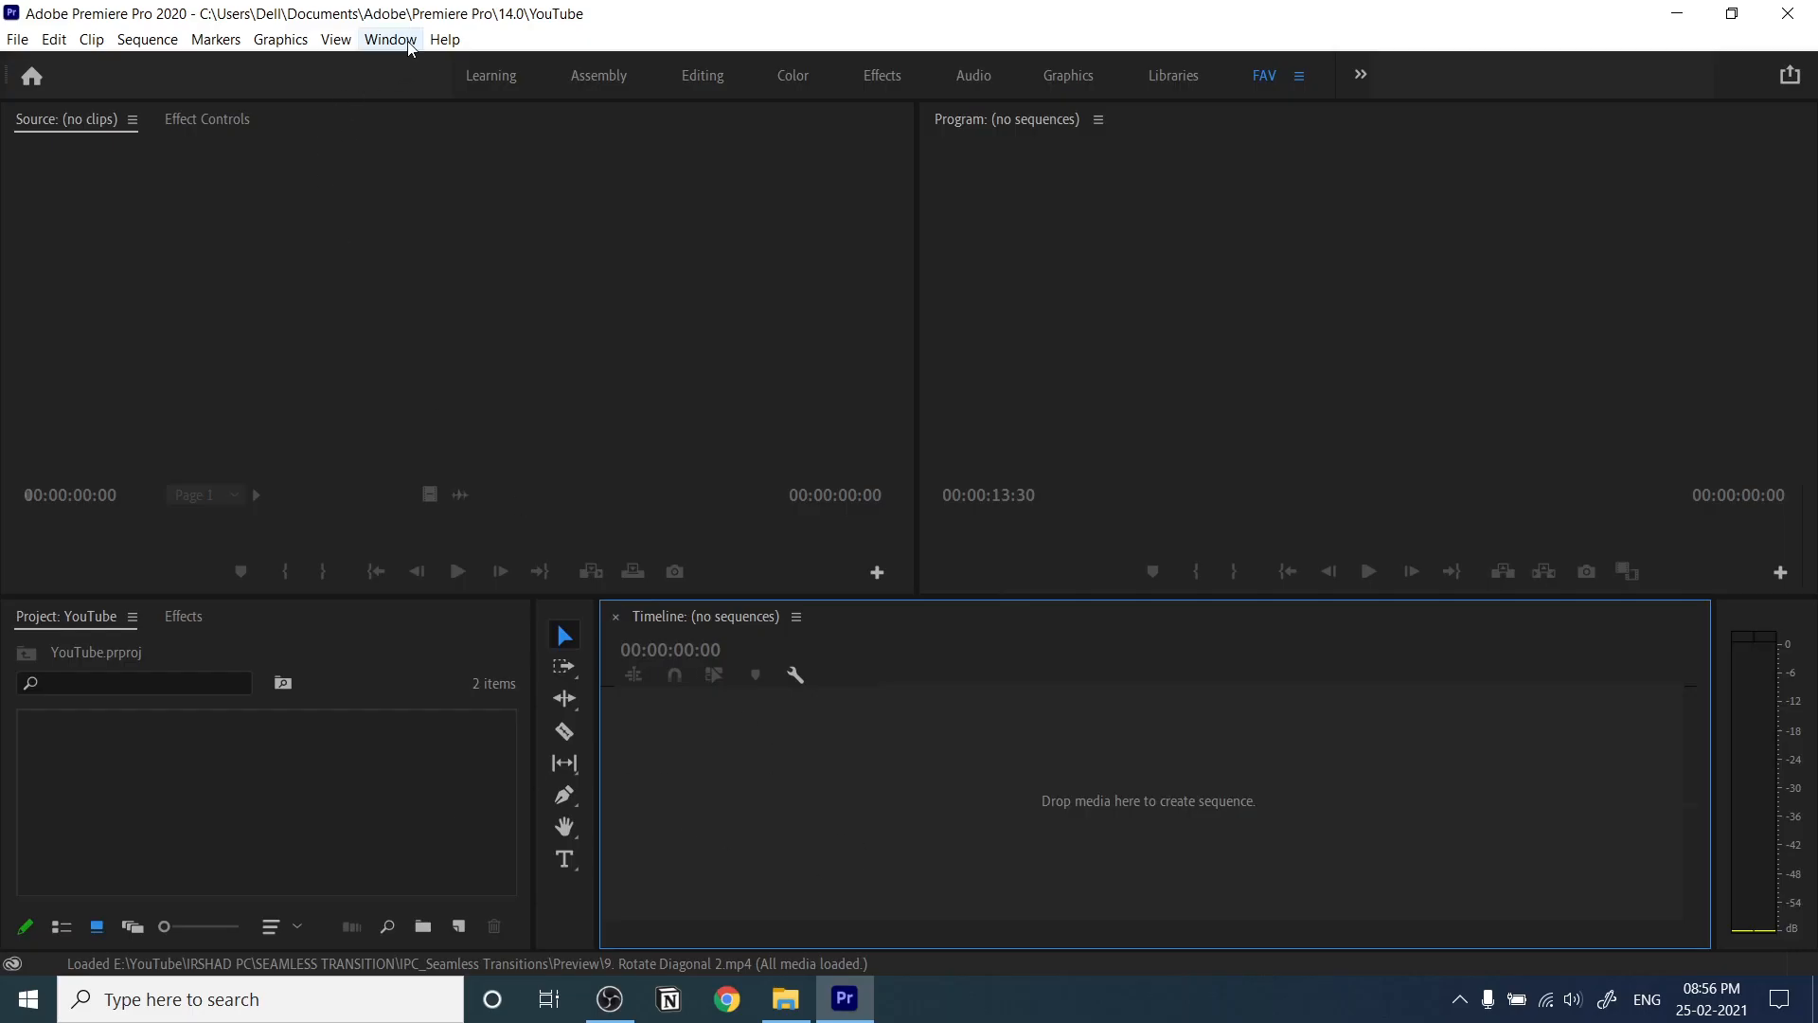
left_click(391, 38)
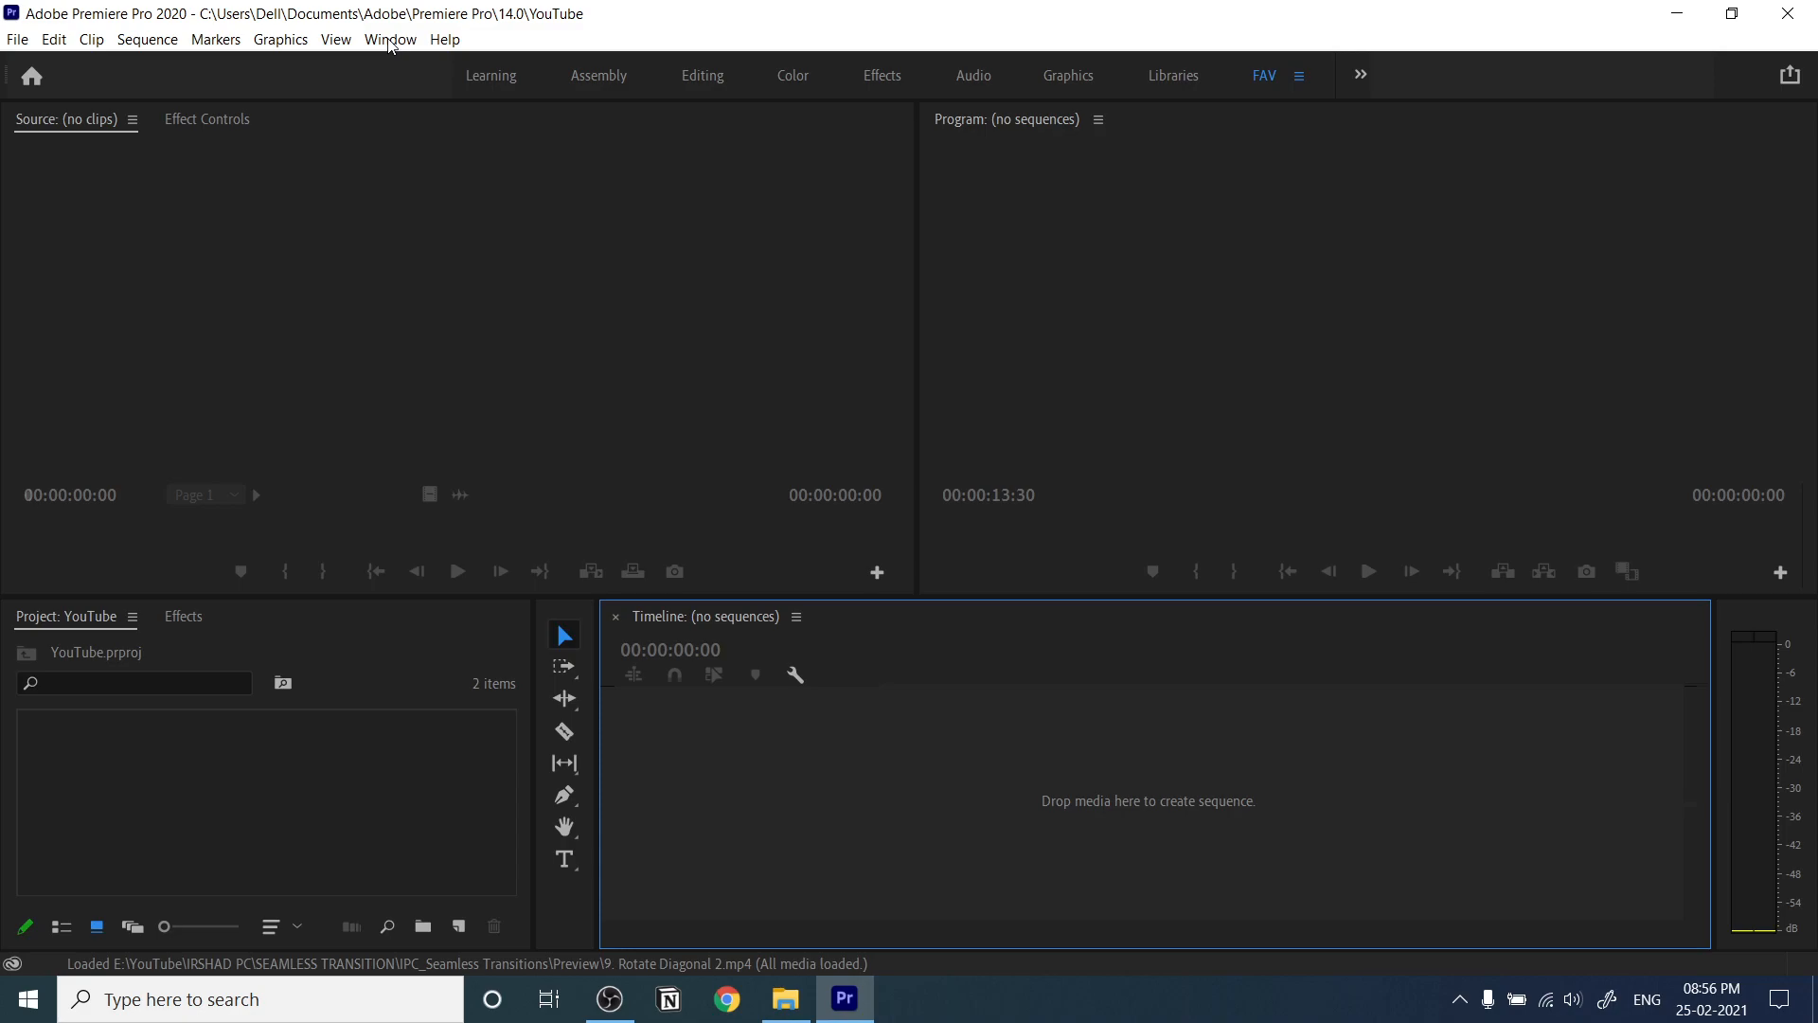
left_click(390, 38)
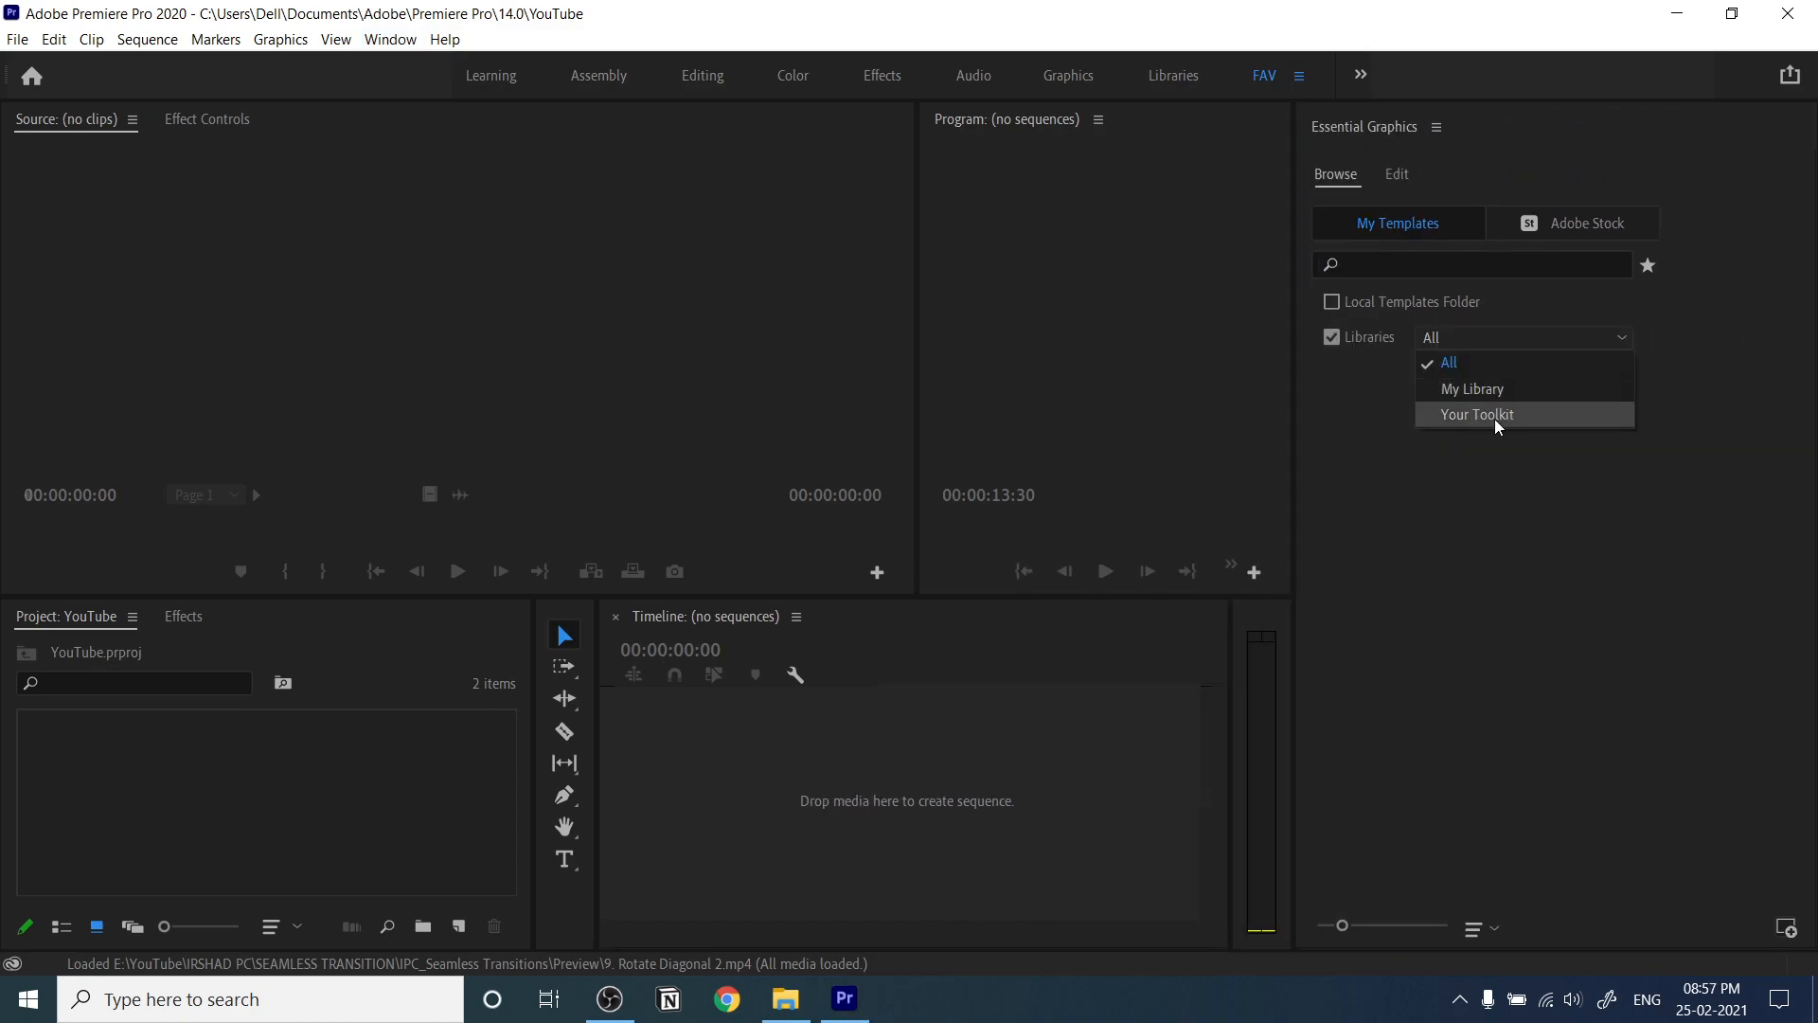
- Reset the Essential Graphics library filter to All and reach the panel options
left_click(1477, 415)
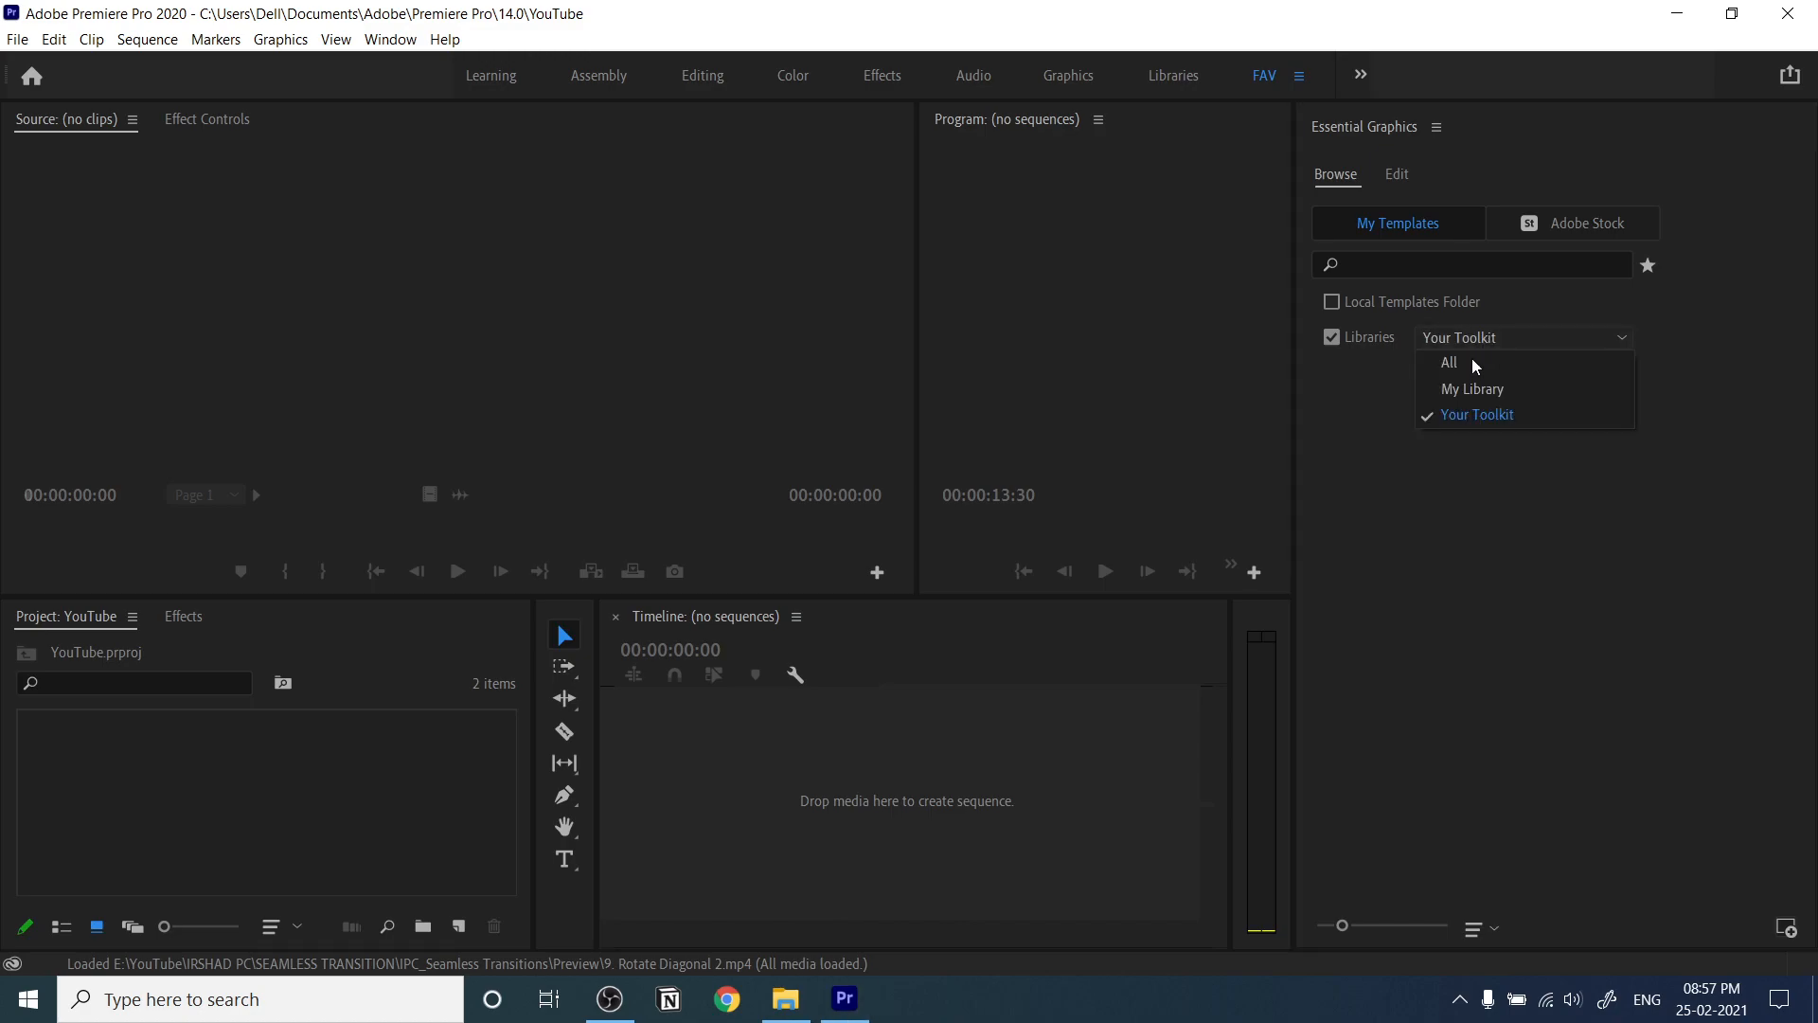
left_click(1449, 361)
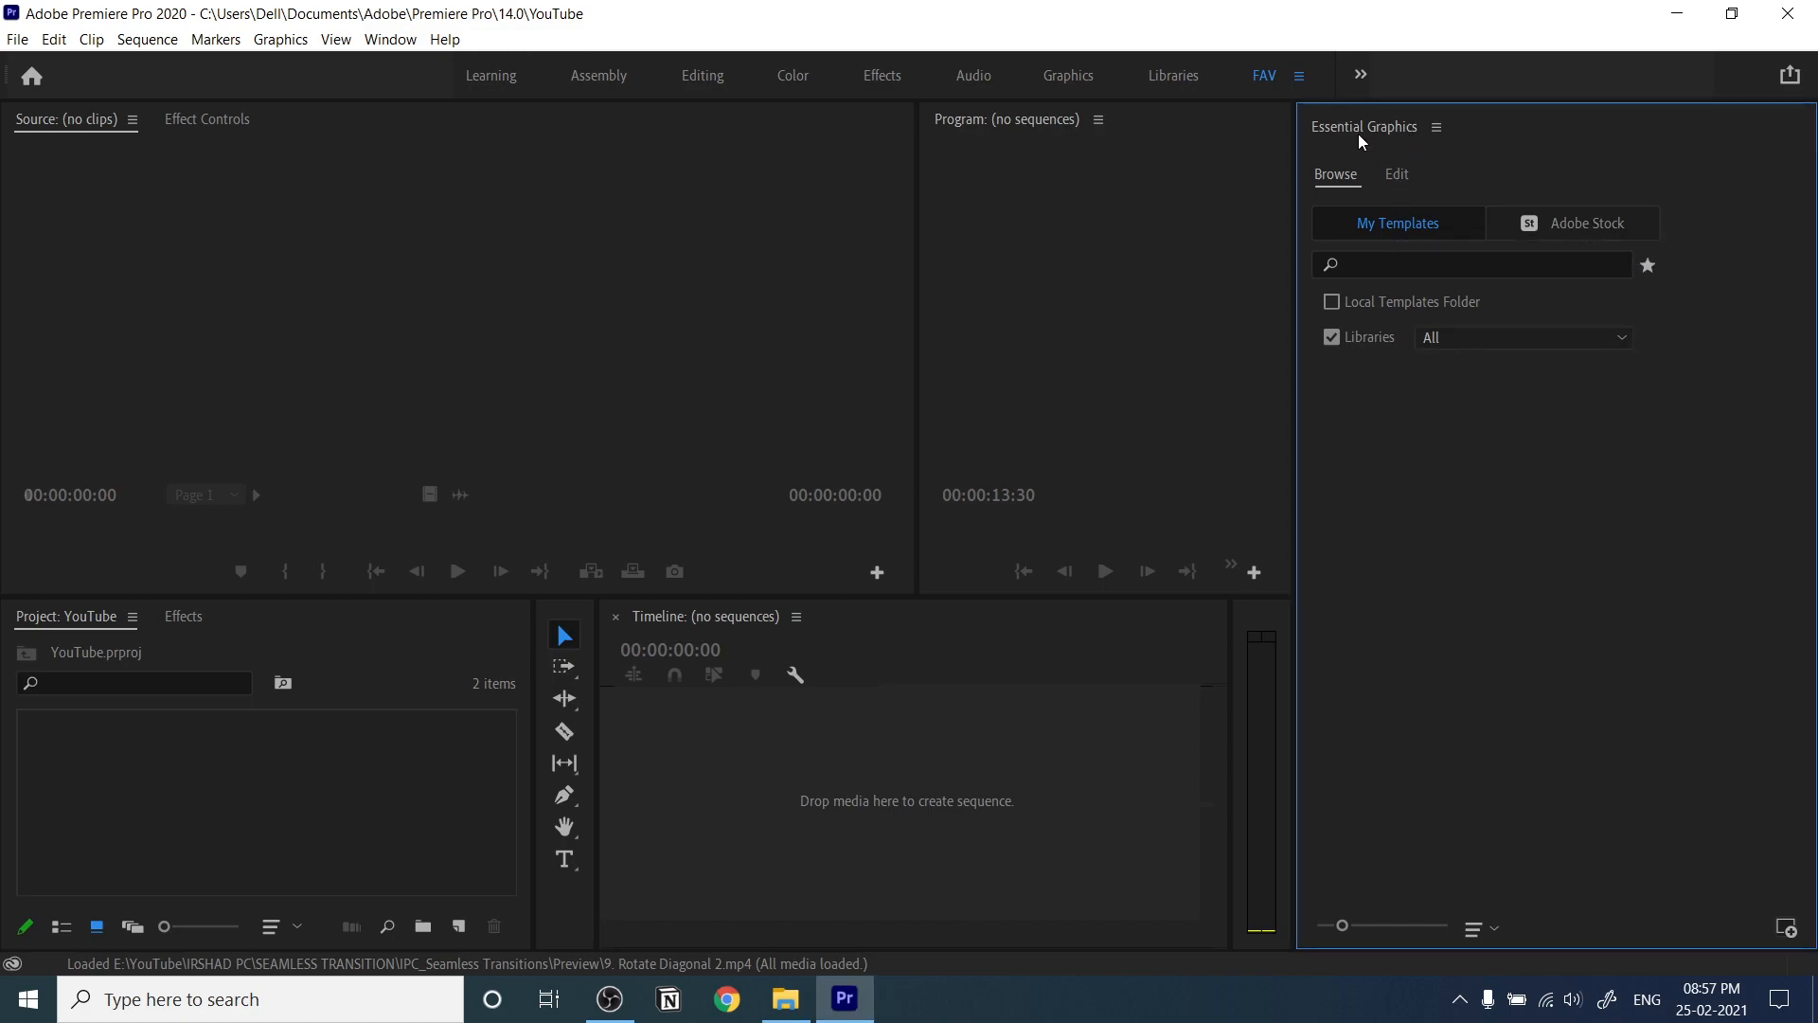
left_click(1436, 127)
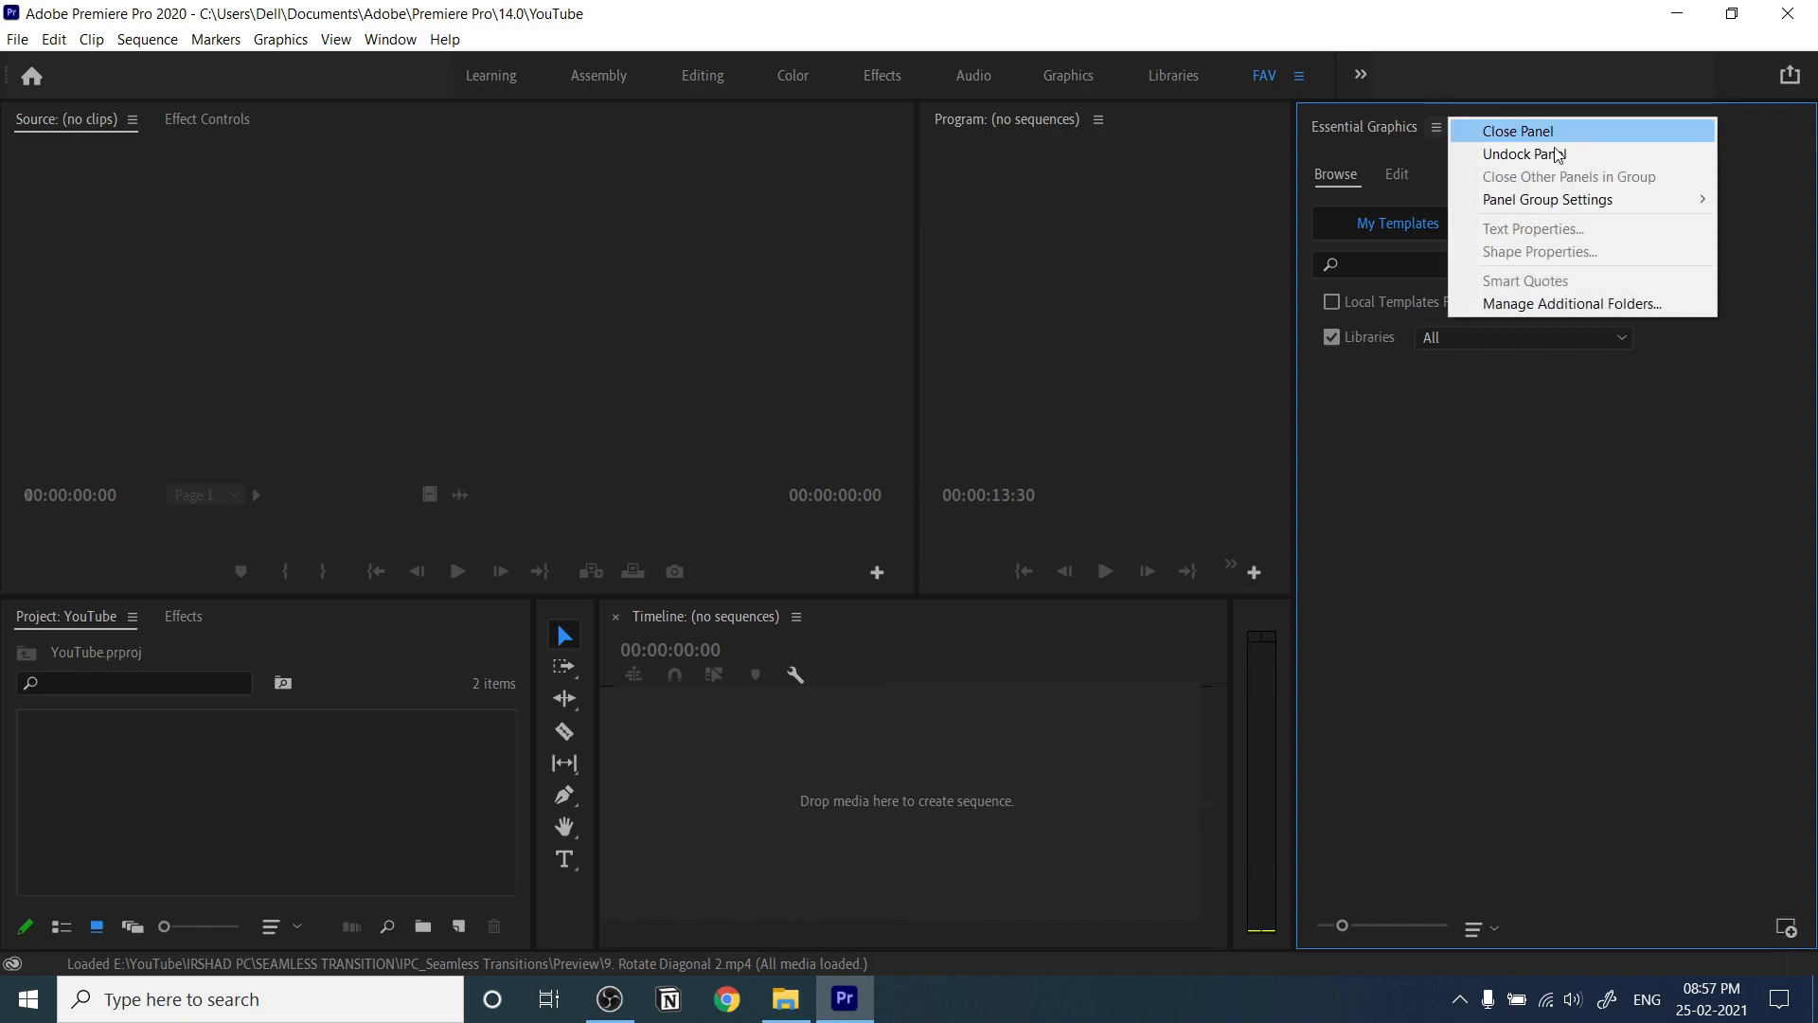
- Register Documents\Pr Titles\Stomp as an additional templates folder via Manage Additional Folders
left_click(1572, 303)
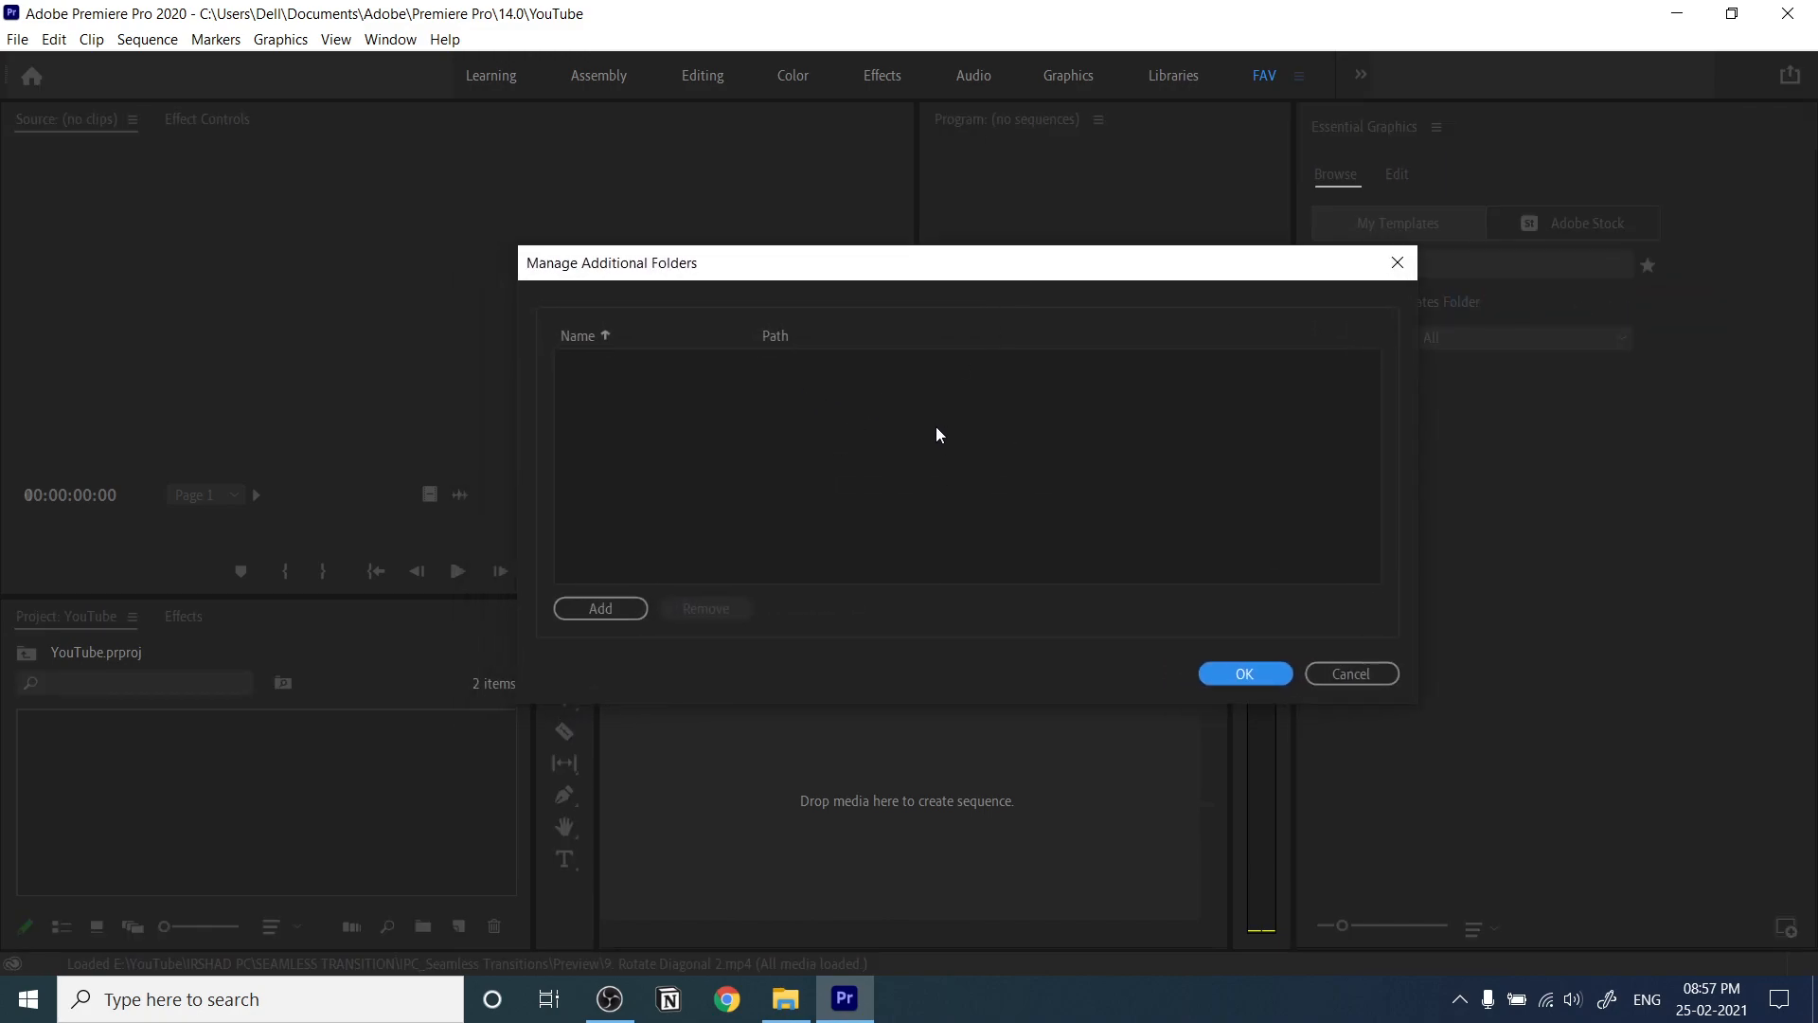
left_click(601, 608)
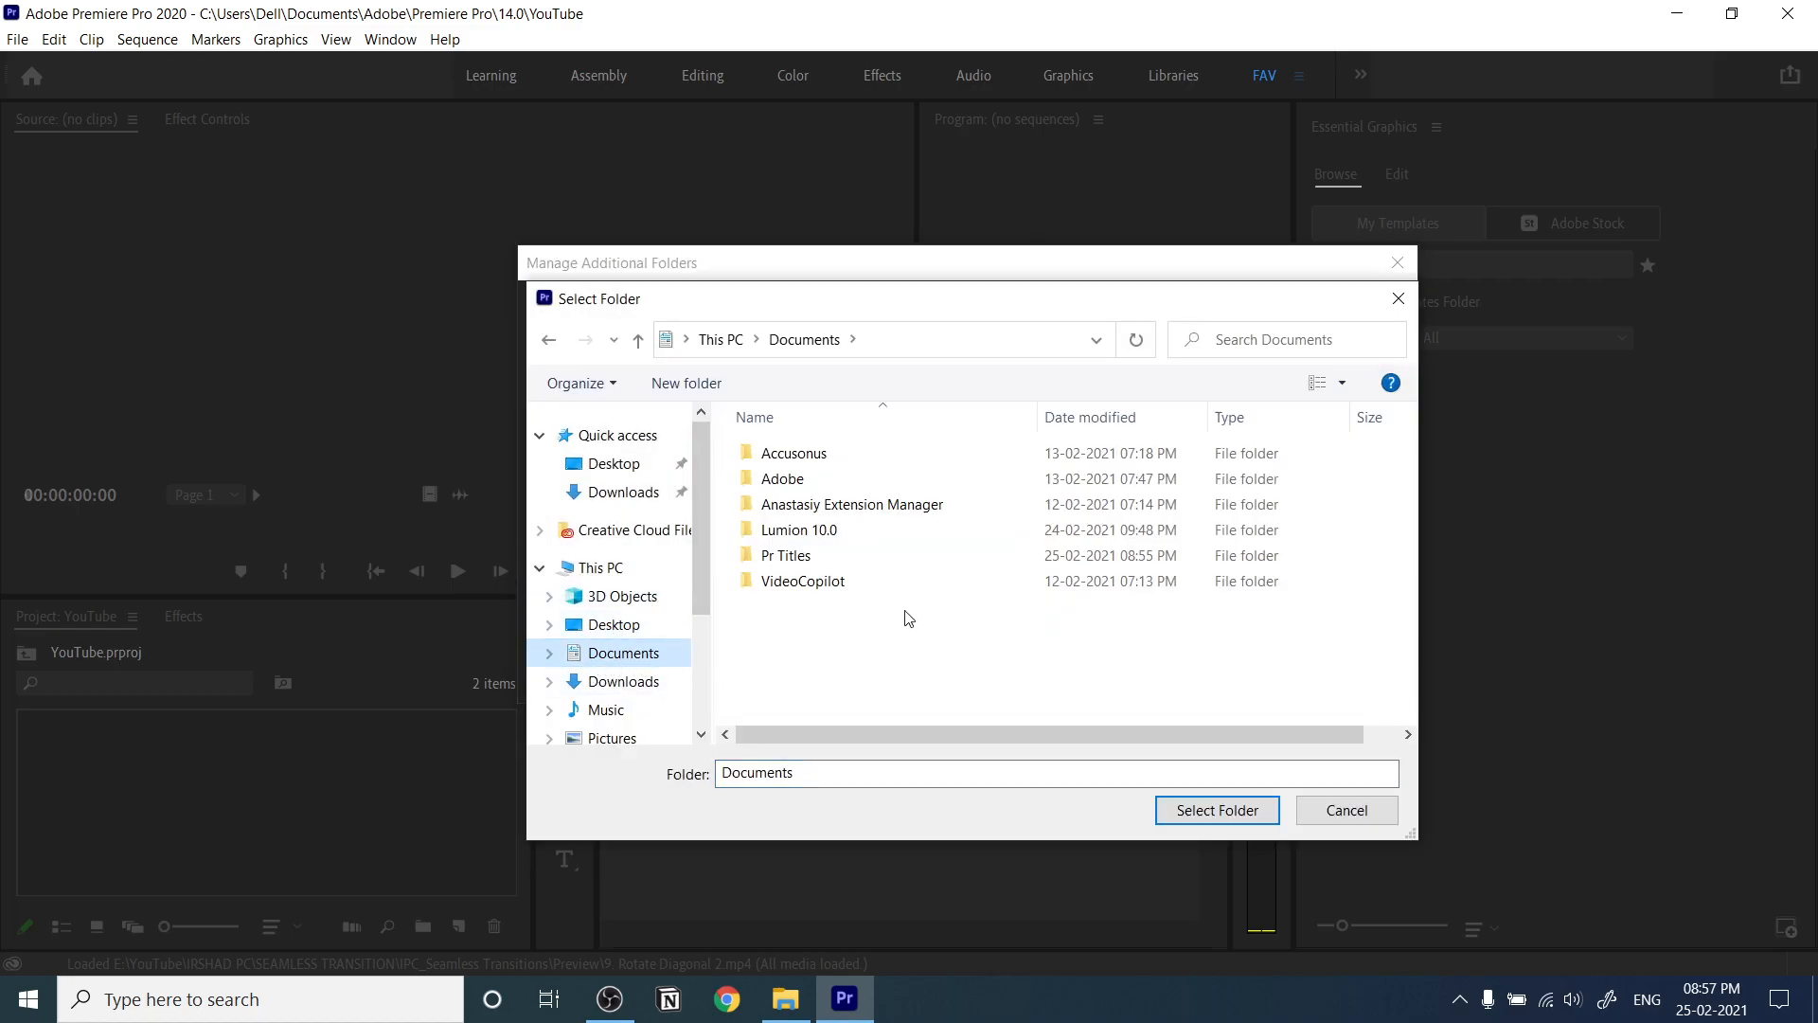
double_click(786, 555)
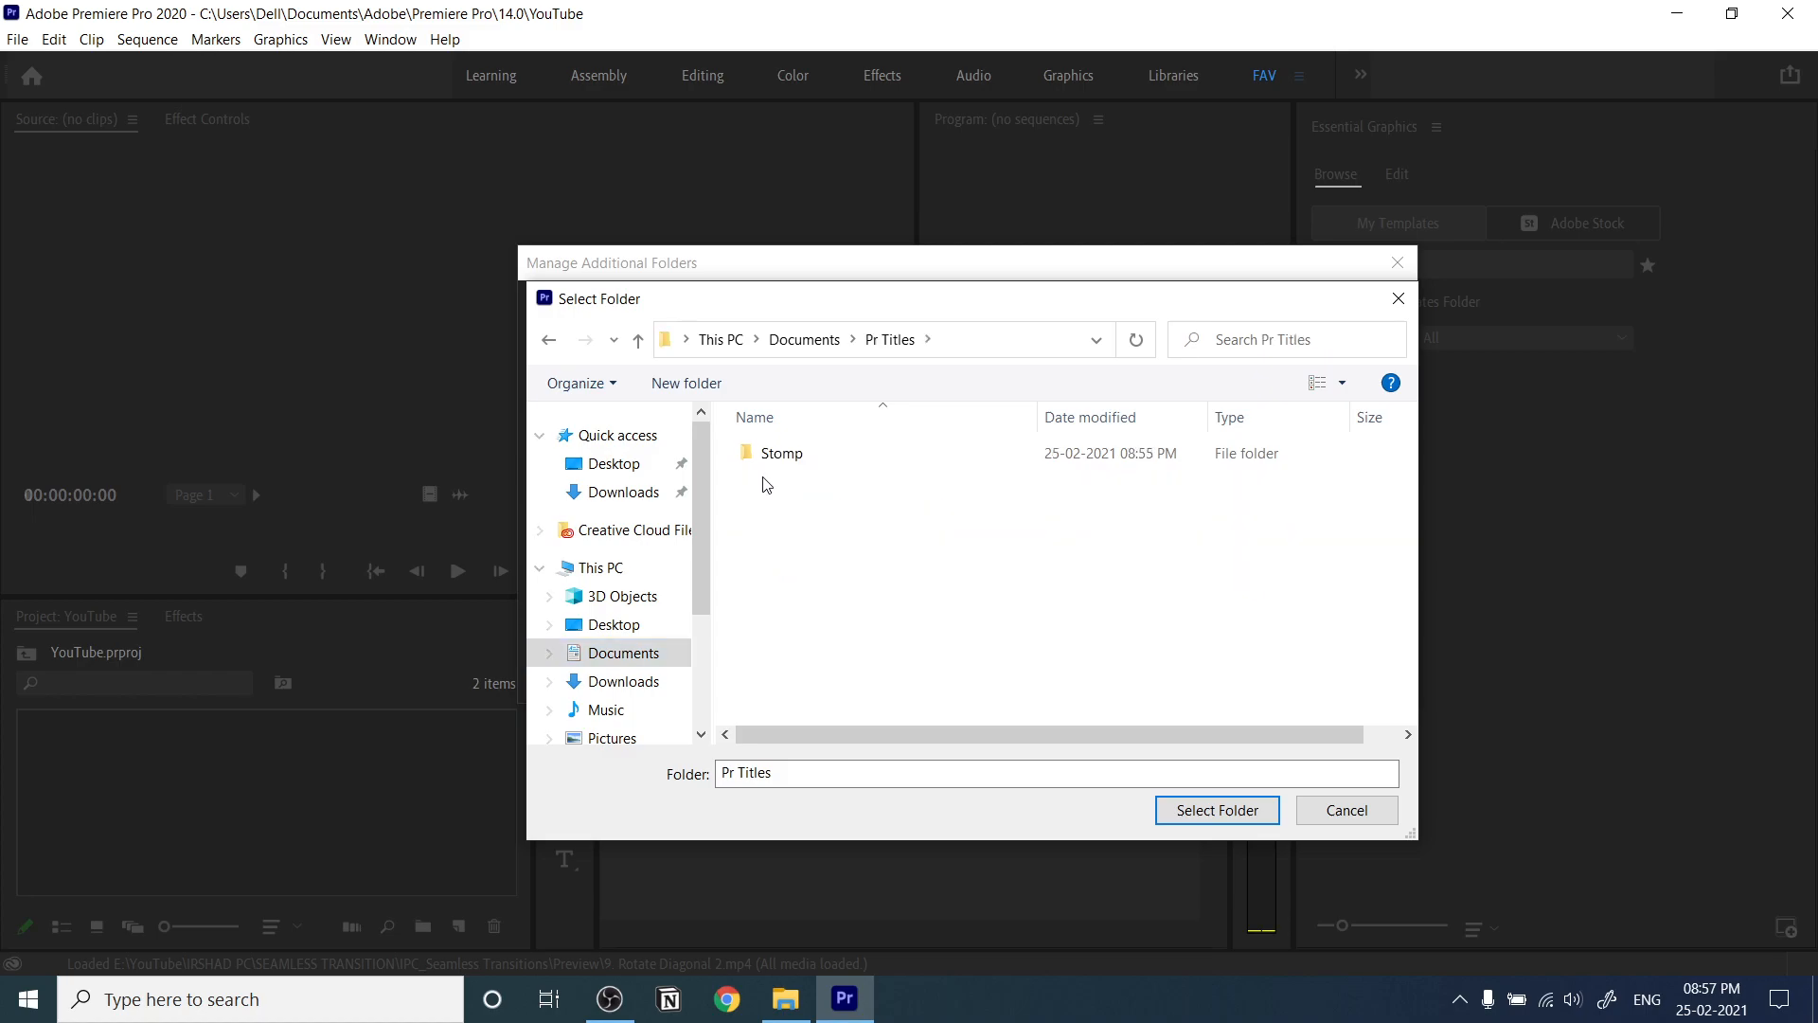
double_click(781, 452)
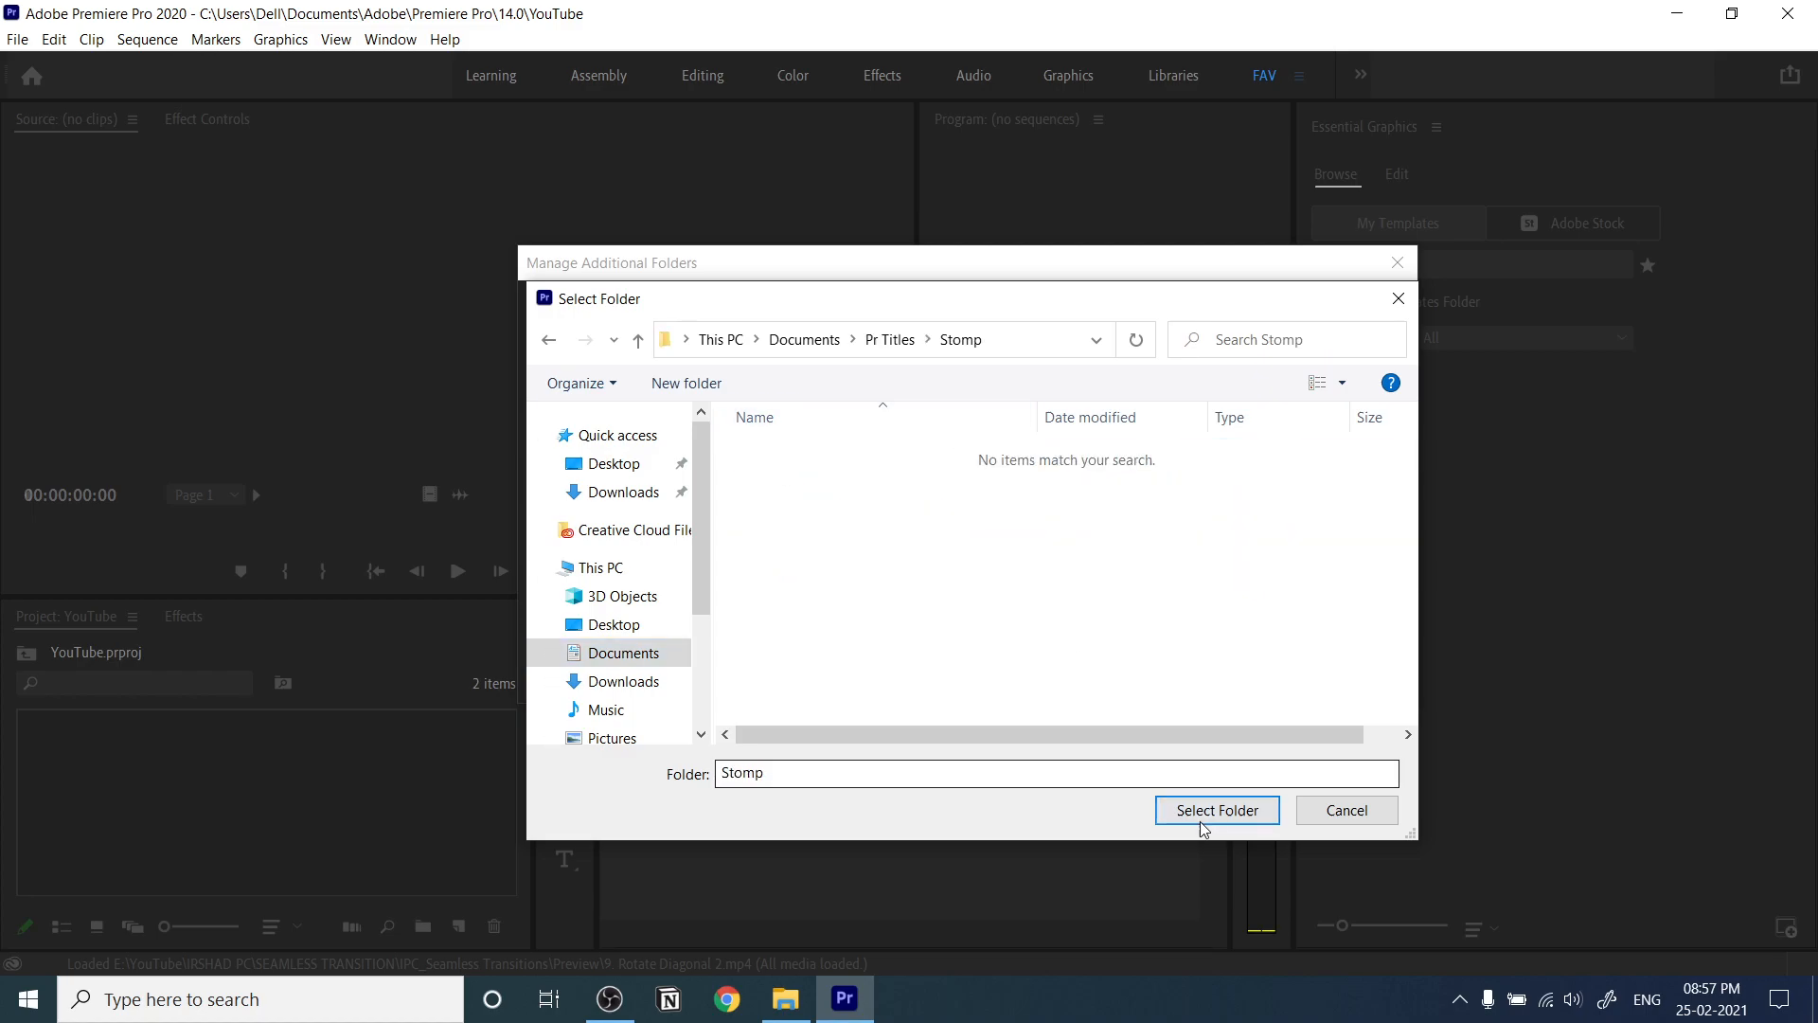
left_click(1216, 809)
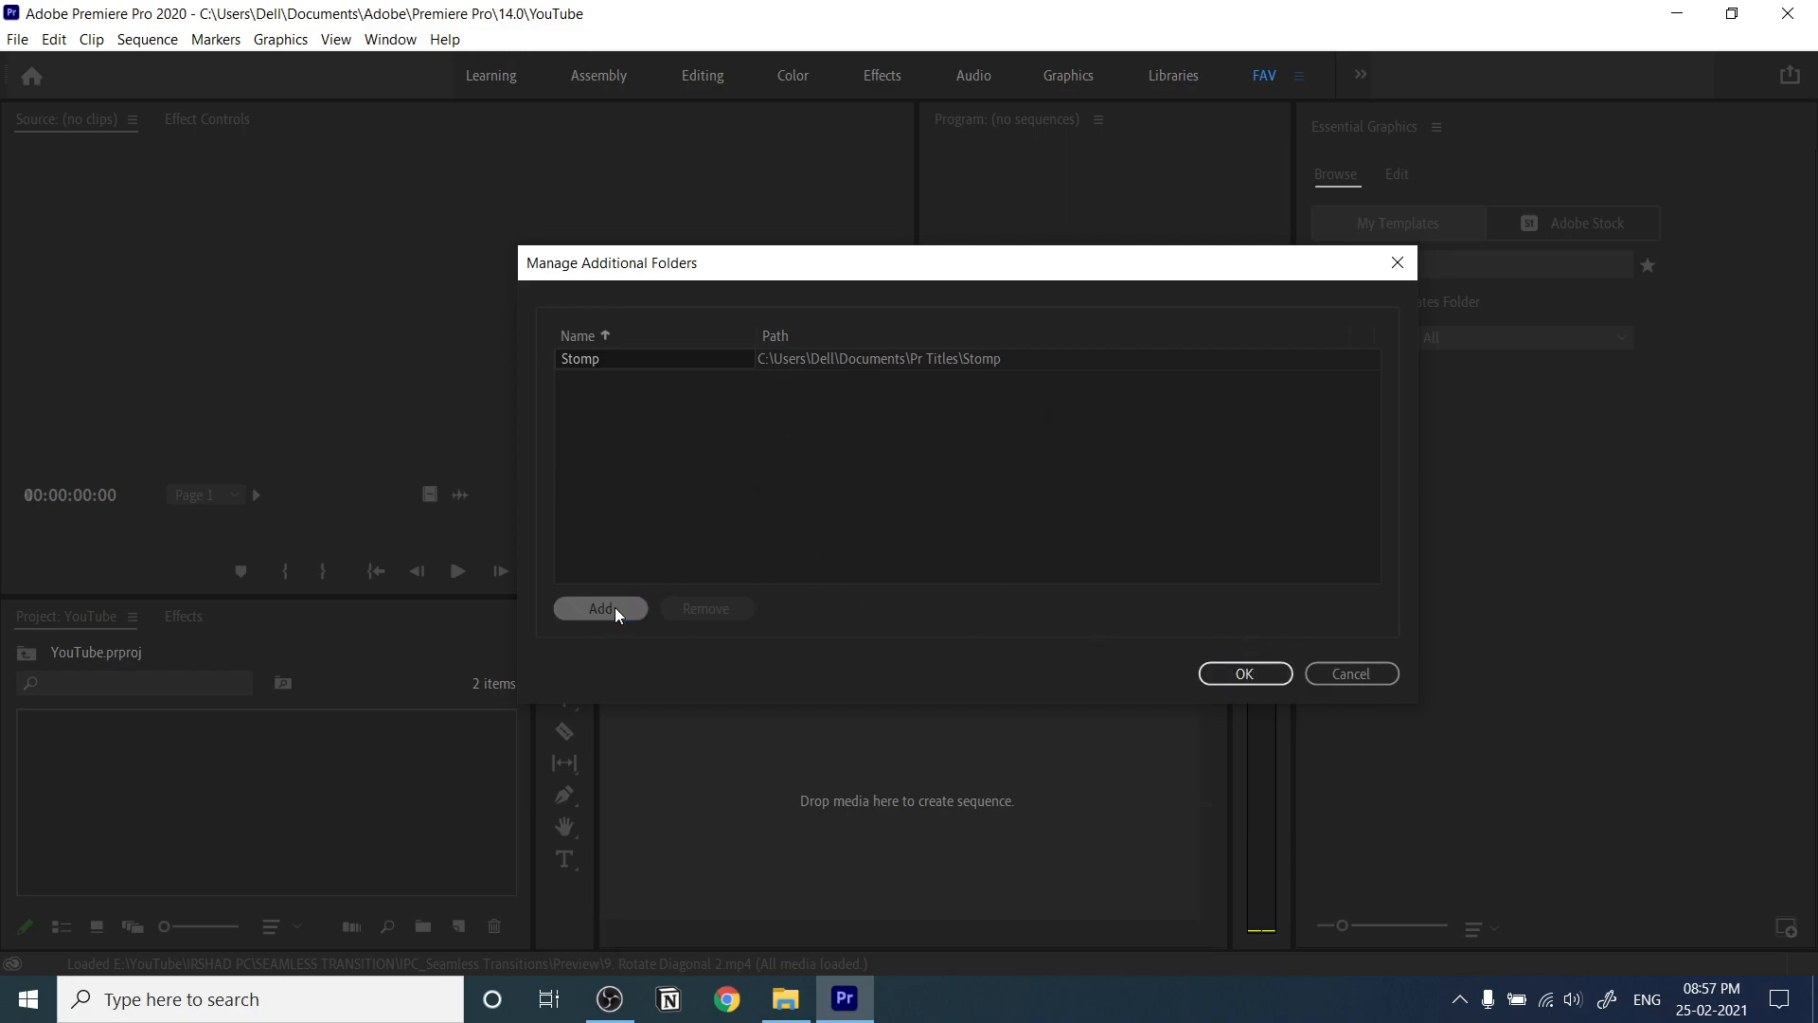
left_click(1243, 674)
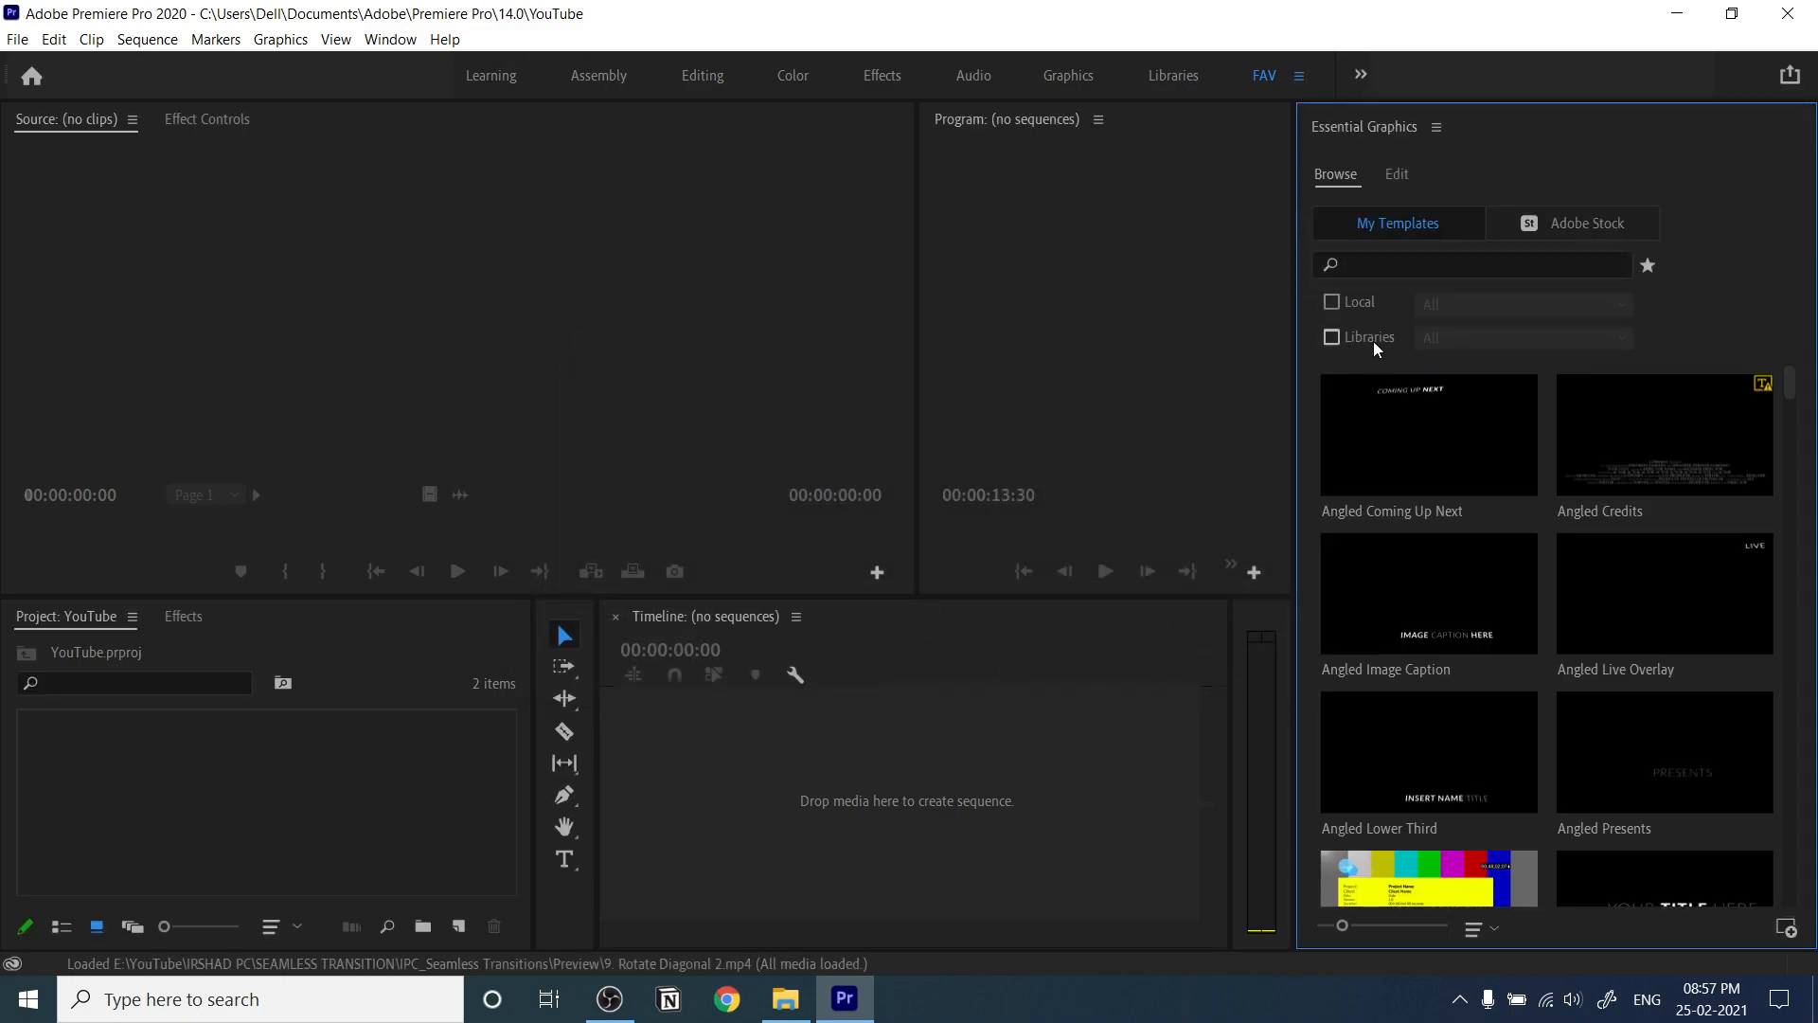
- Filter Essential Graphics to the local Stomp folder and browse its IPC_Stomp templates
left_click(1523, 303)
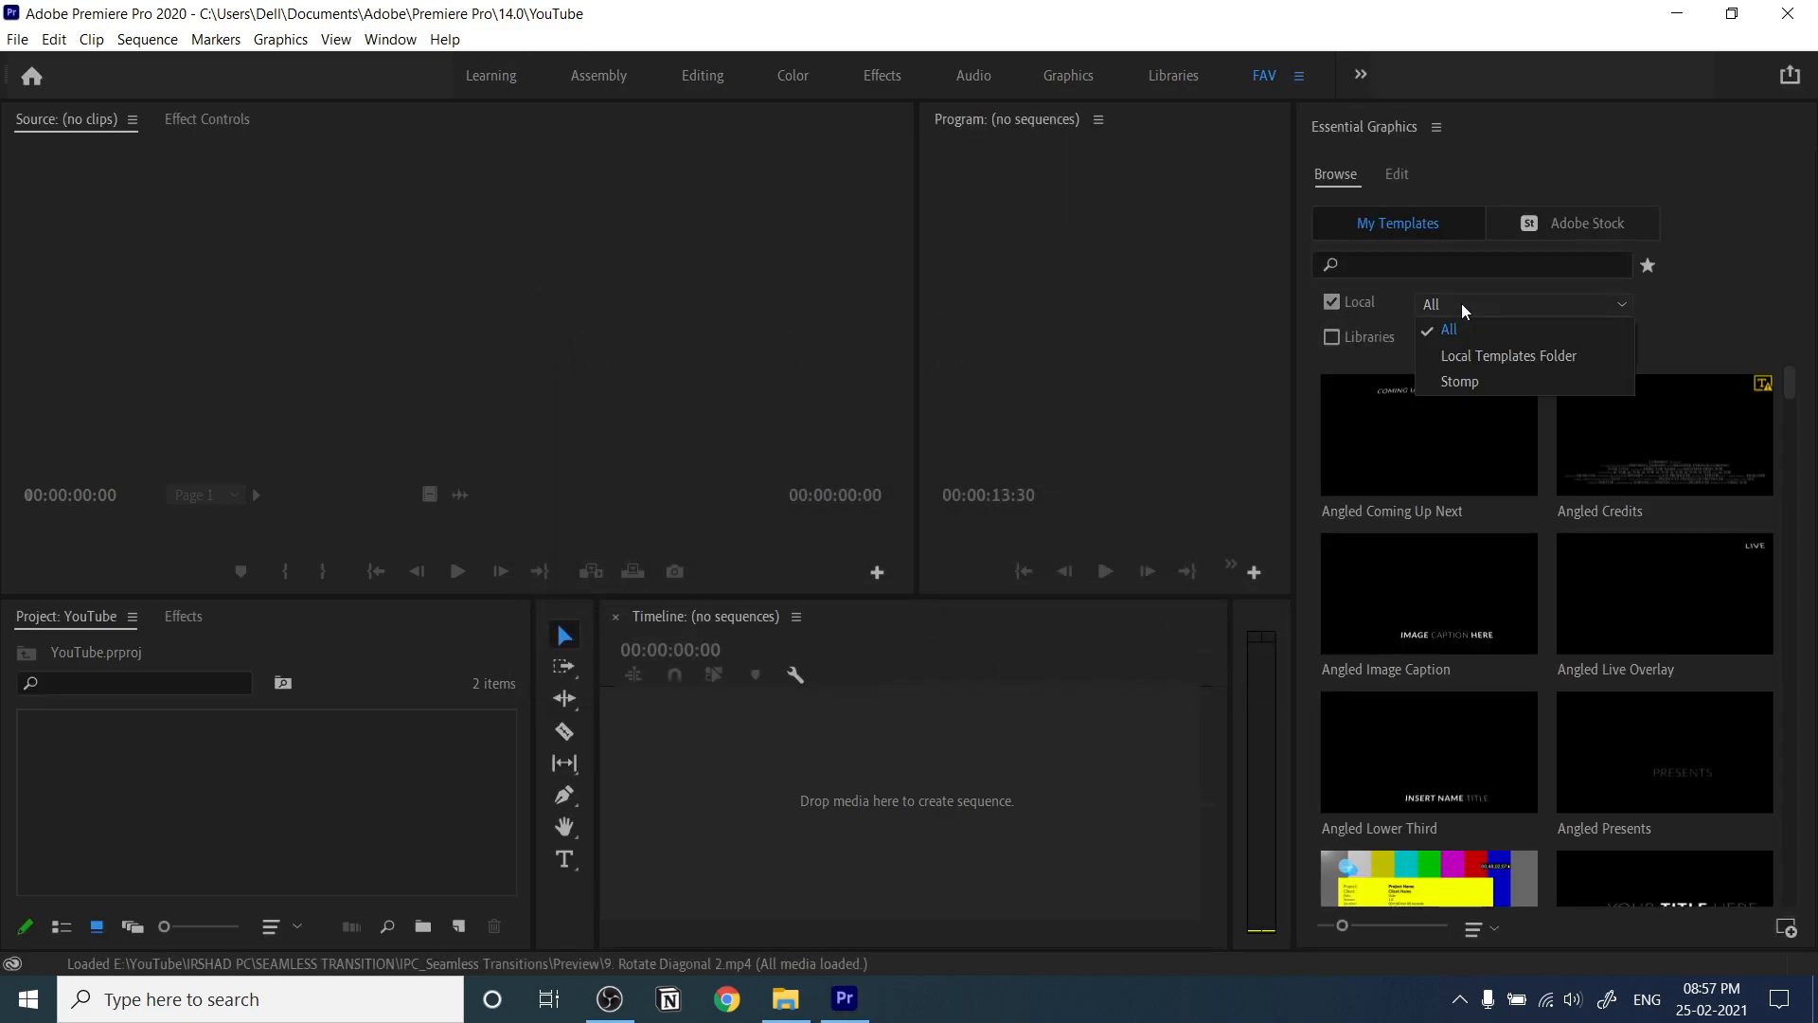
mouse_move(1459, 381)
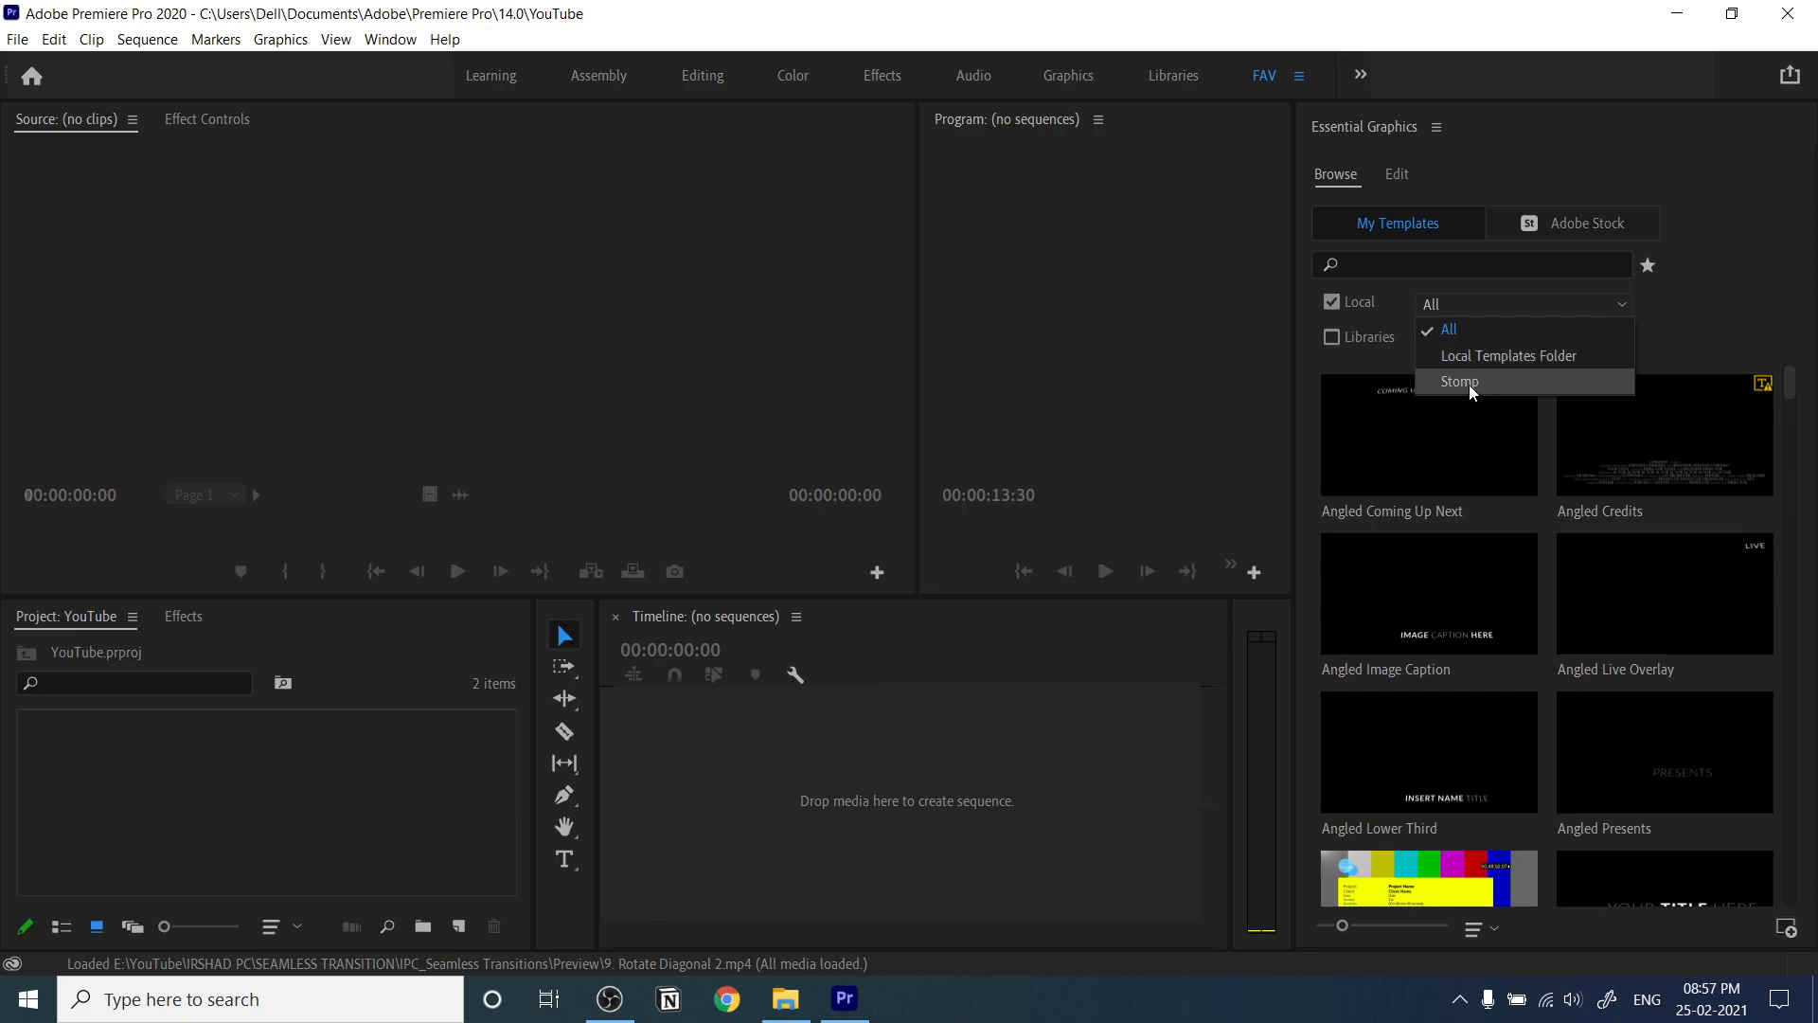
left_click(1459, 381)
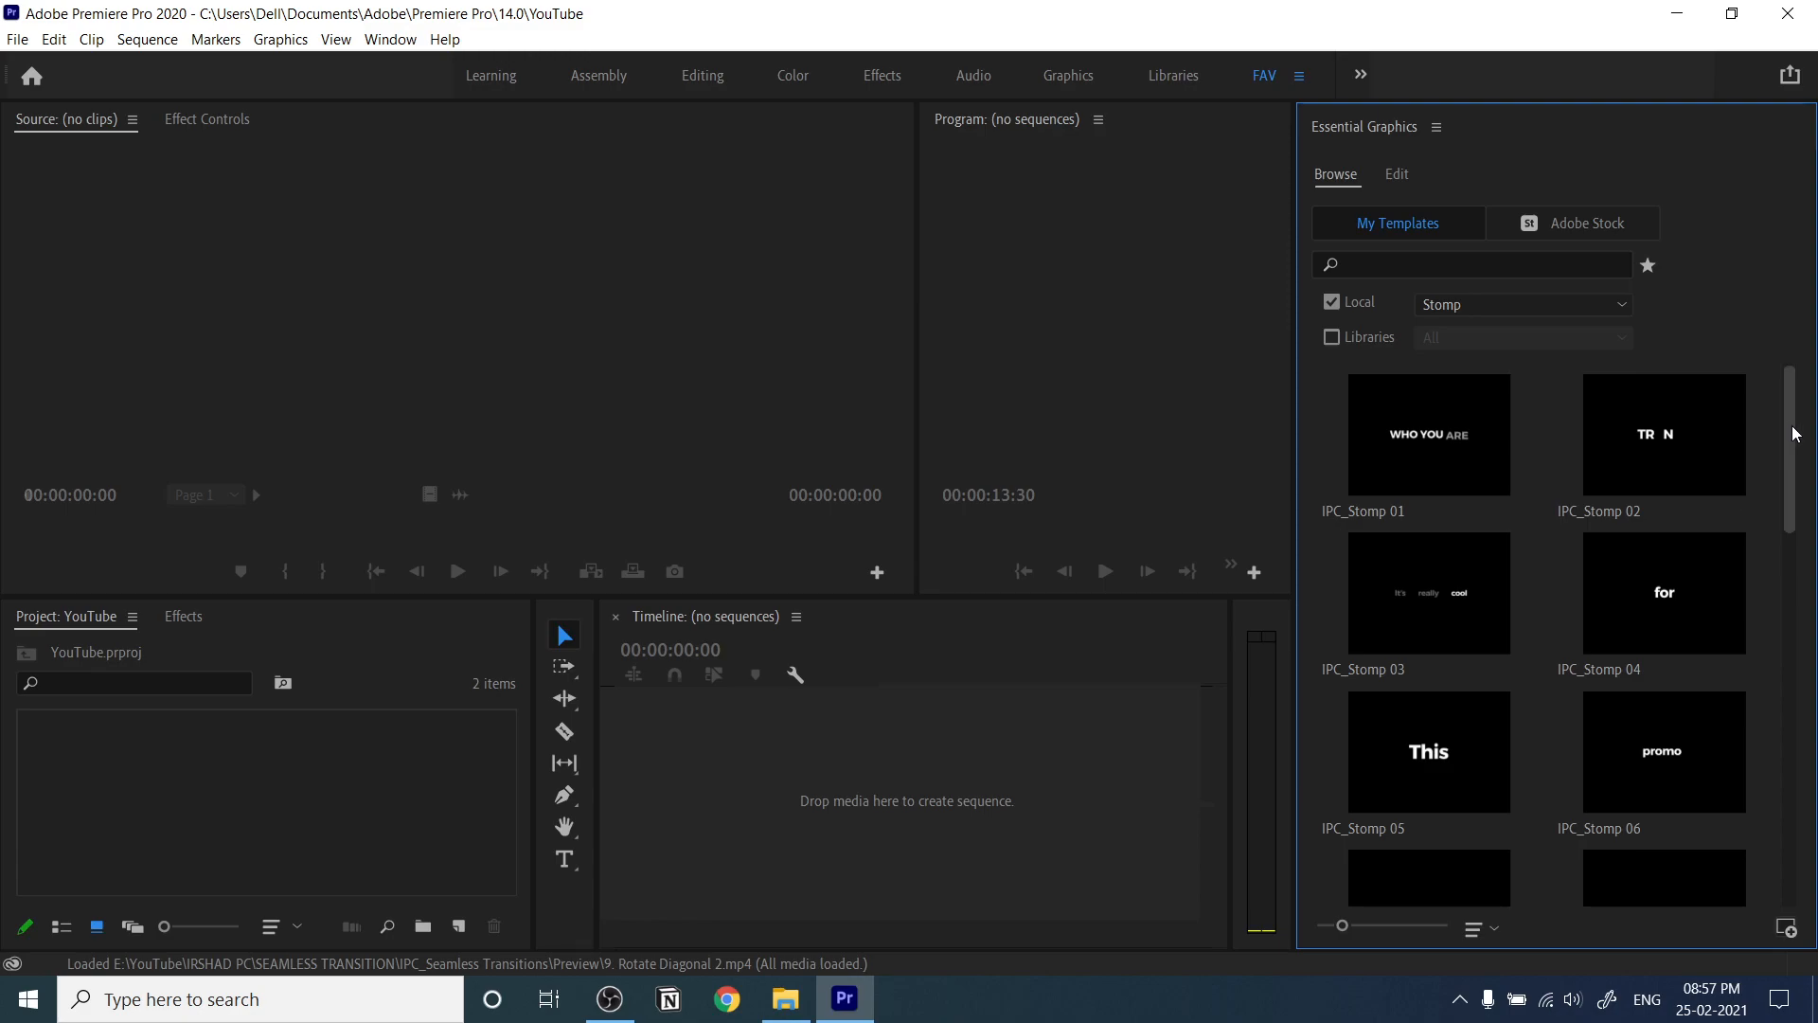
scroll("down", 3)
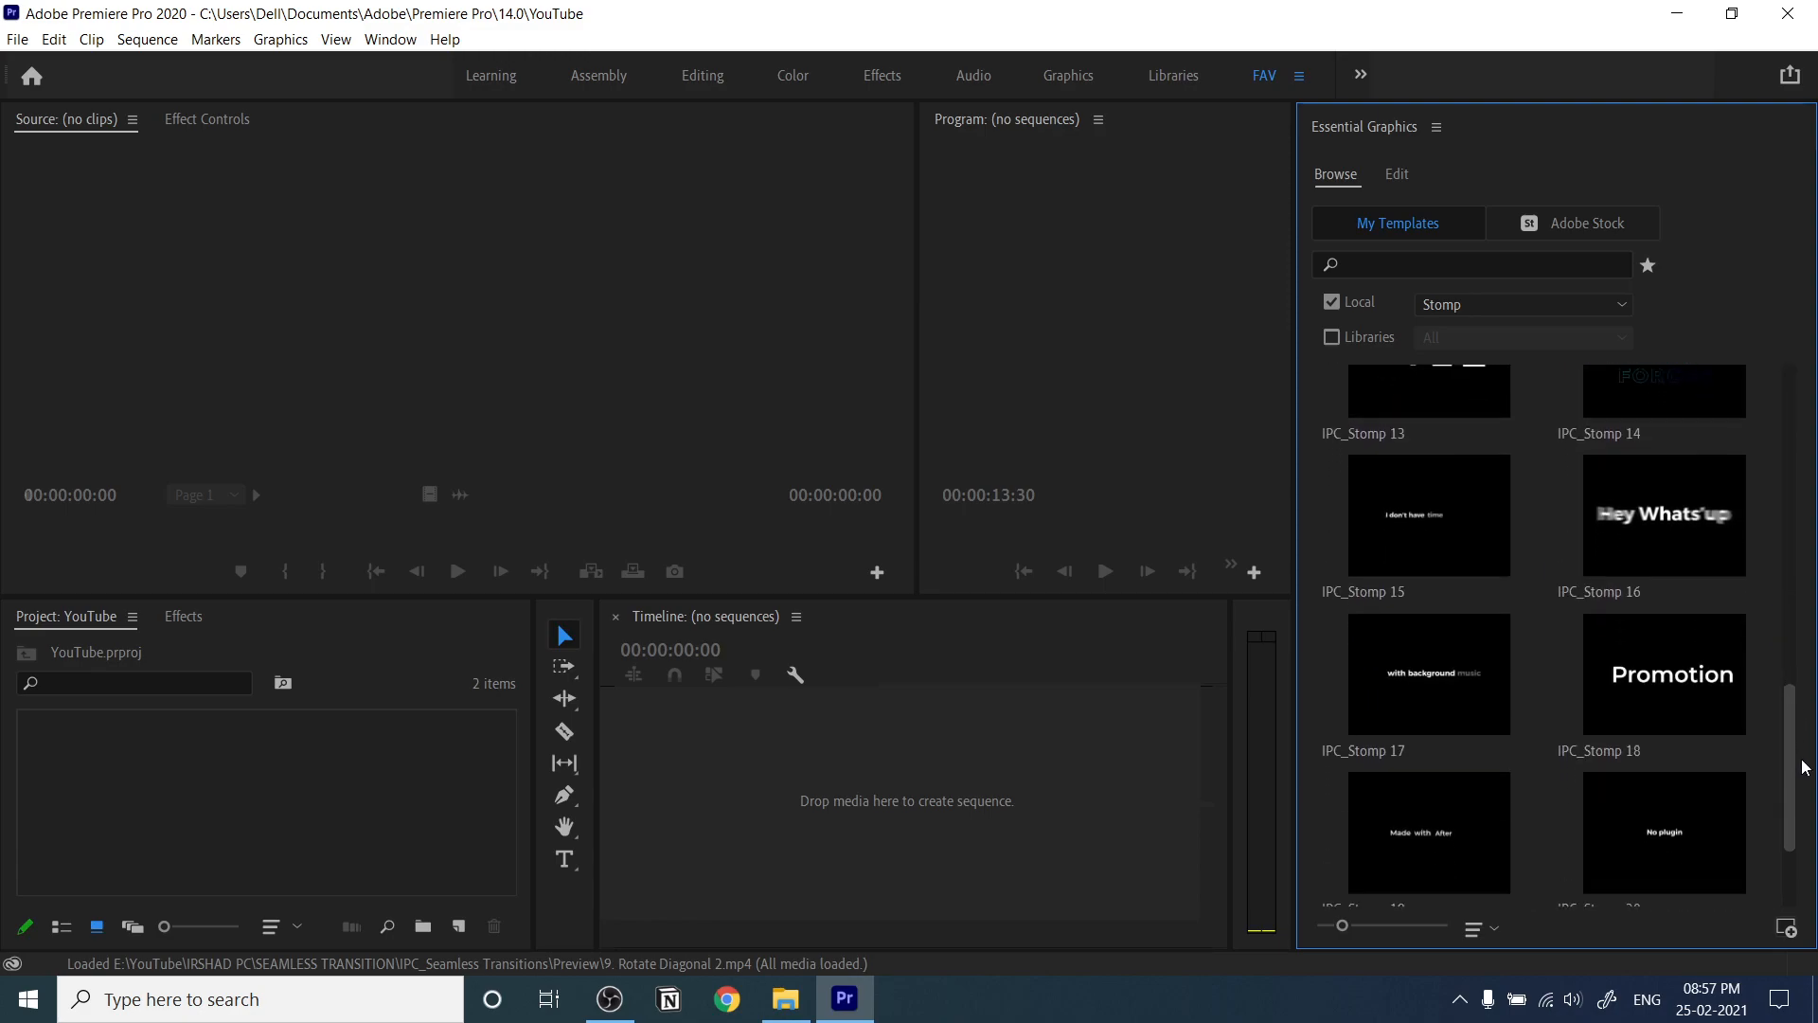
scroll("down", 3)
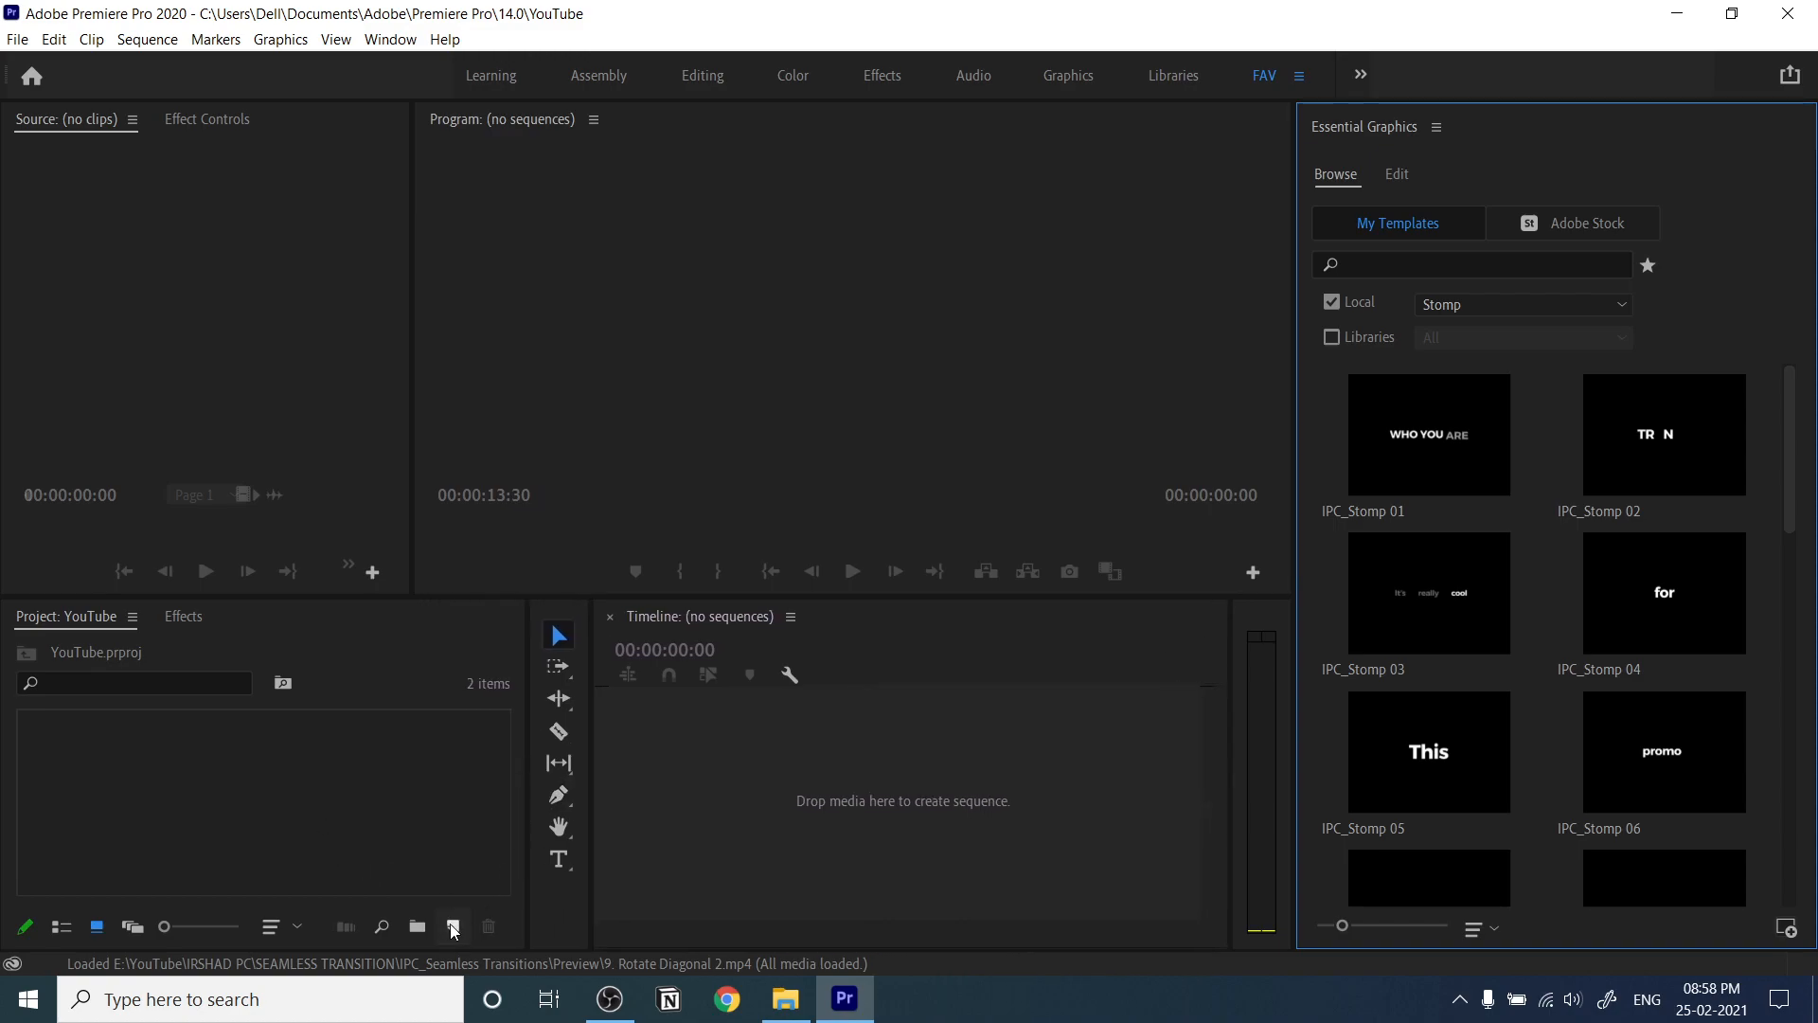
- Create a DSLR 1080p30 Sequence 02 and place IPC_Stomp 01 on V1, keeping existing settings
left_click(453, 928)
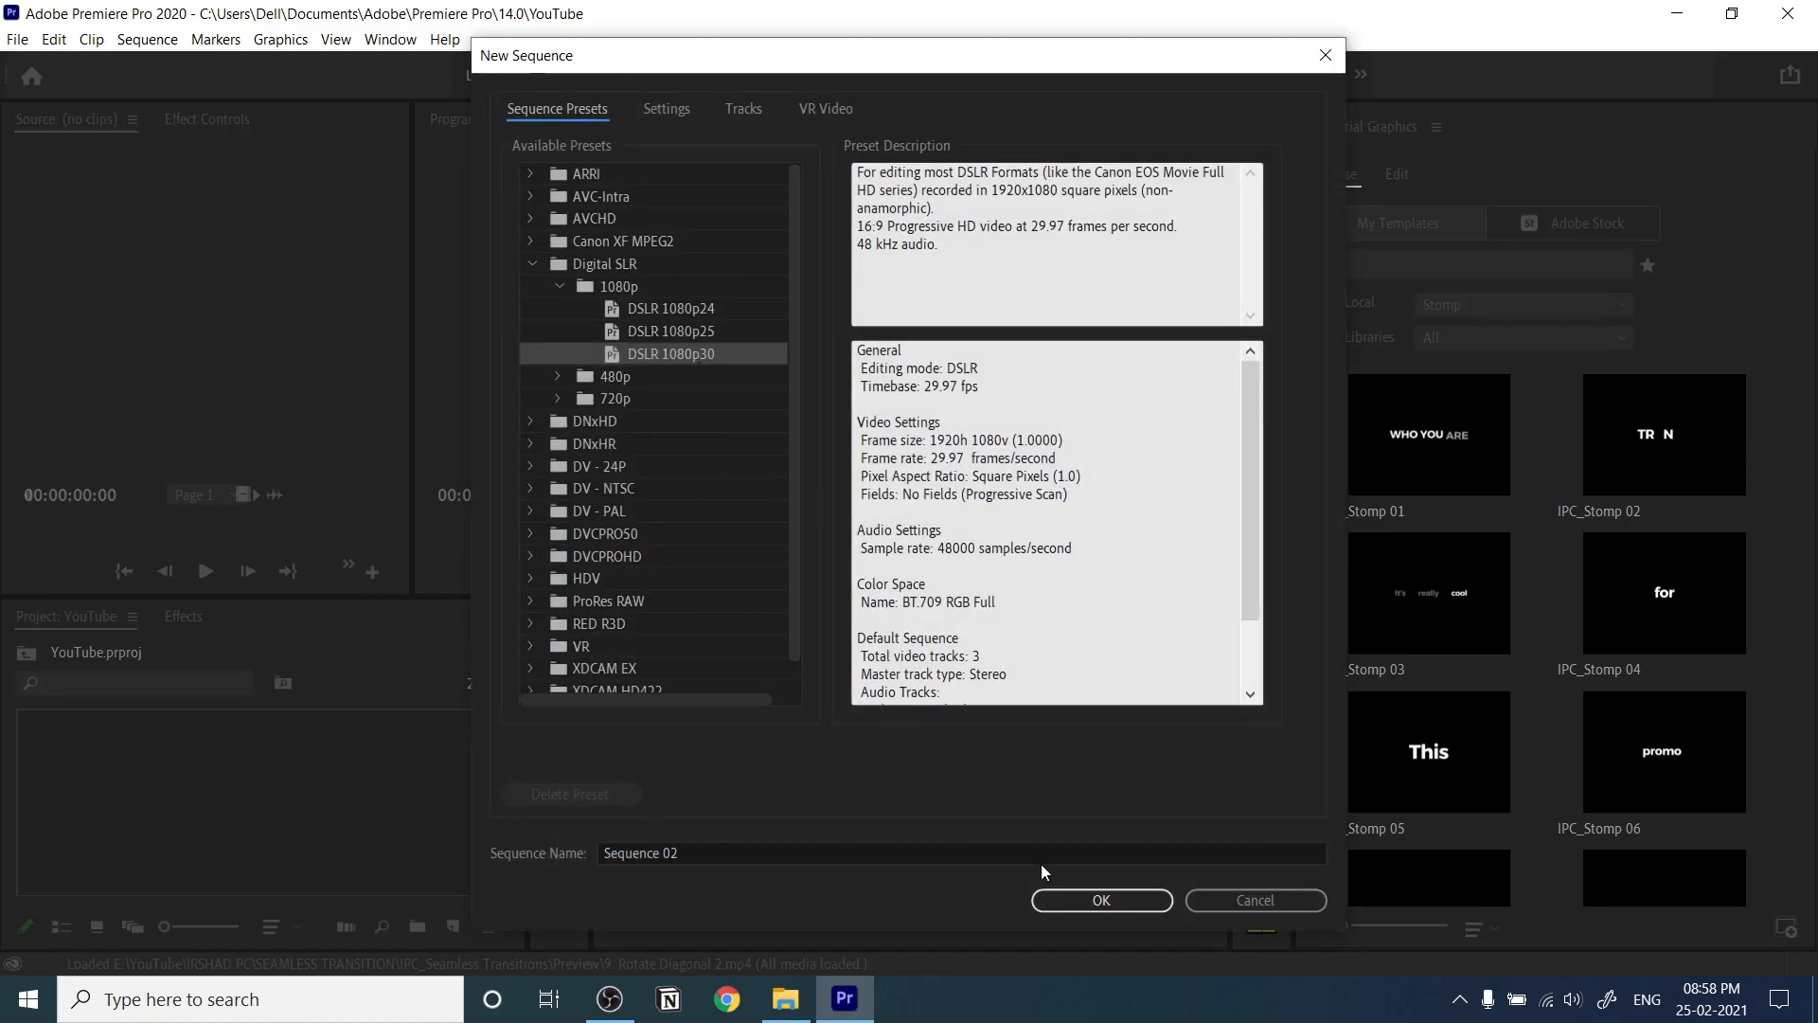
left_click(1099, 900)
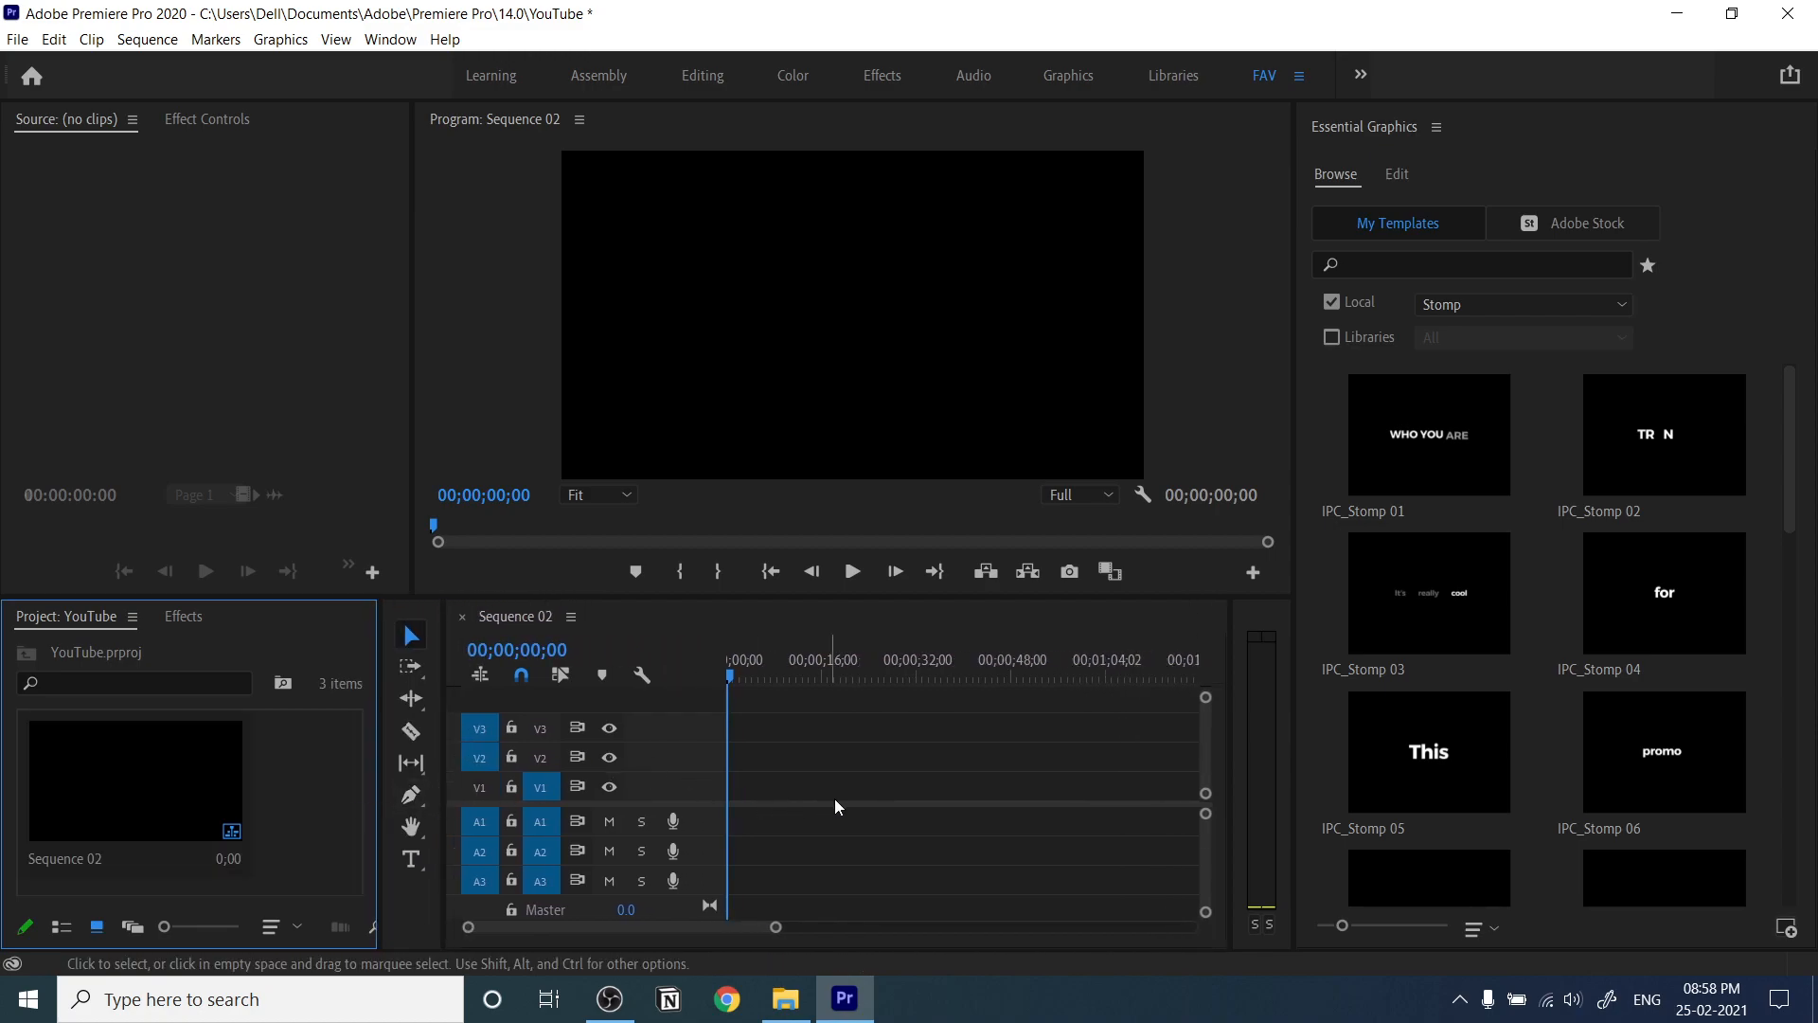
mouse_move(1428, 462)
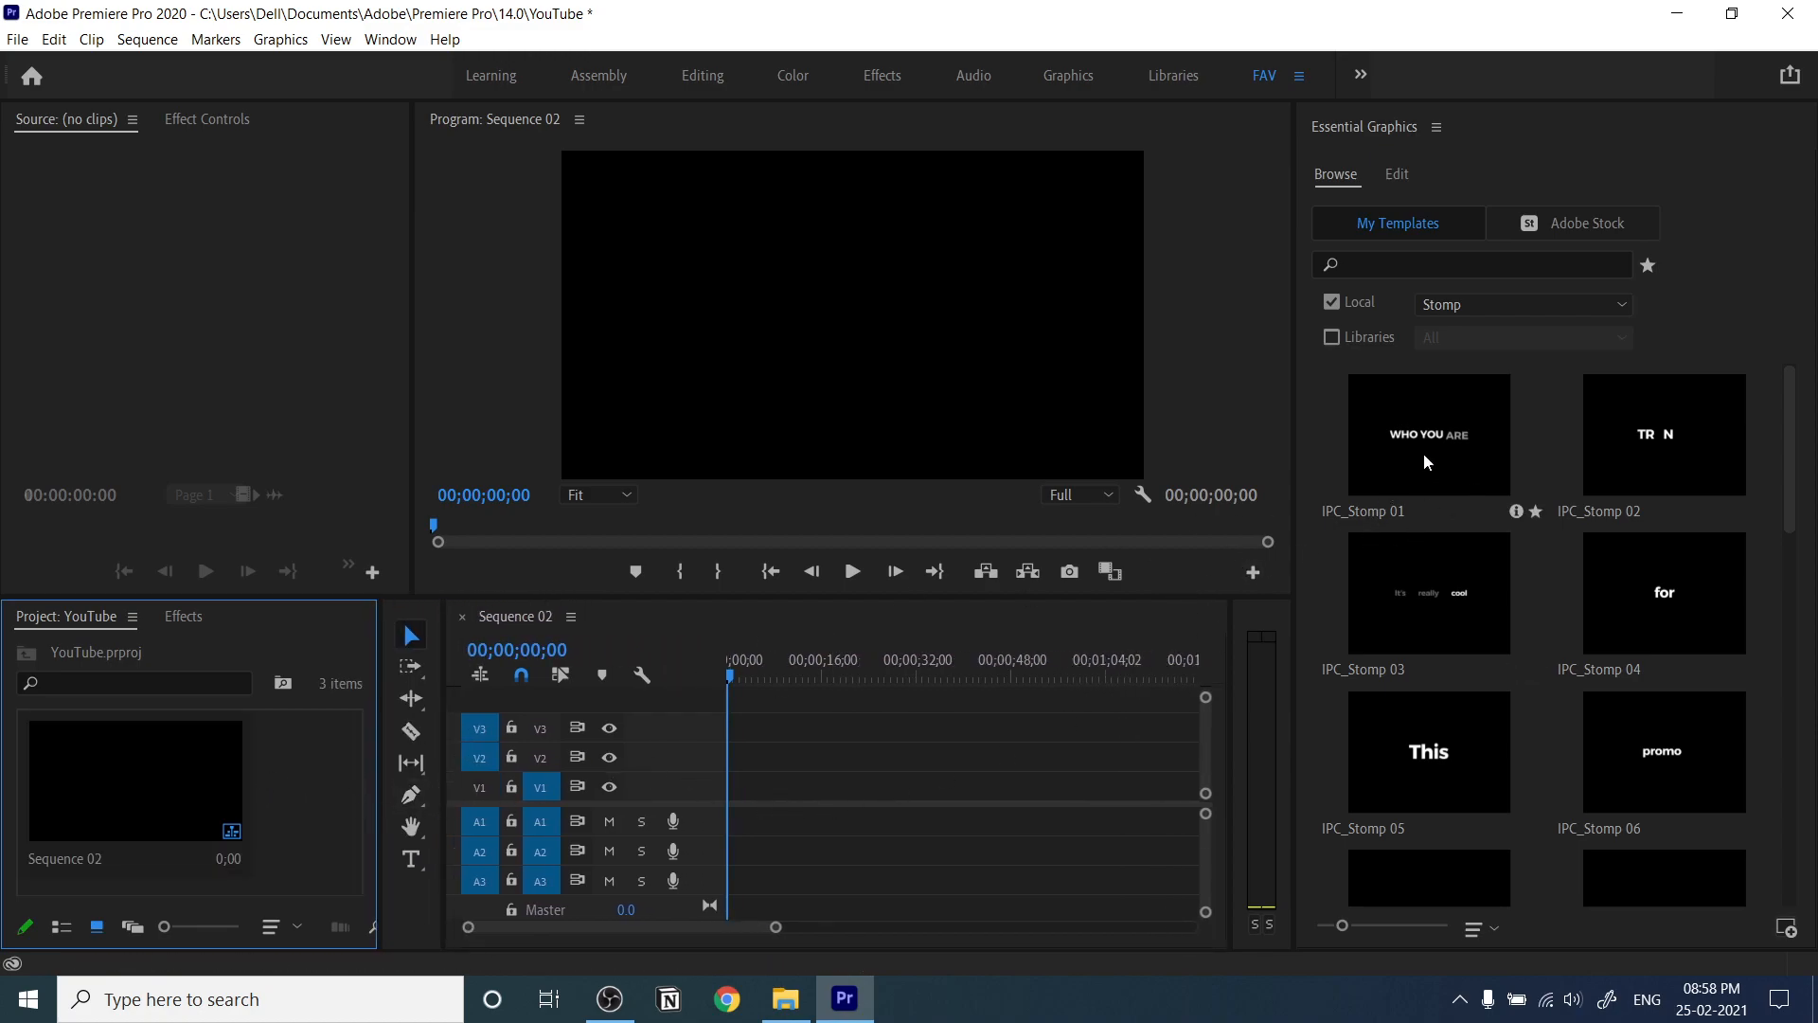
left_click(1428, 435)
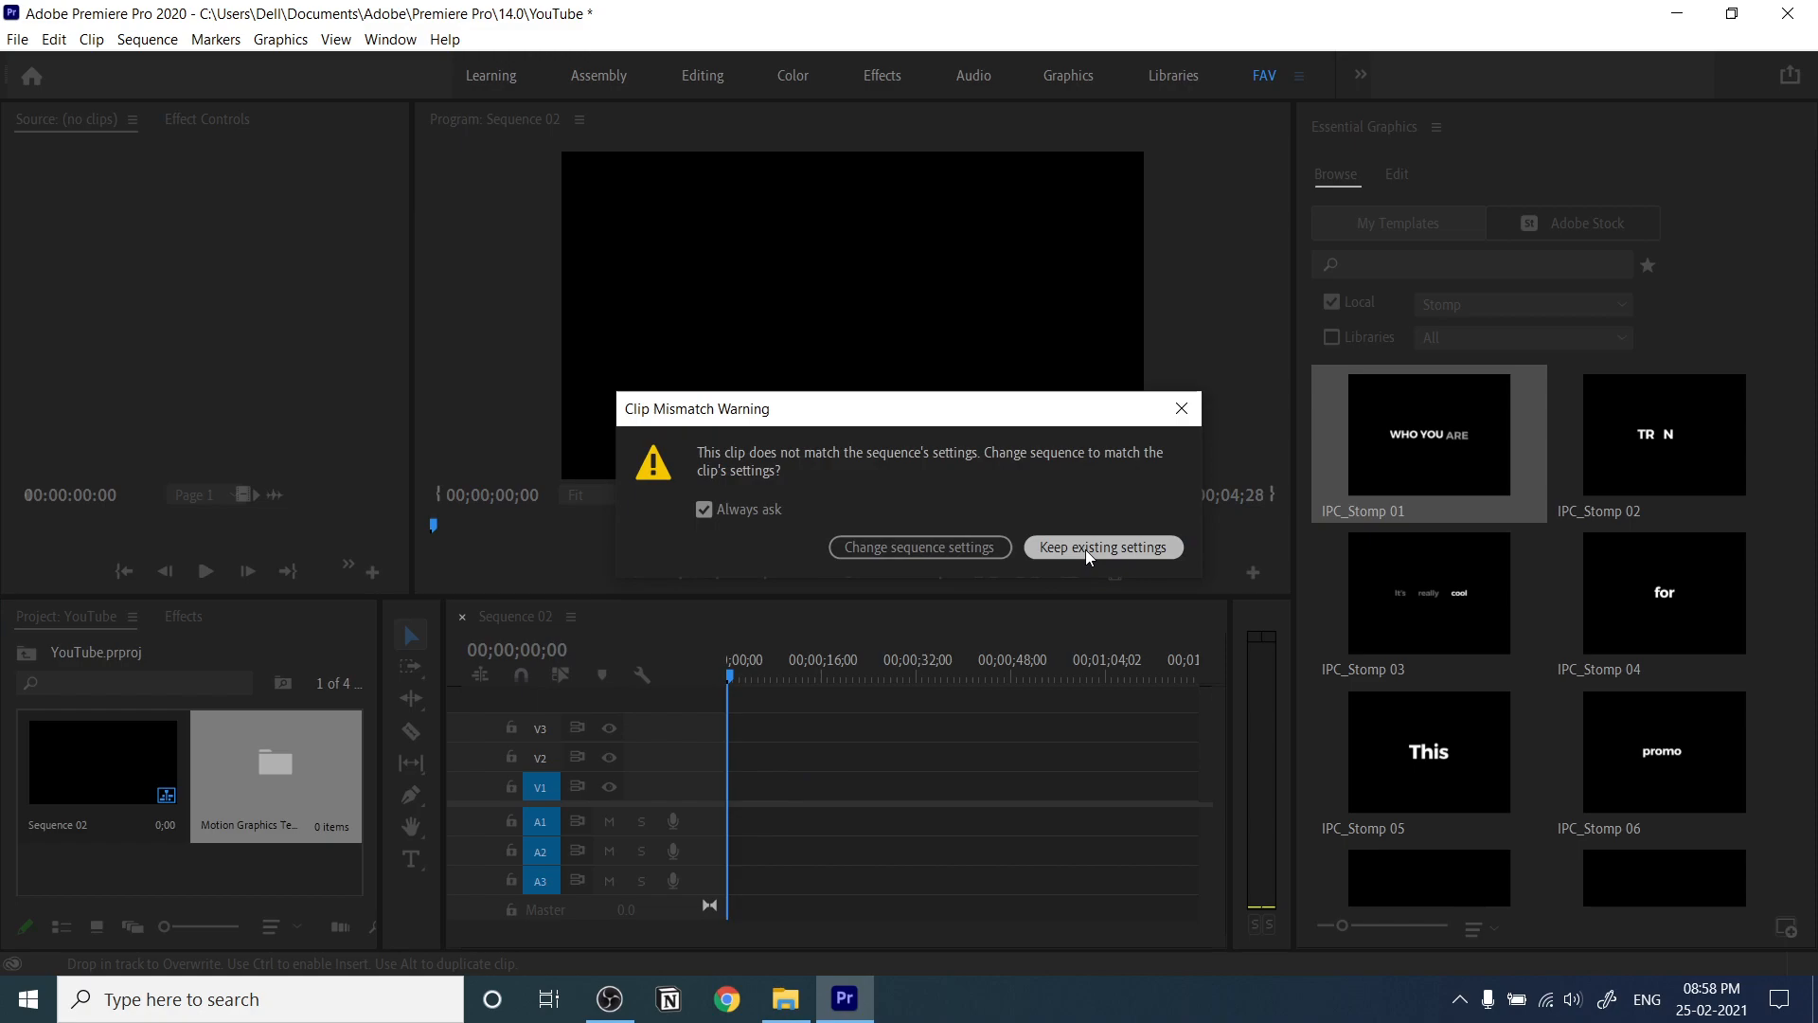
mouse_move(896, 554)
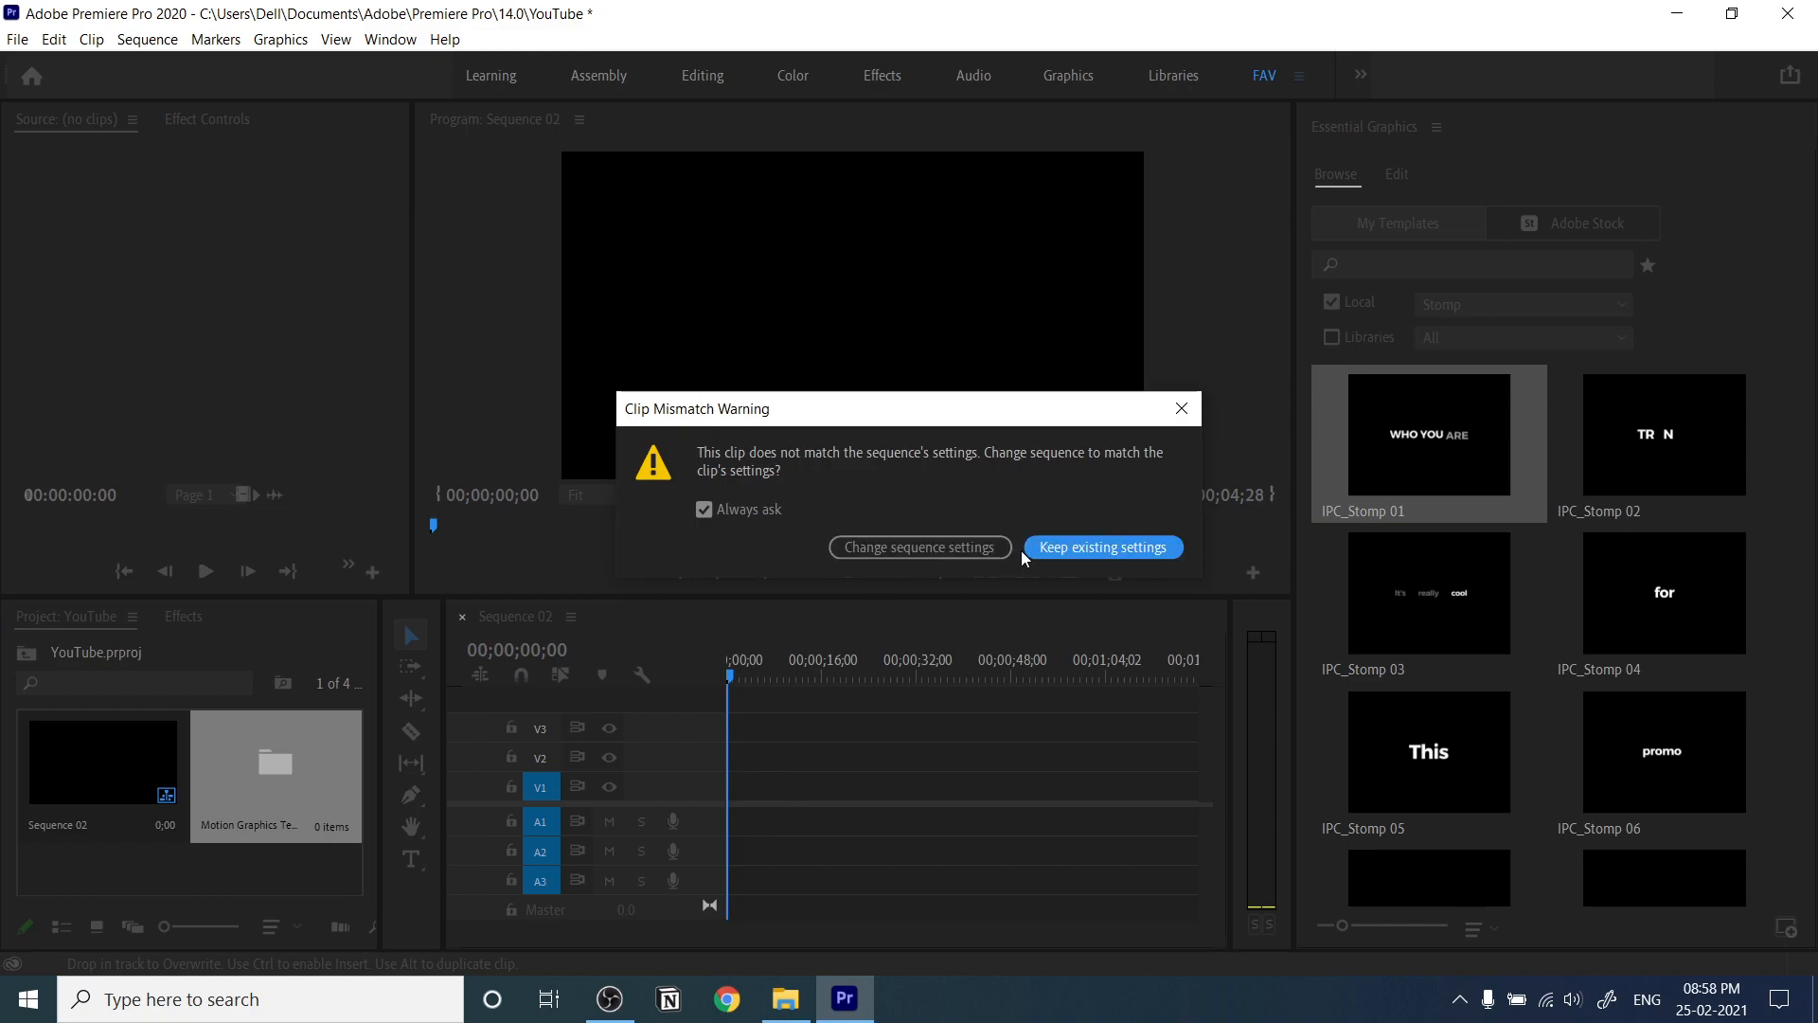
left_click(1100, 546)
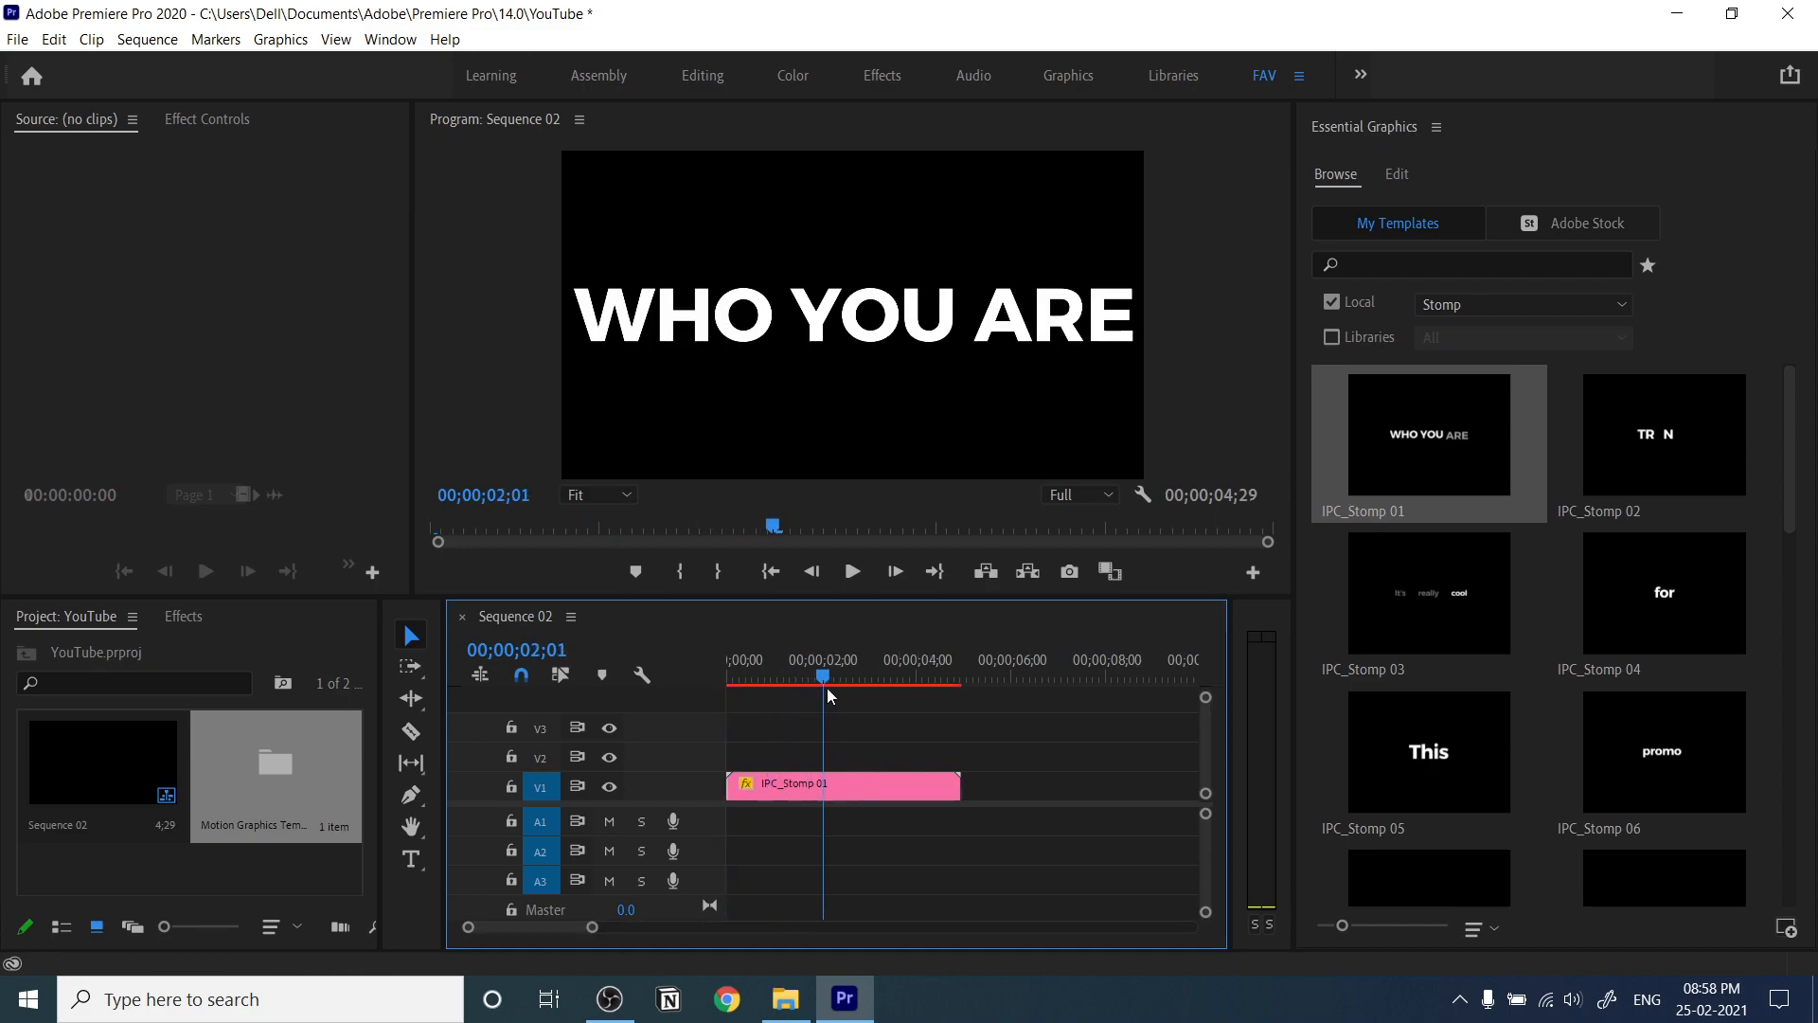
- Replace the IPC_Stomp 01 title text with Hey It's Me and preview it
left_click(843, 784)
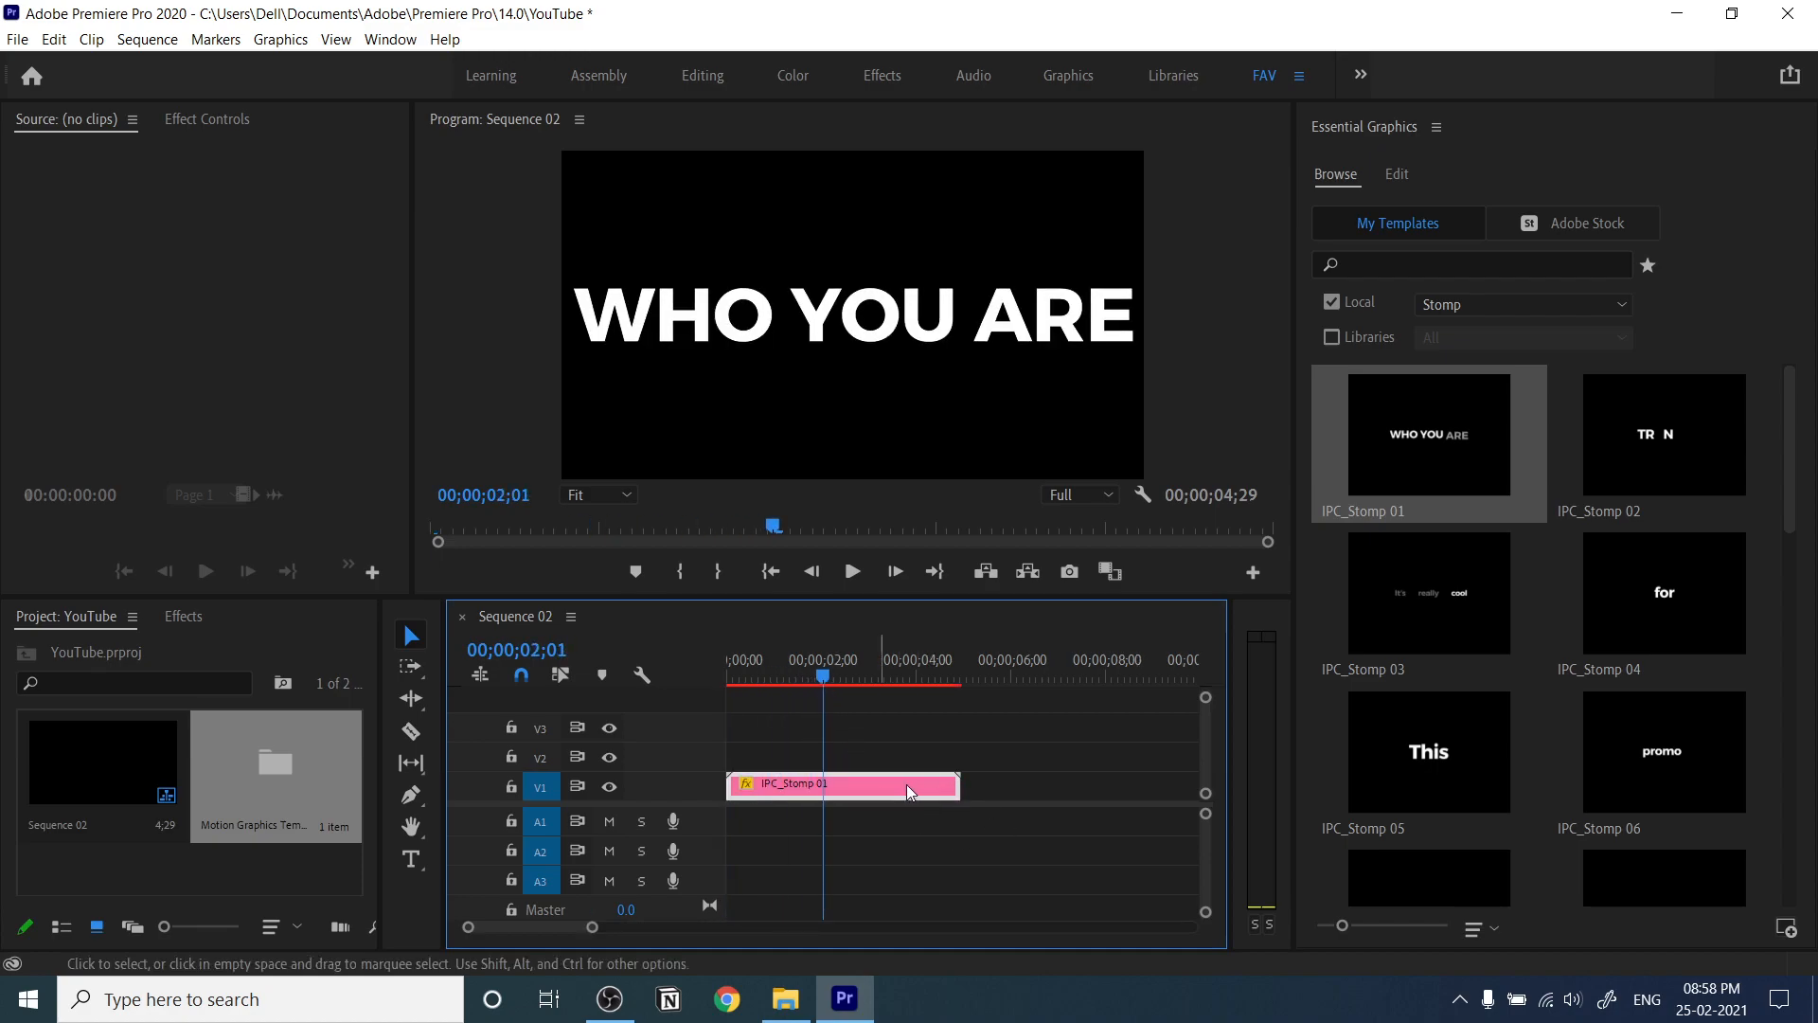
right_click(841, 784)
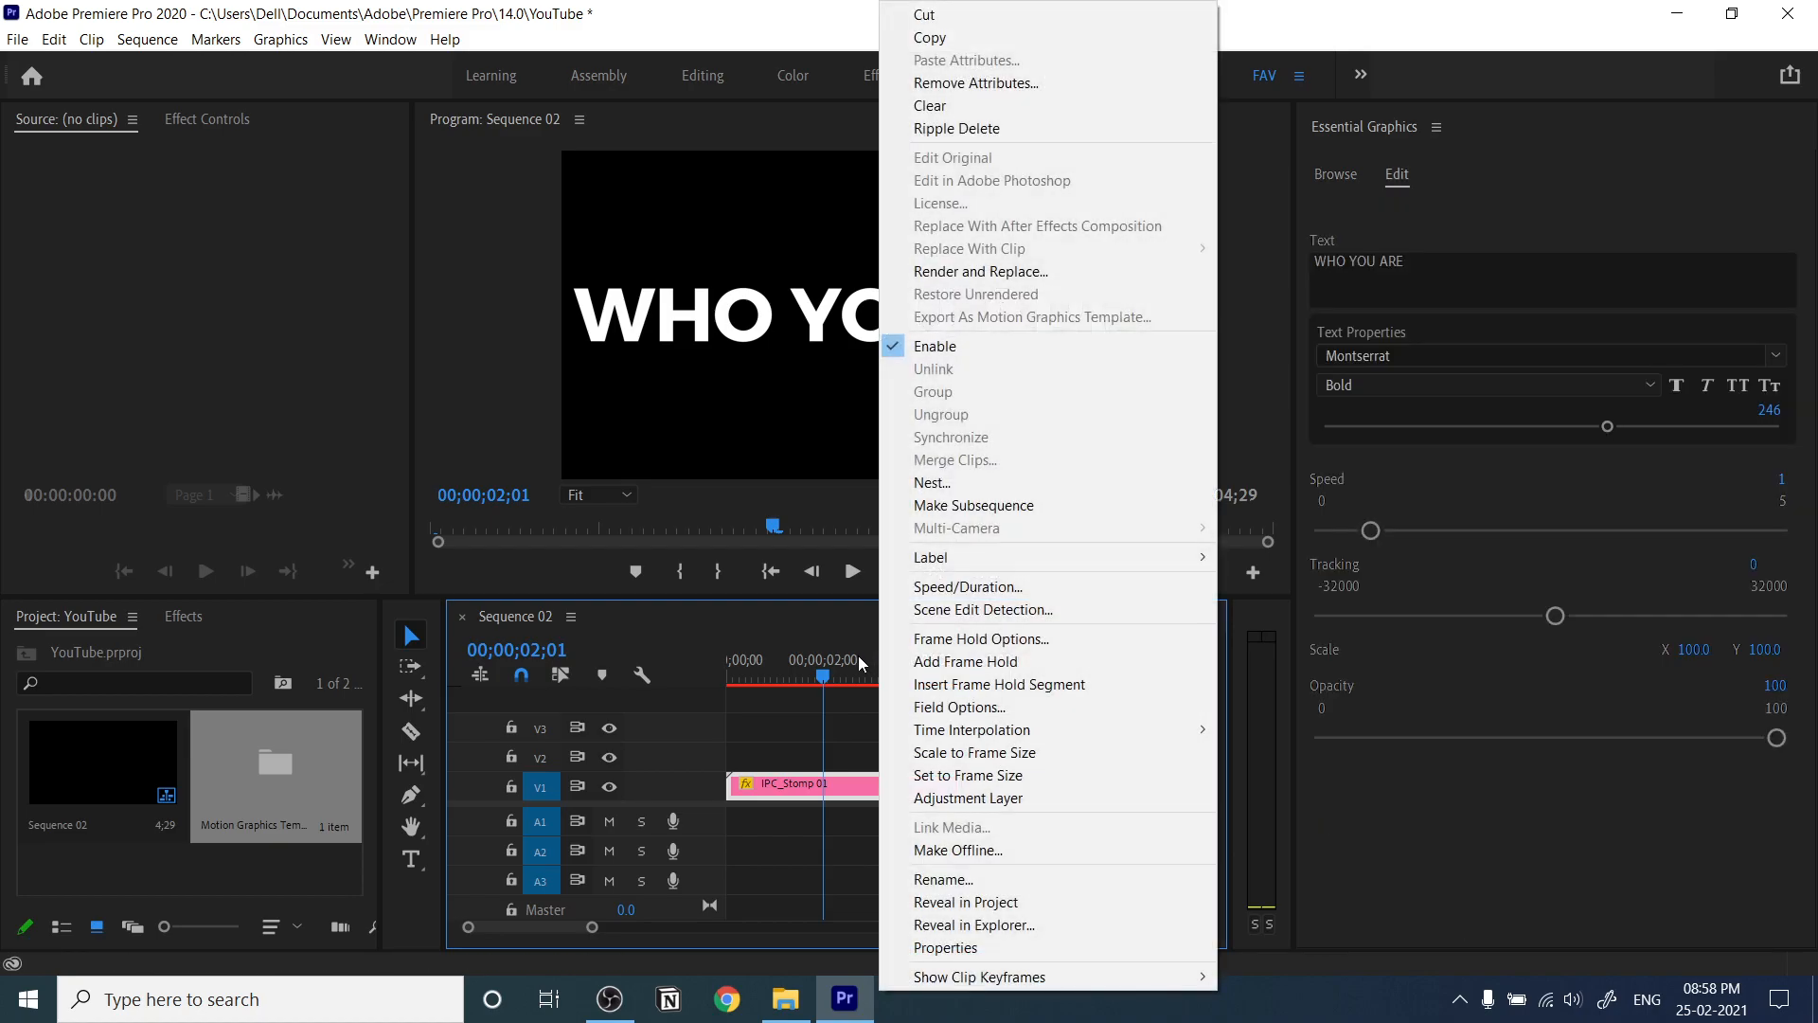
left_click(841, 695)
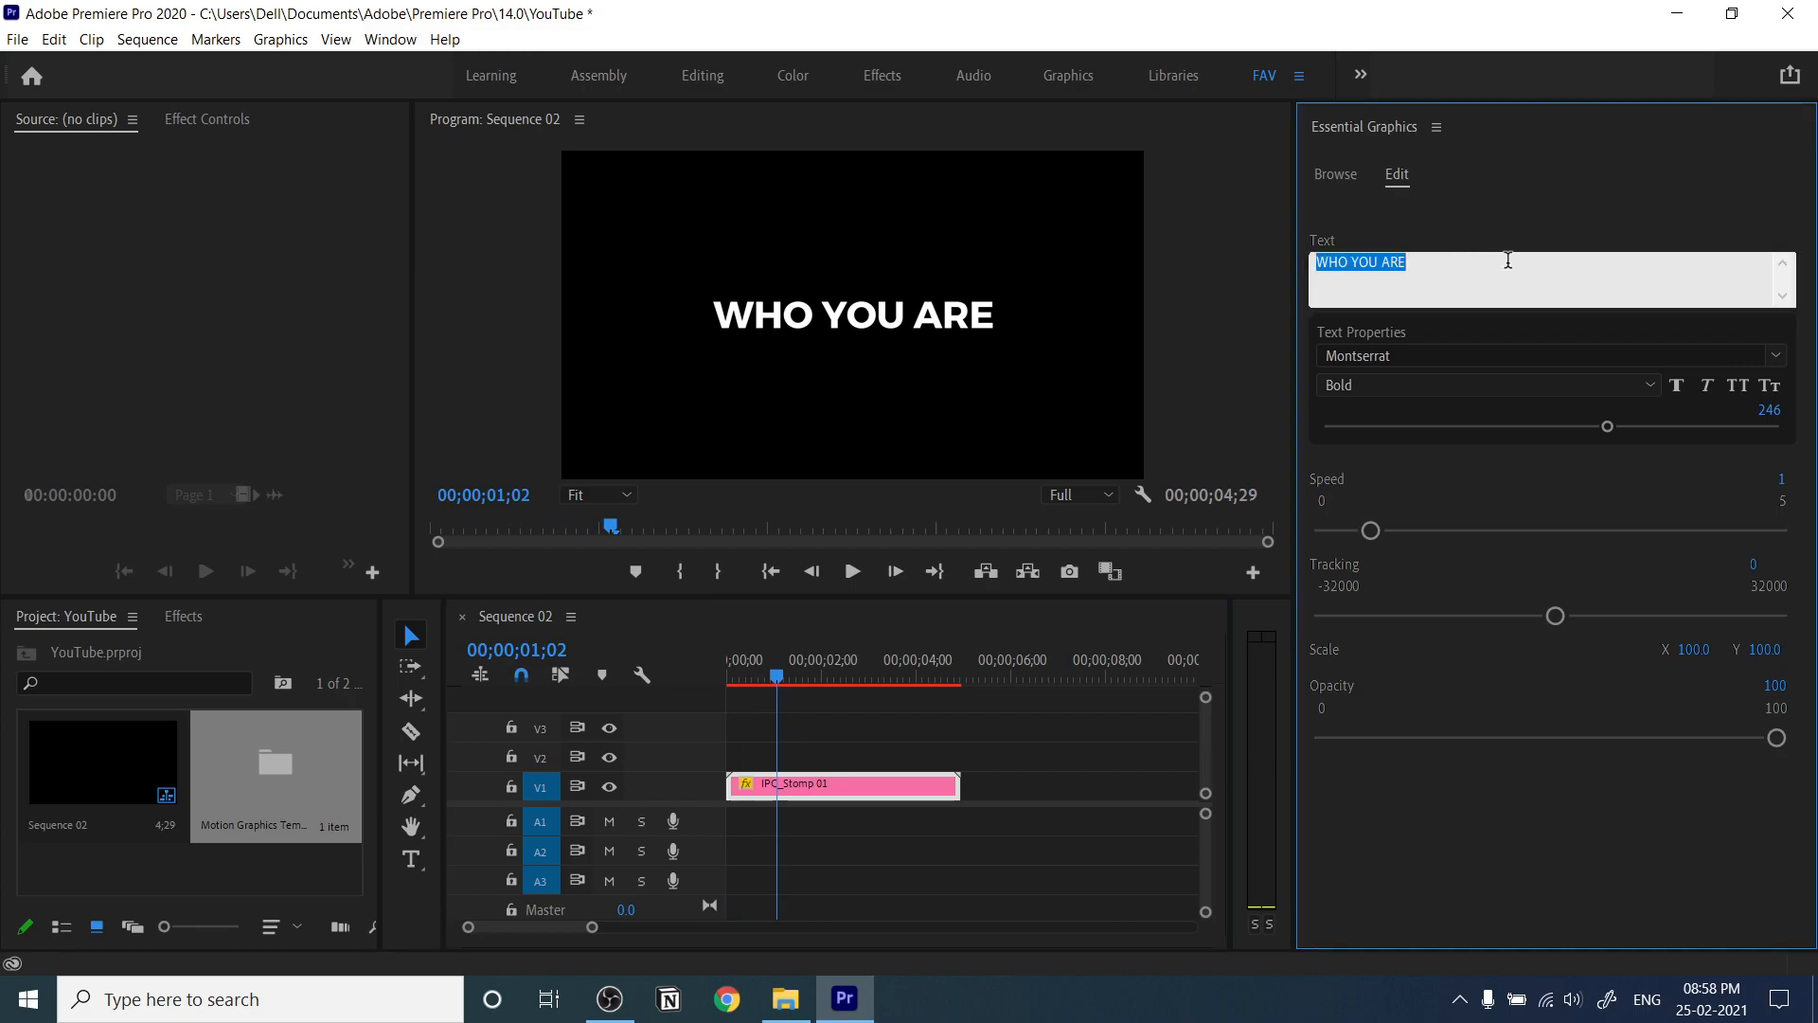
type("Hey It")
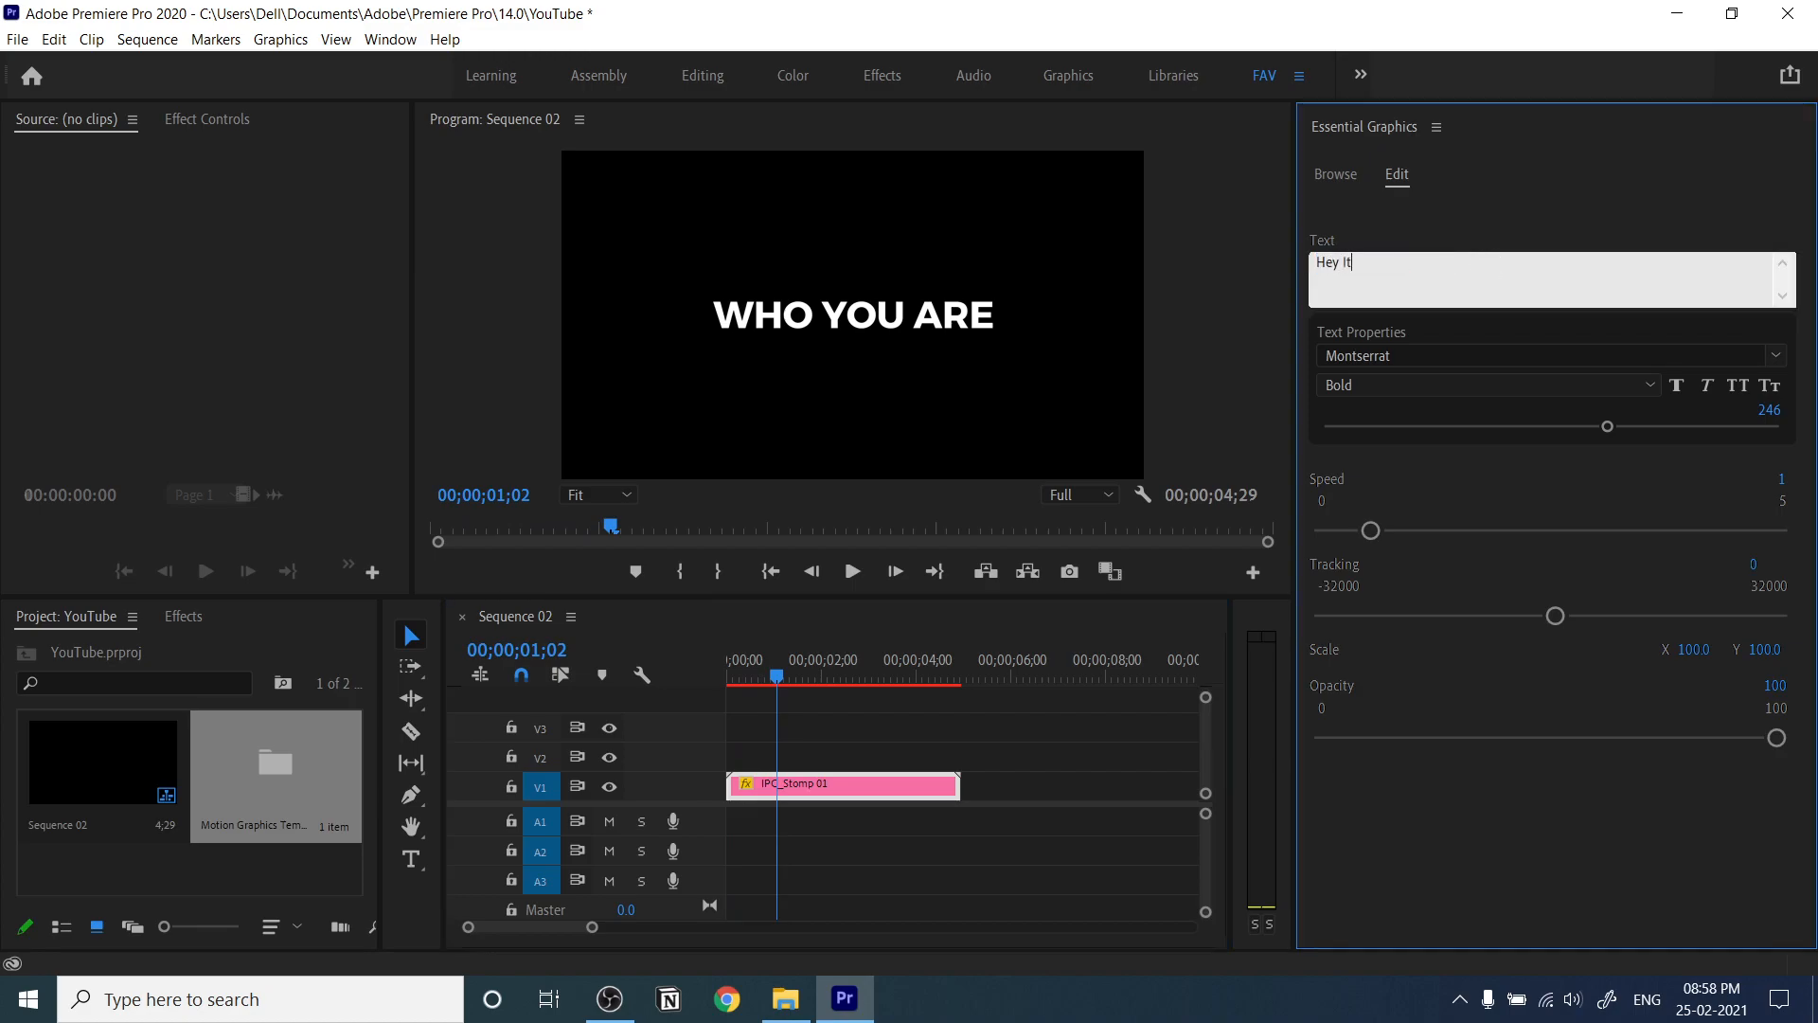
type("'s")
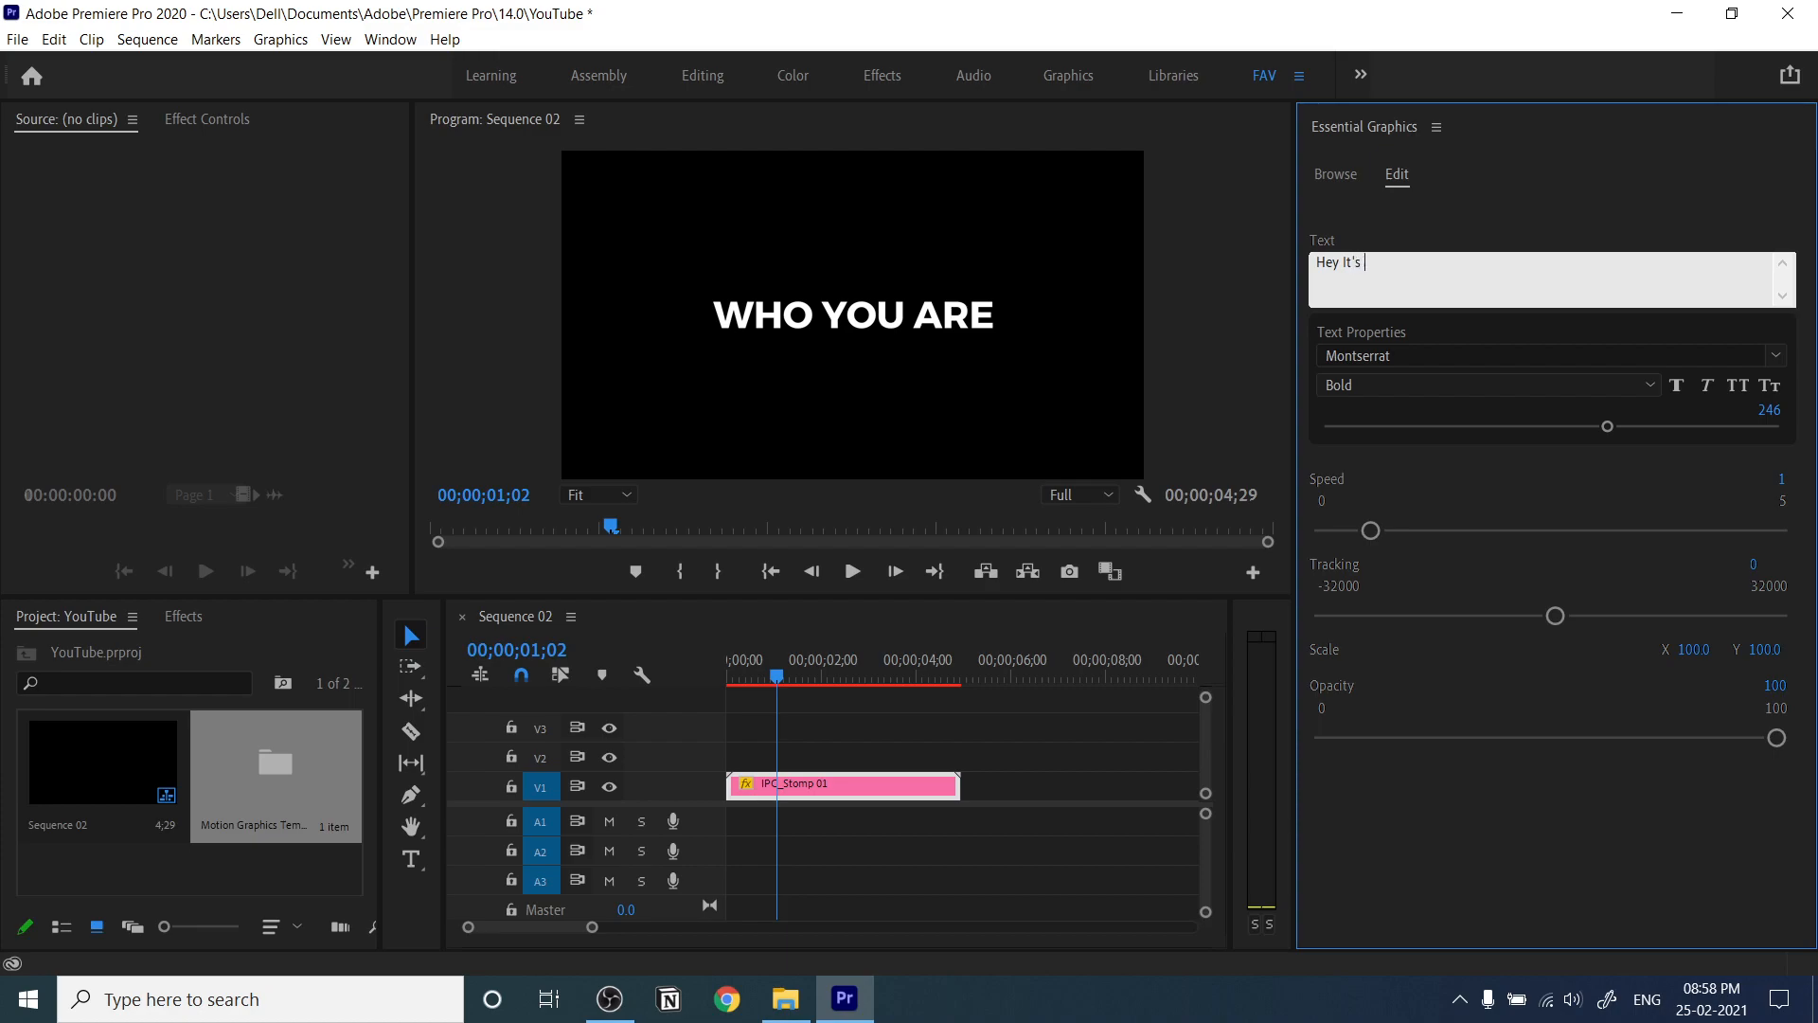
type("Me")
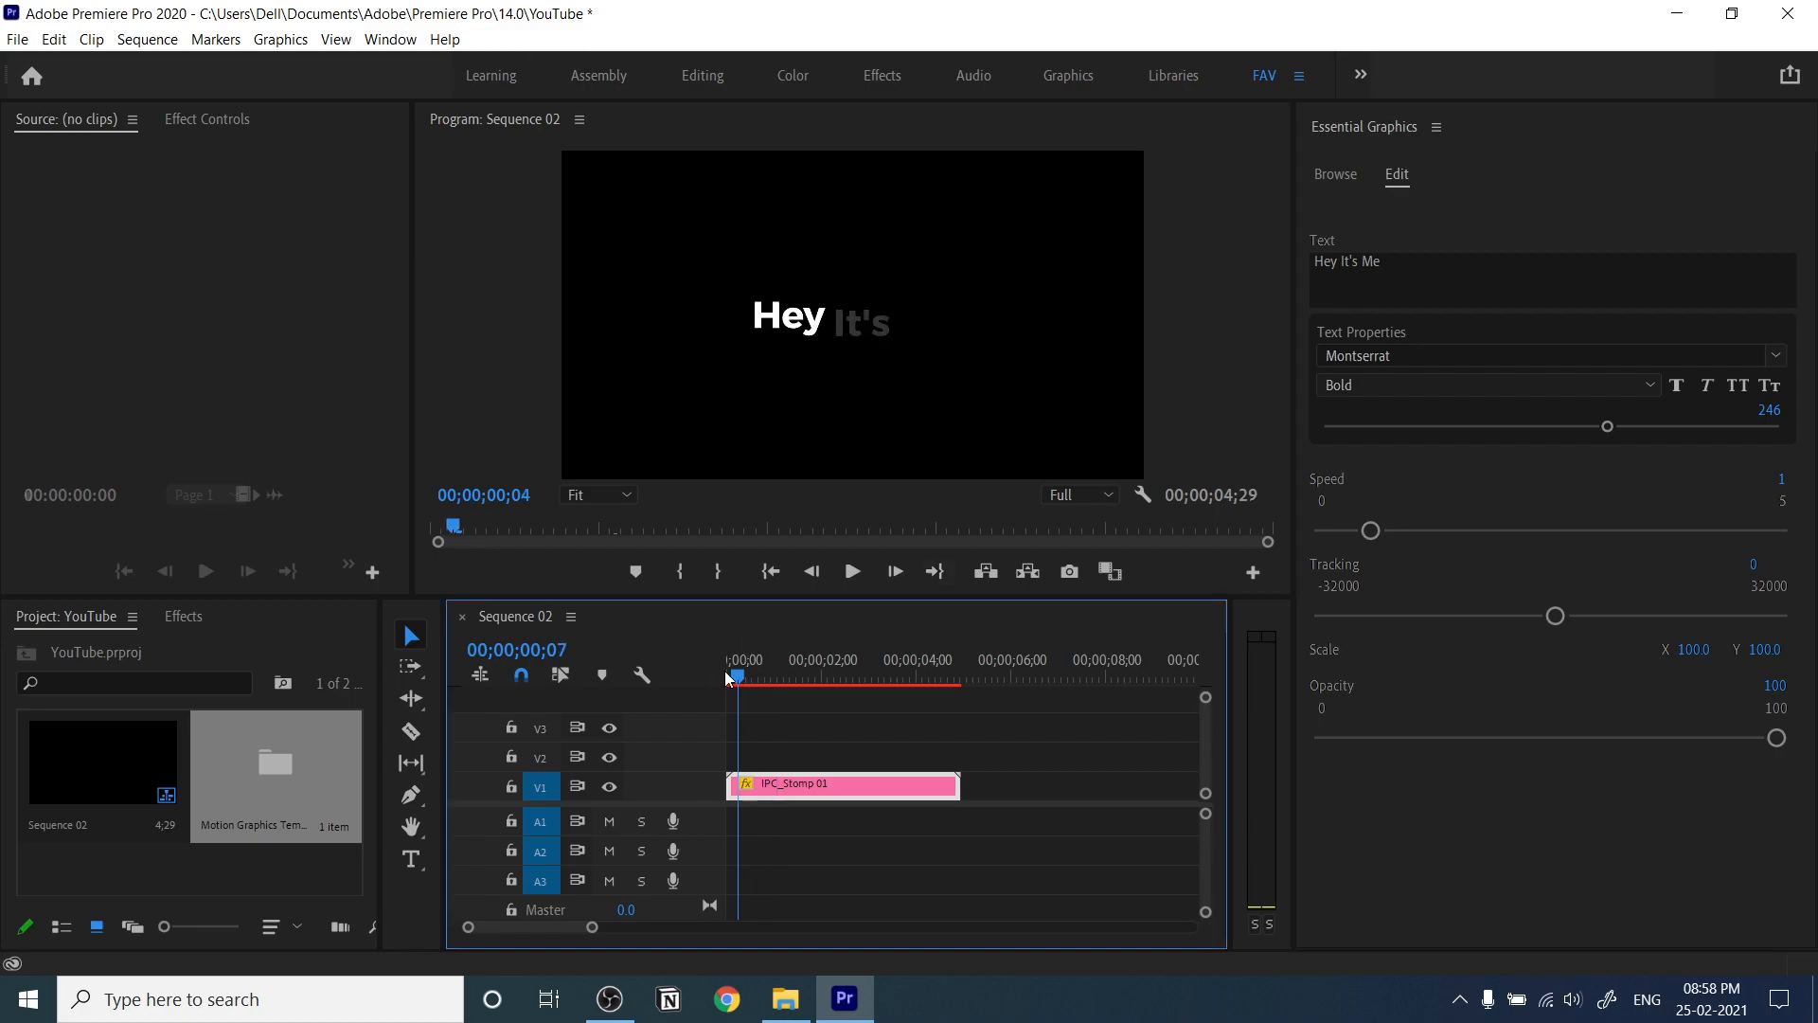
left_click(850, 570)
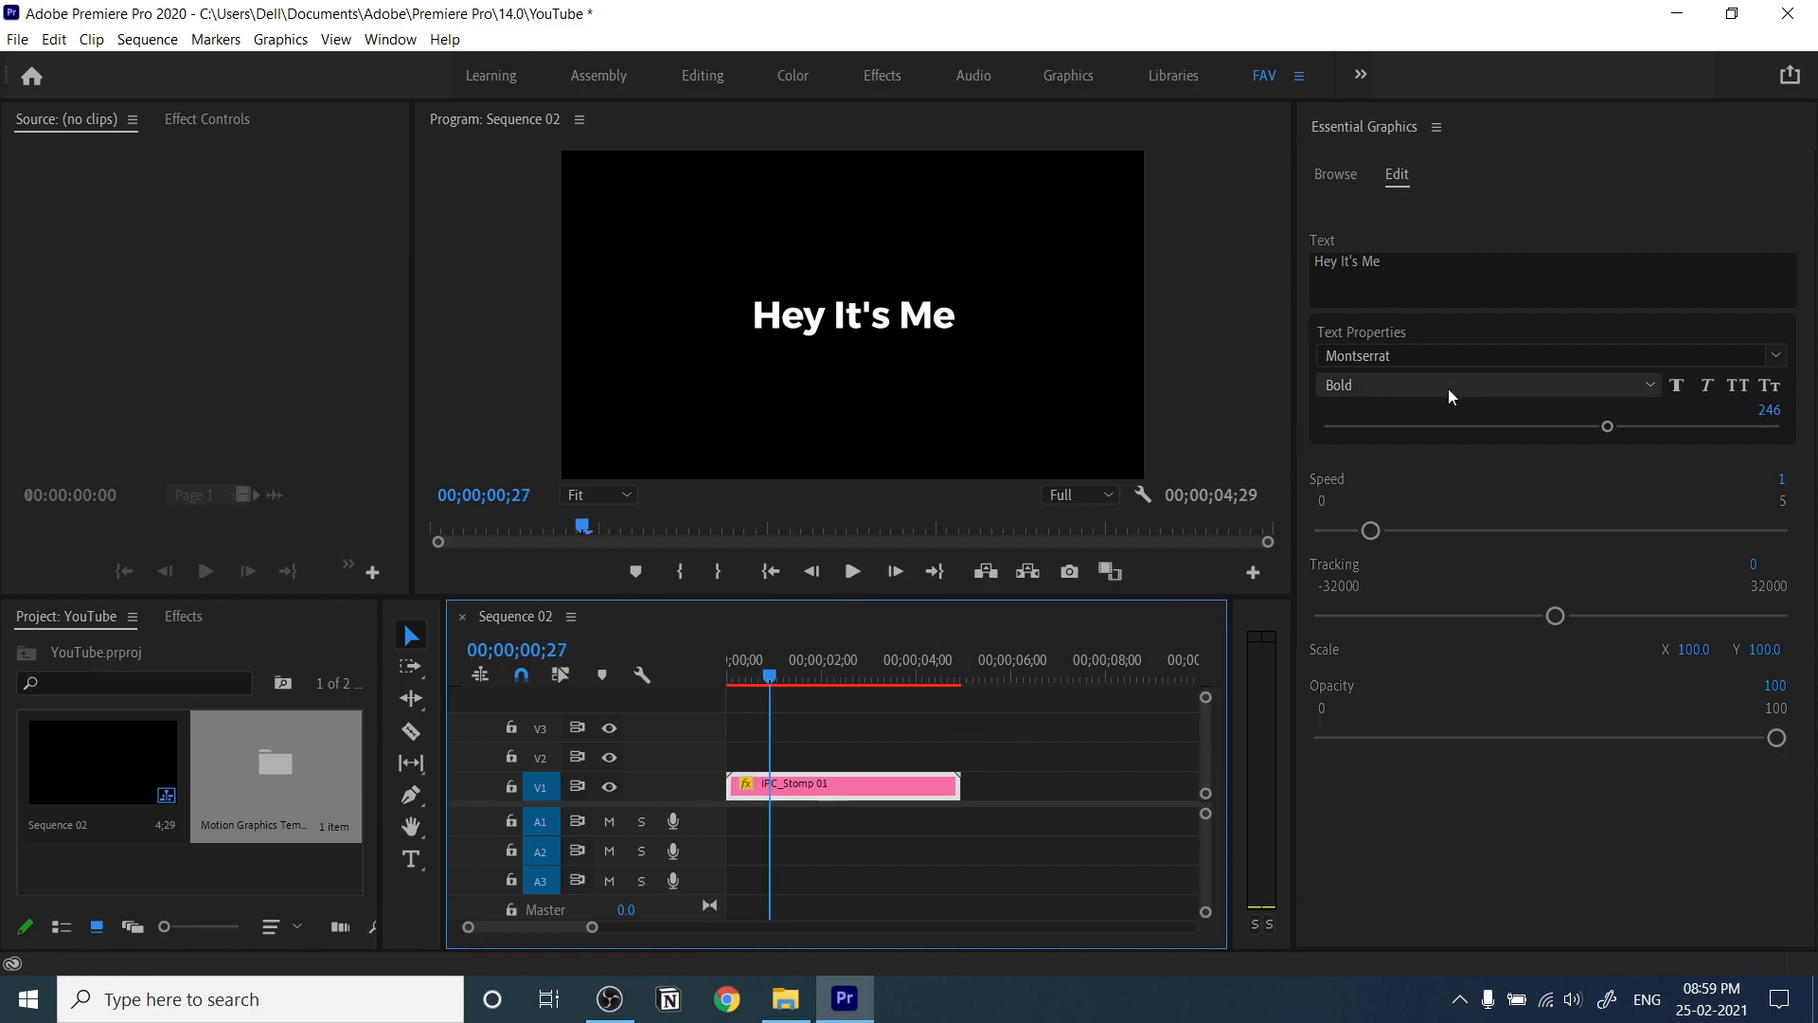
mouse_move(1625, 438)
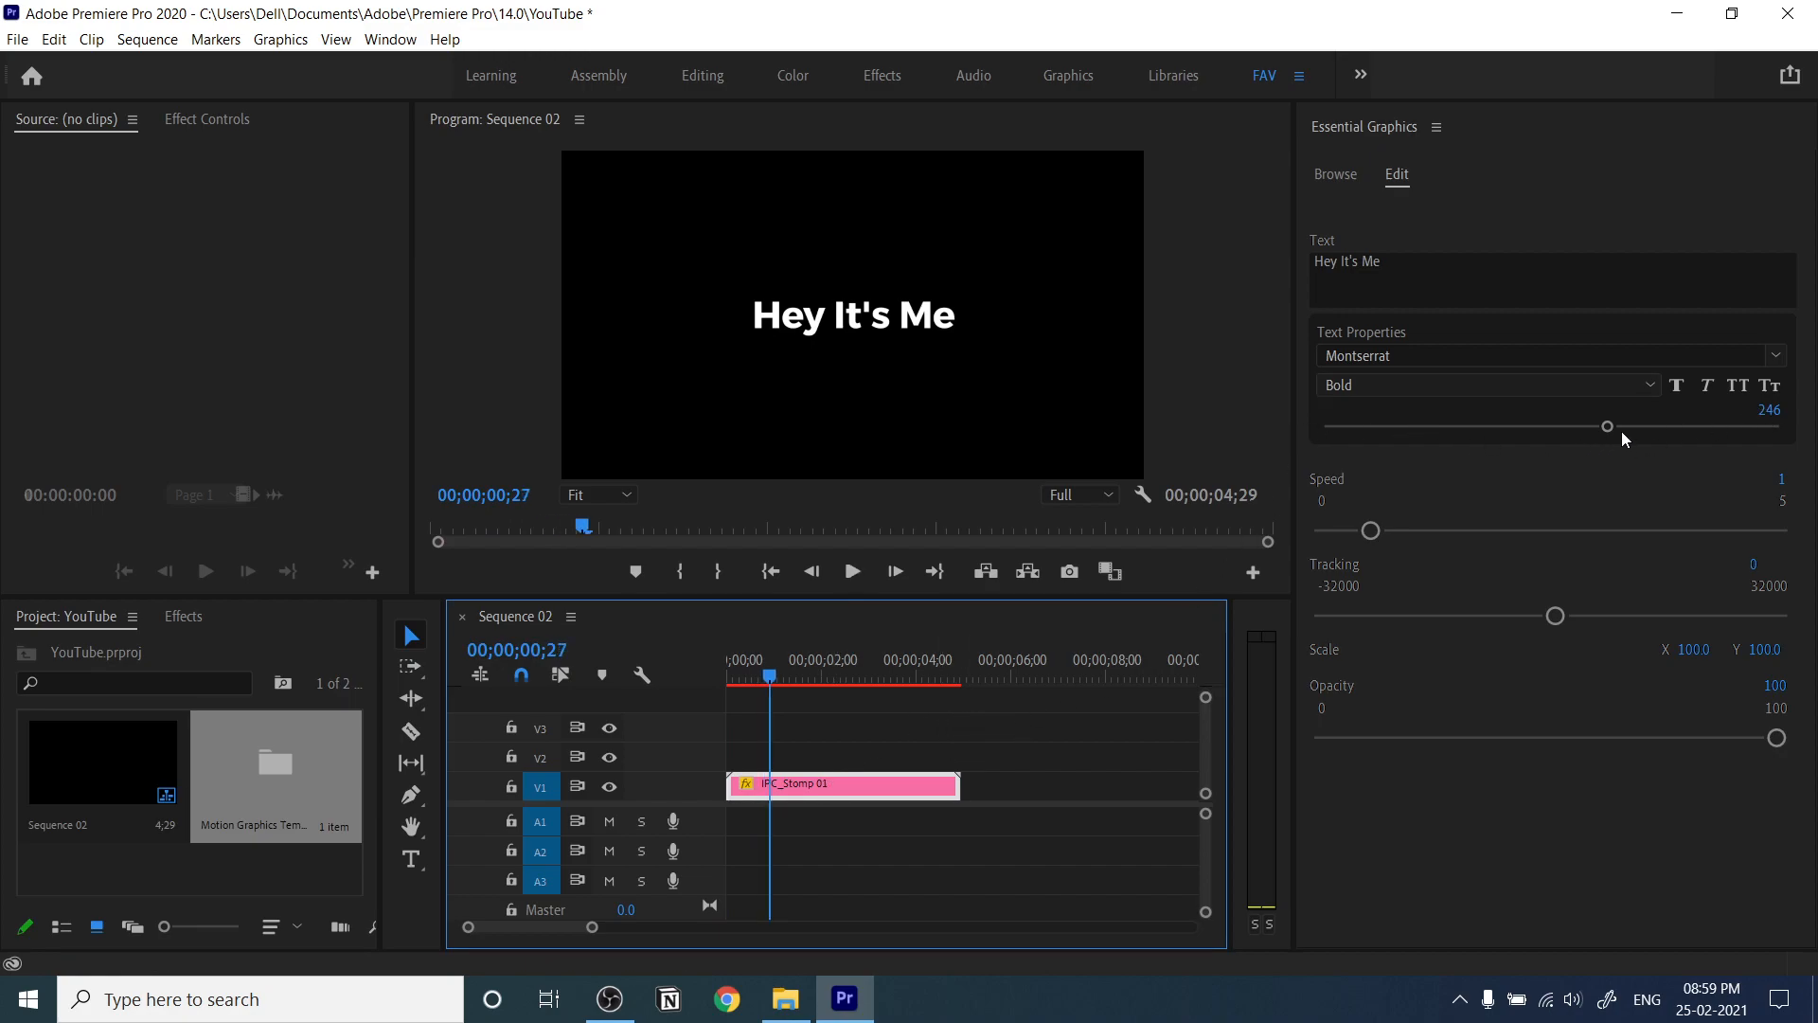
- Set the title text size to 292
left_click_drag(1608, 427, 1775, 426)
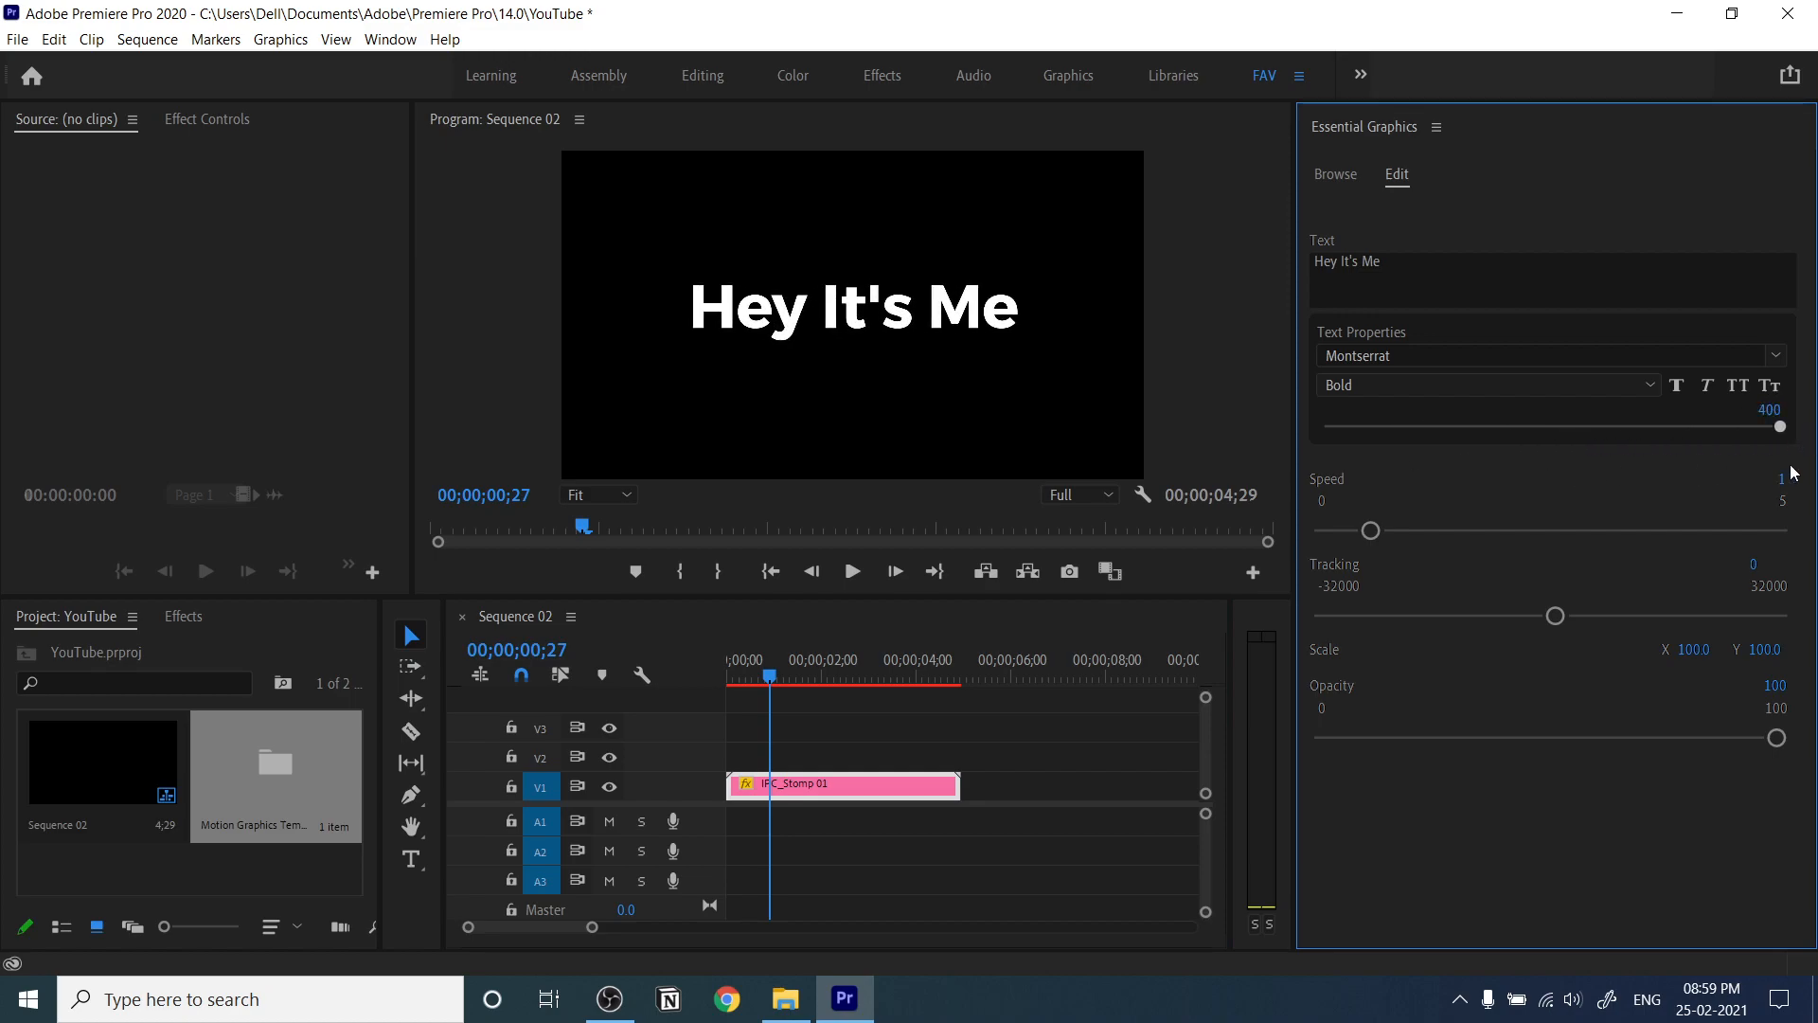
left_click_drag(1775, 426, 1659, 426)
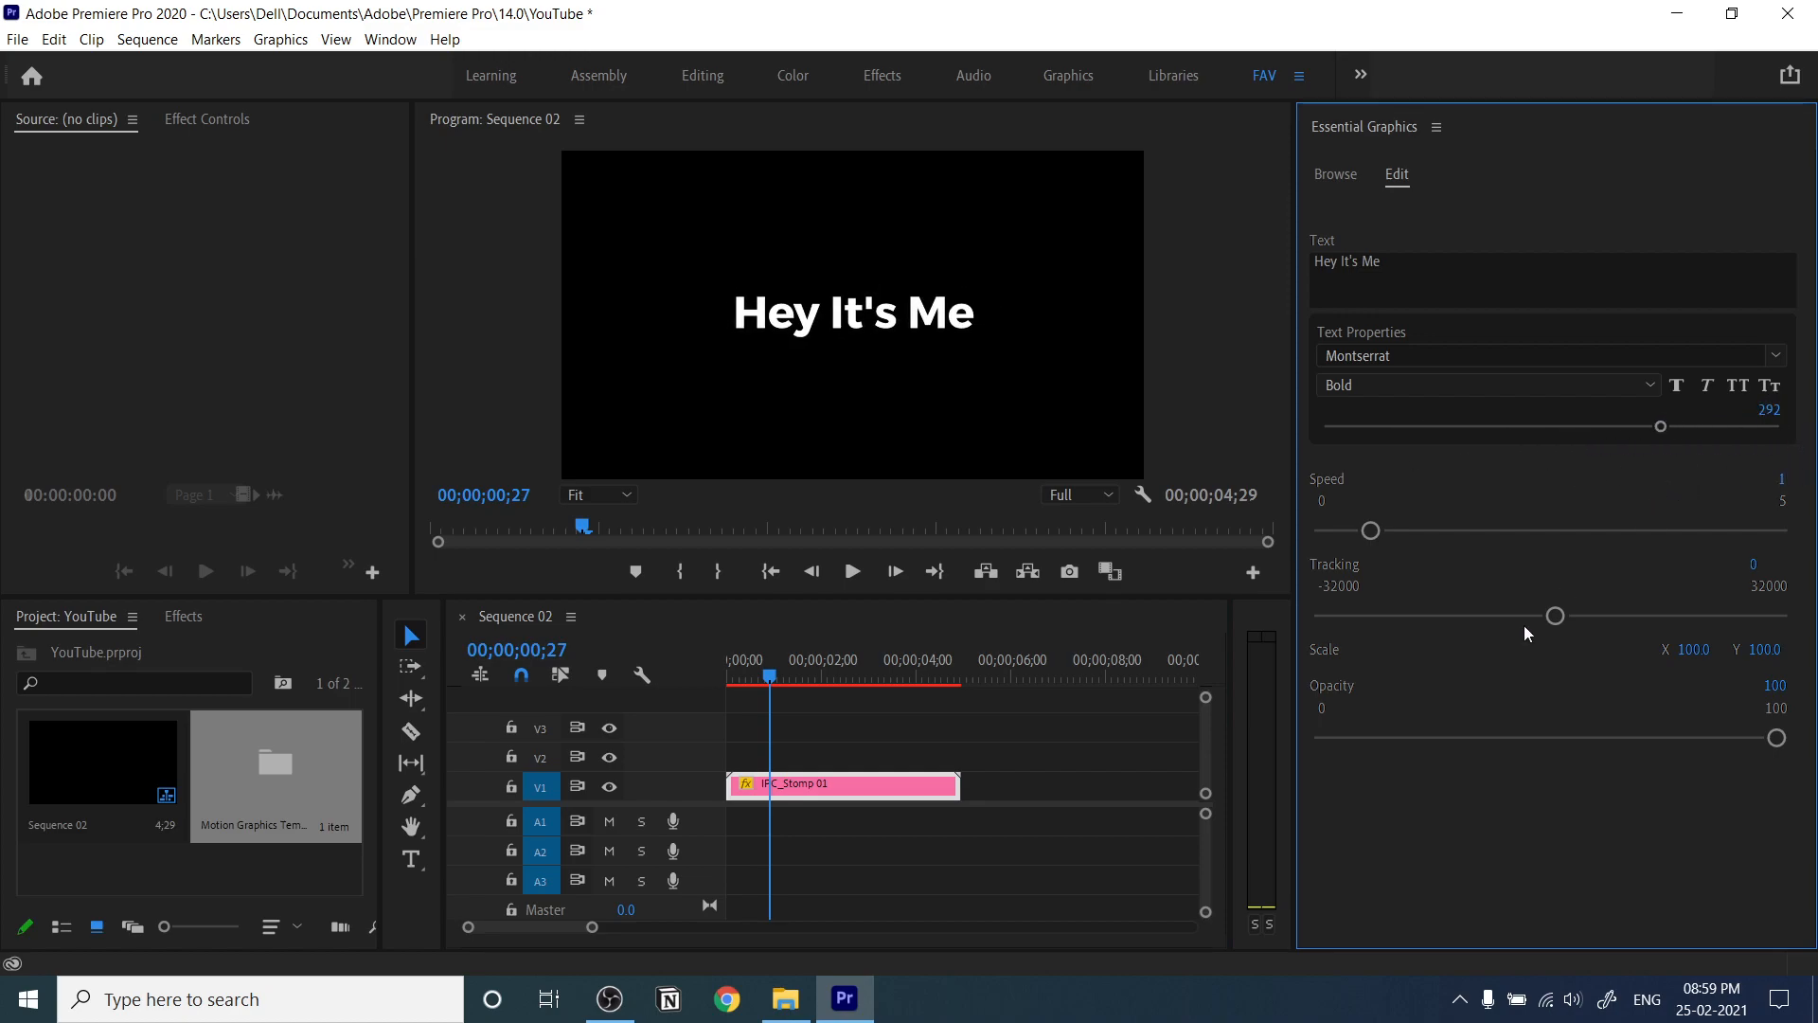
mouse_move(1328, 679)
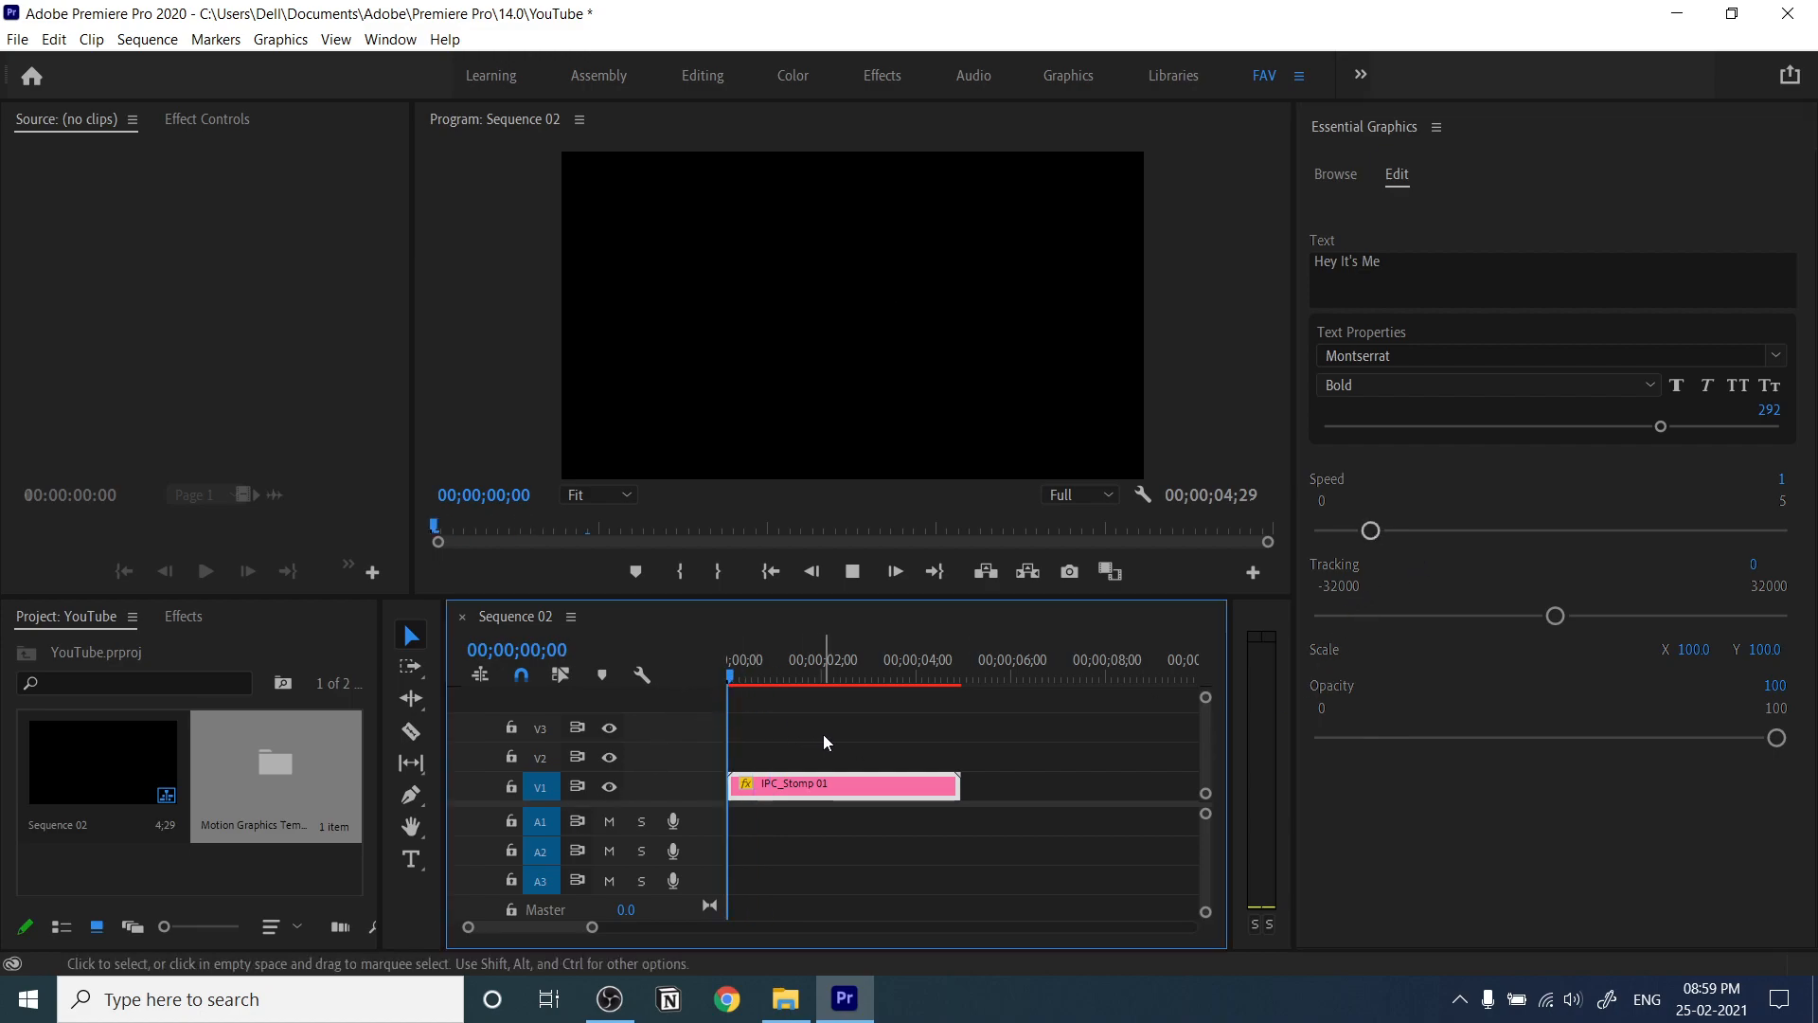
left_click(752, 677)
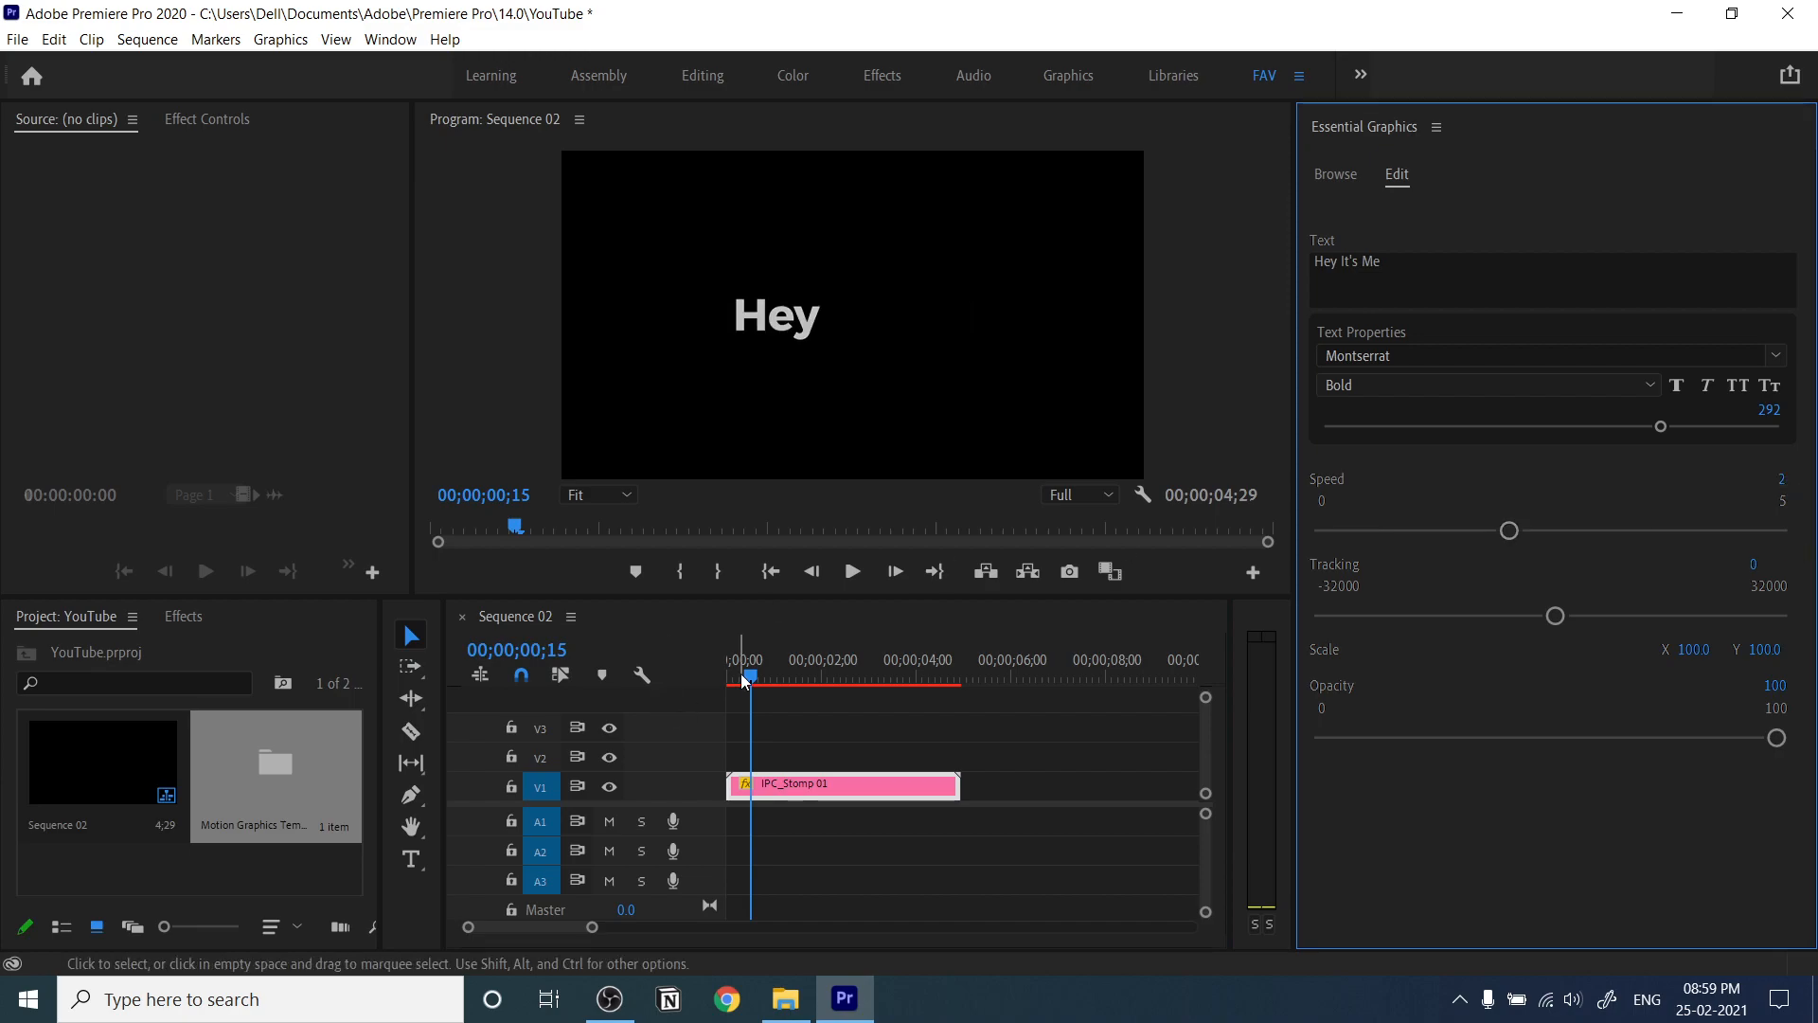
- Preview the title with tracking 84, then return to browsing the templates
left_click(850, 570)
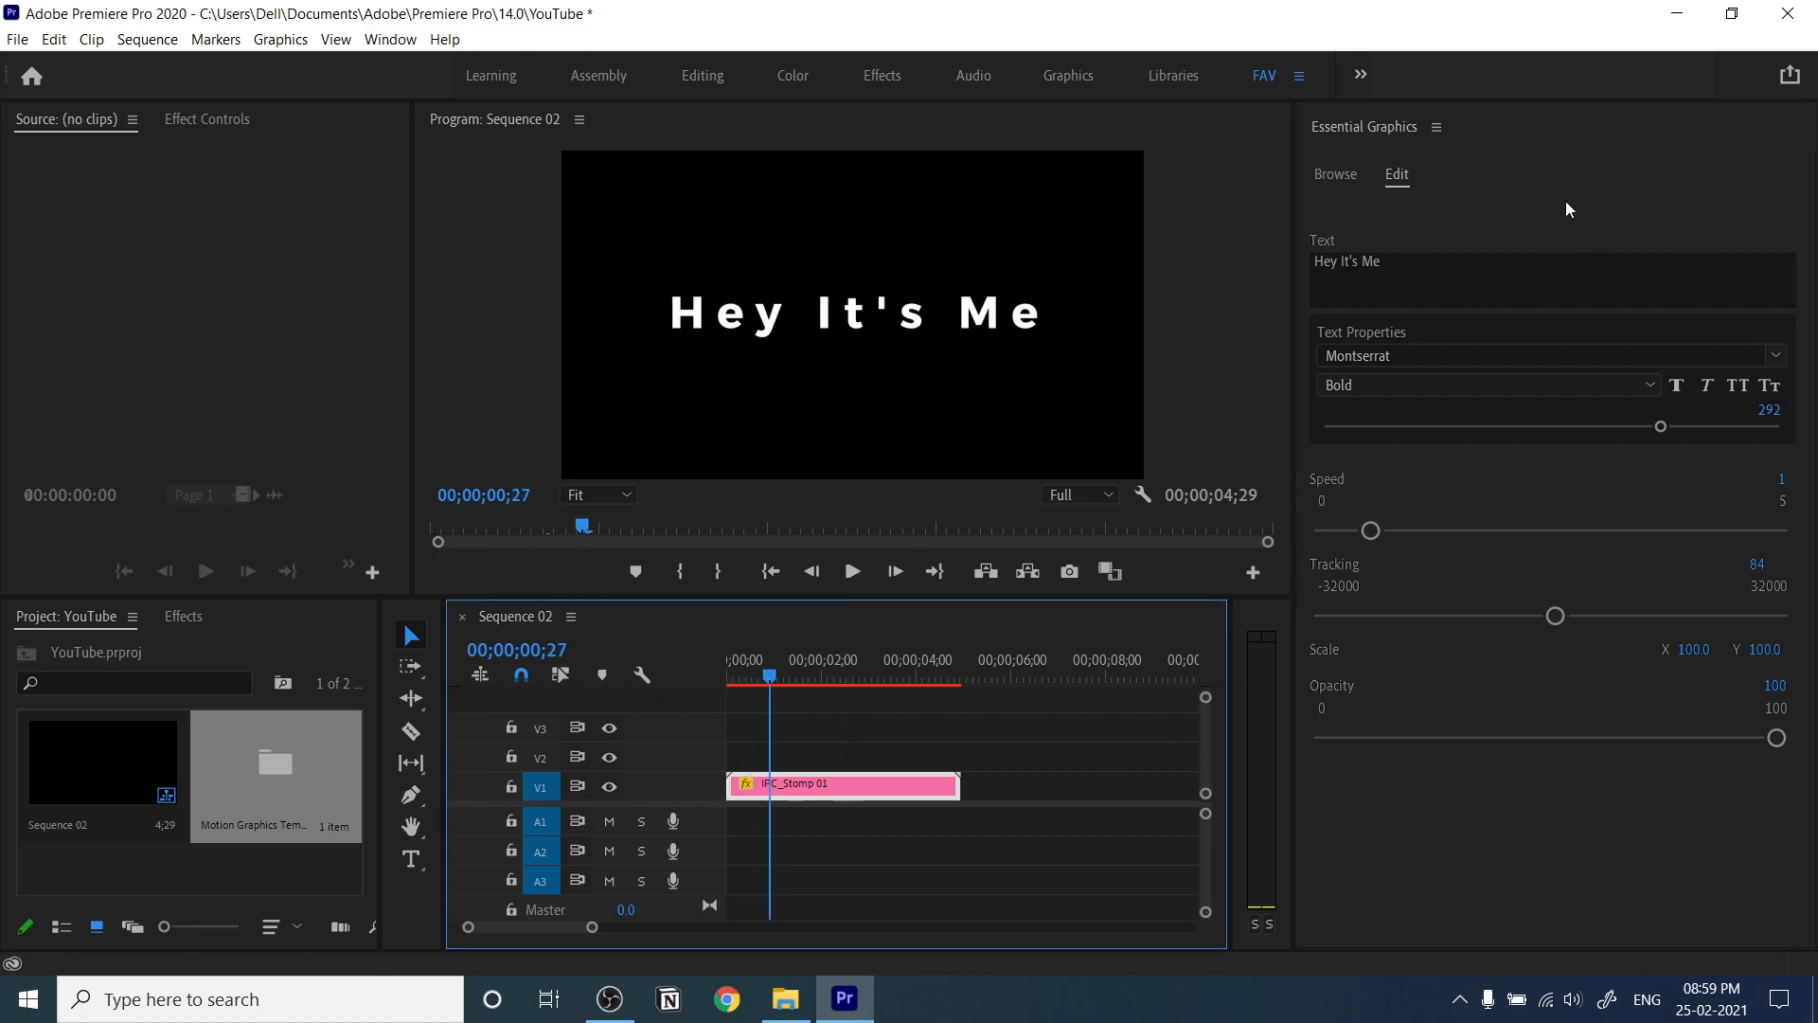
left_click(1333, 174)
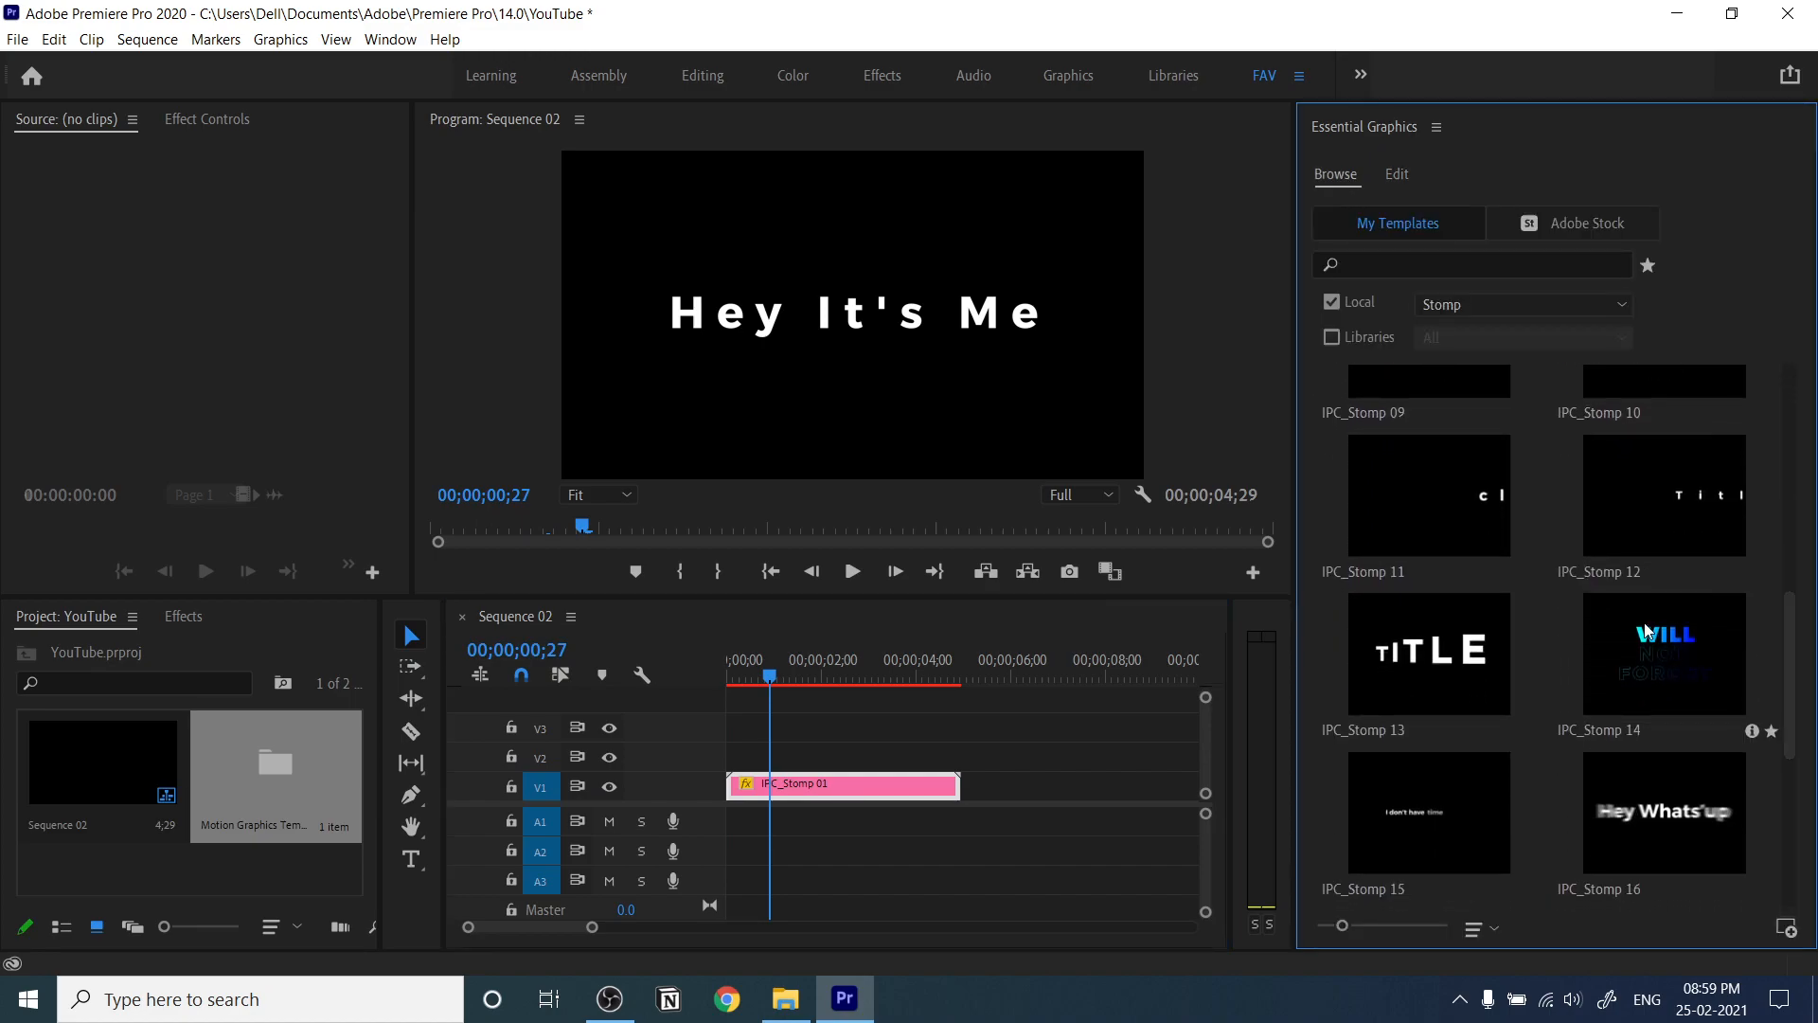
- Place IPC_Stomp 14 at the start of V1 and select it to show its editable text
left_click_drag(1665, 653, 979, 784)
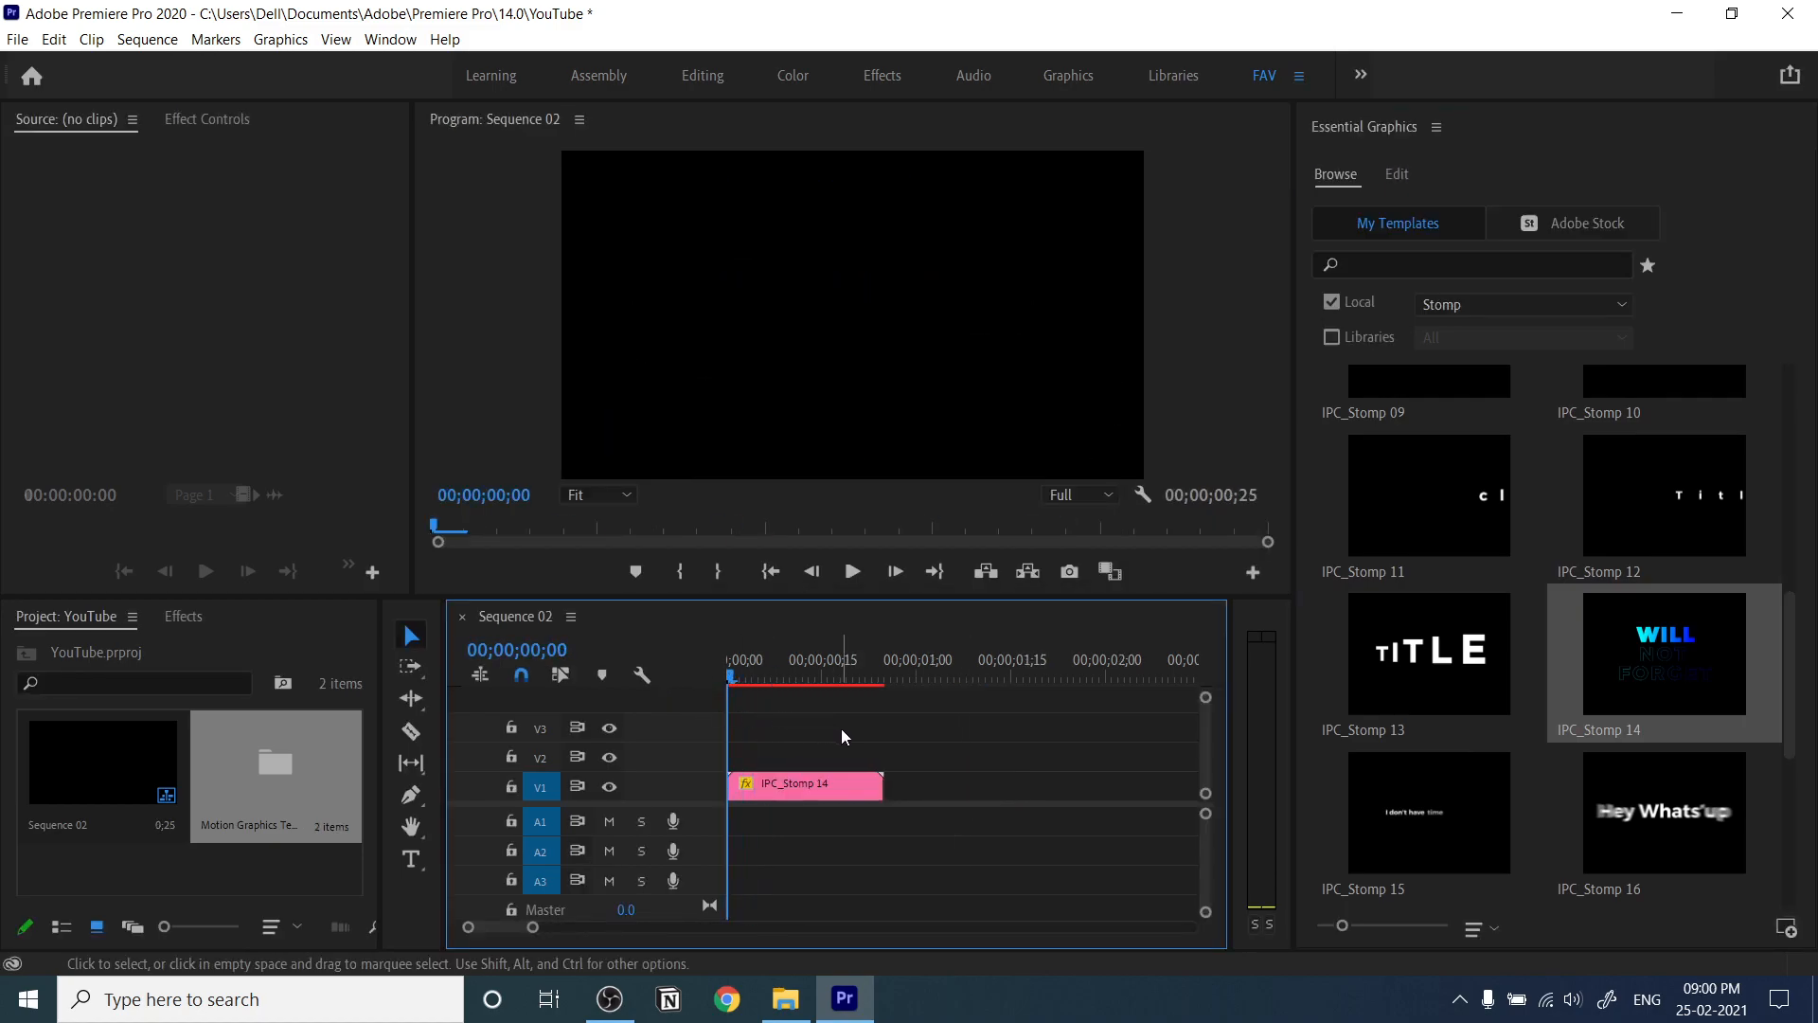
left_click(850, 570)
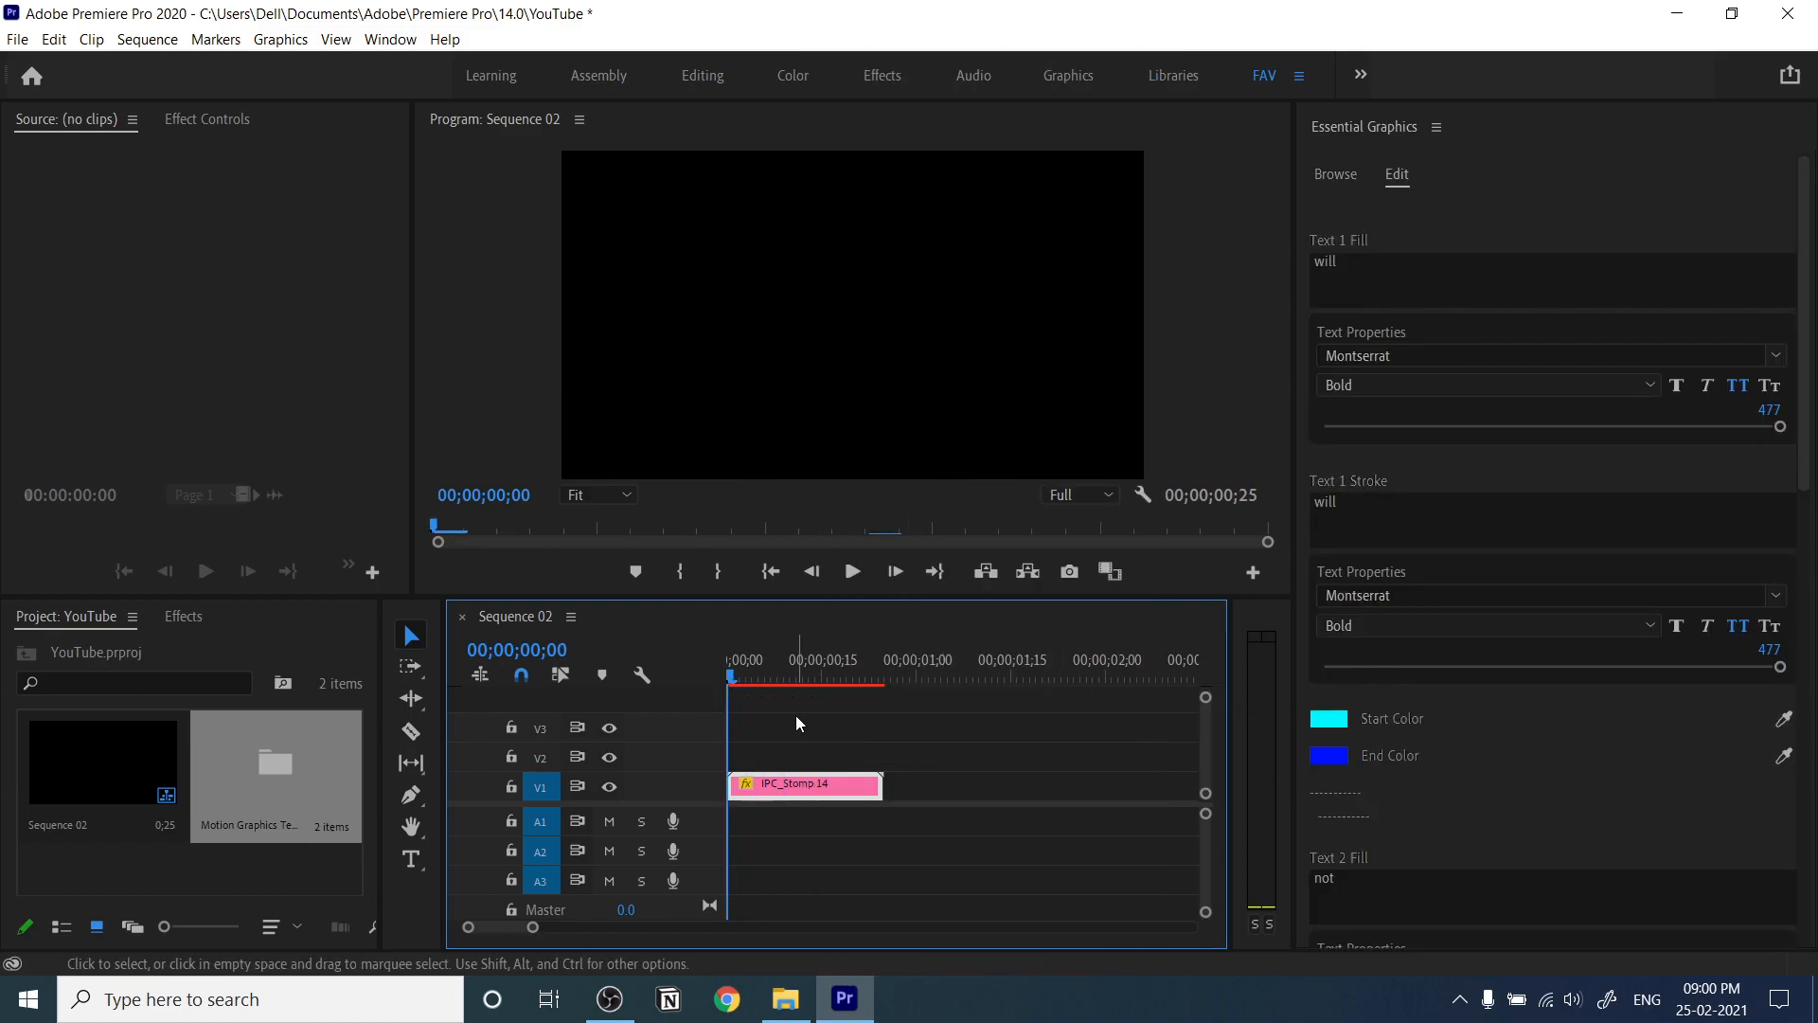
left_click(746, 676)
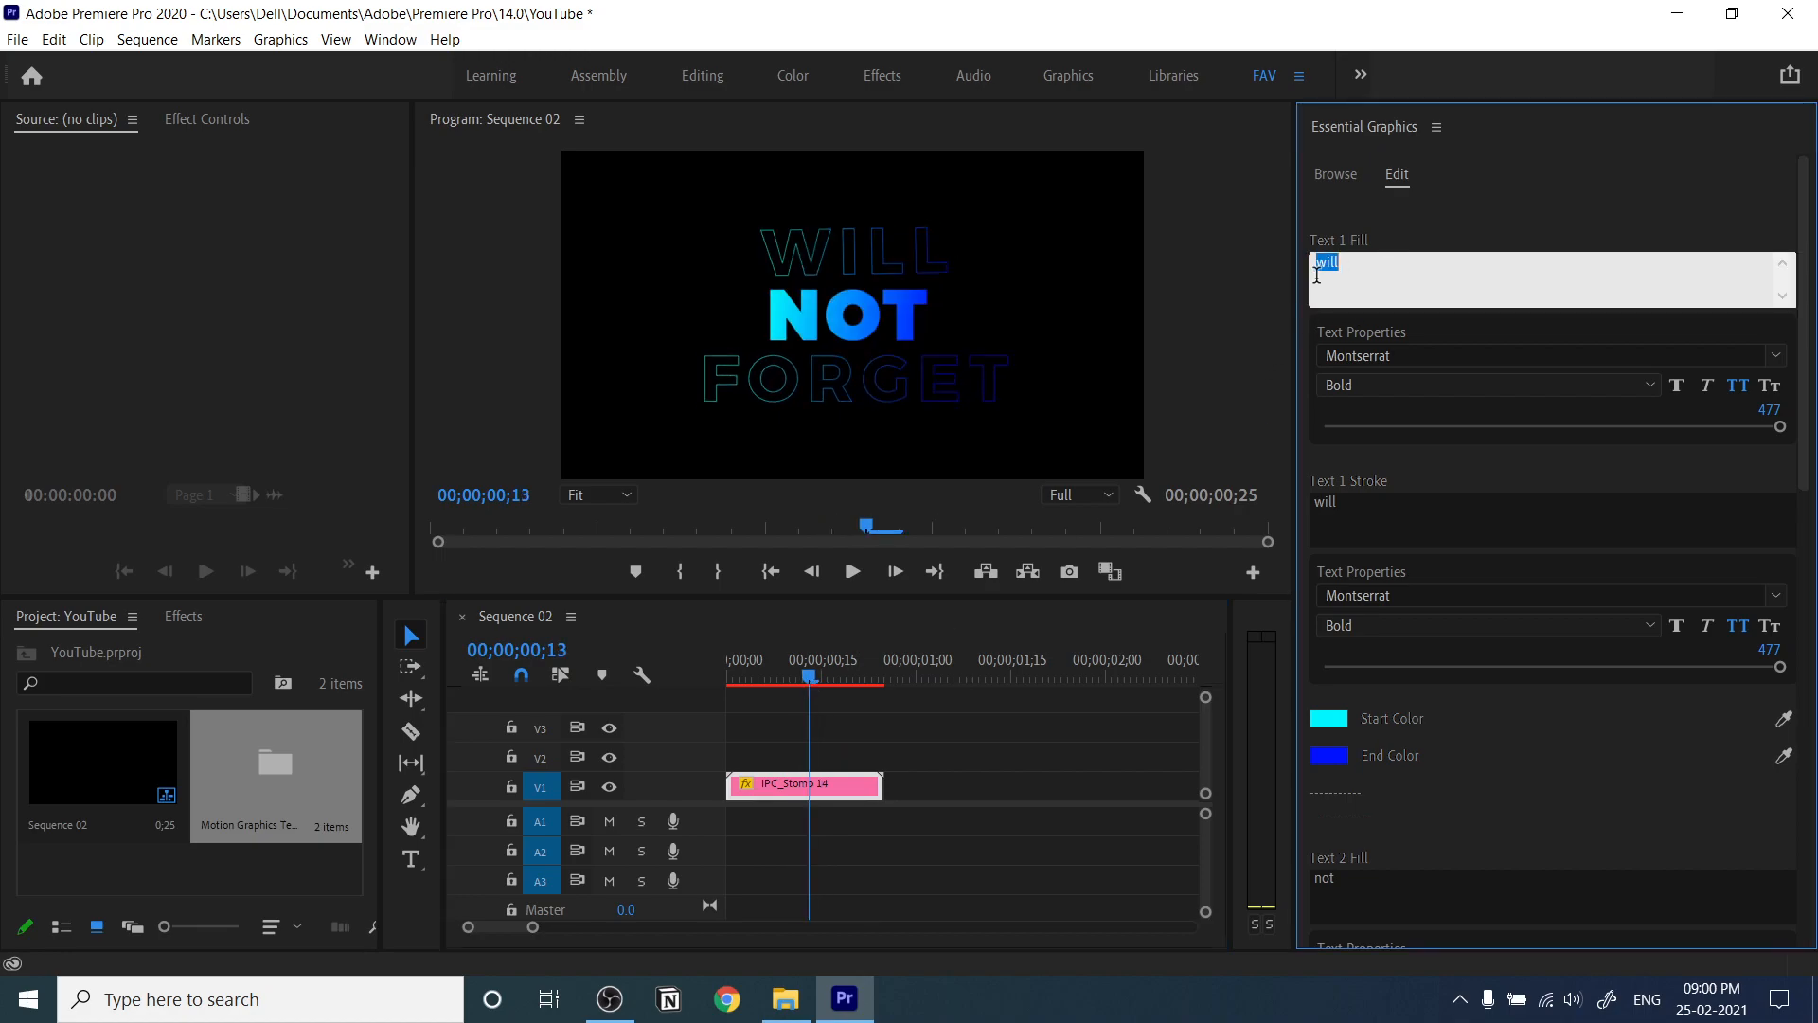
- Replace the Stomp 14 text lines with TODAY, IS A and GOODAY, previewing the animation
type("T")
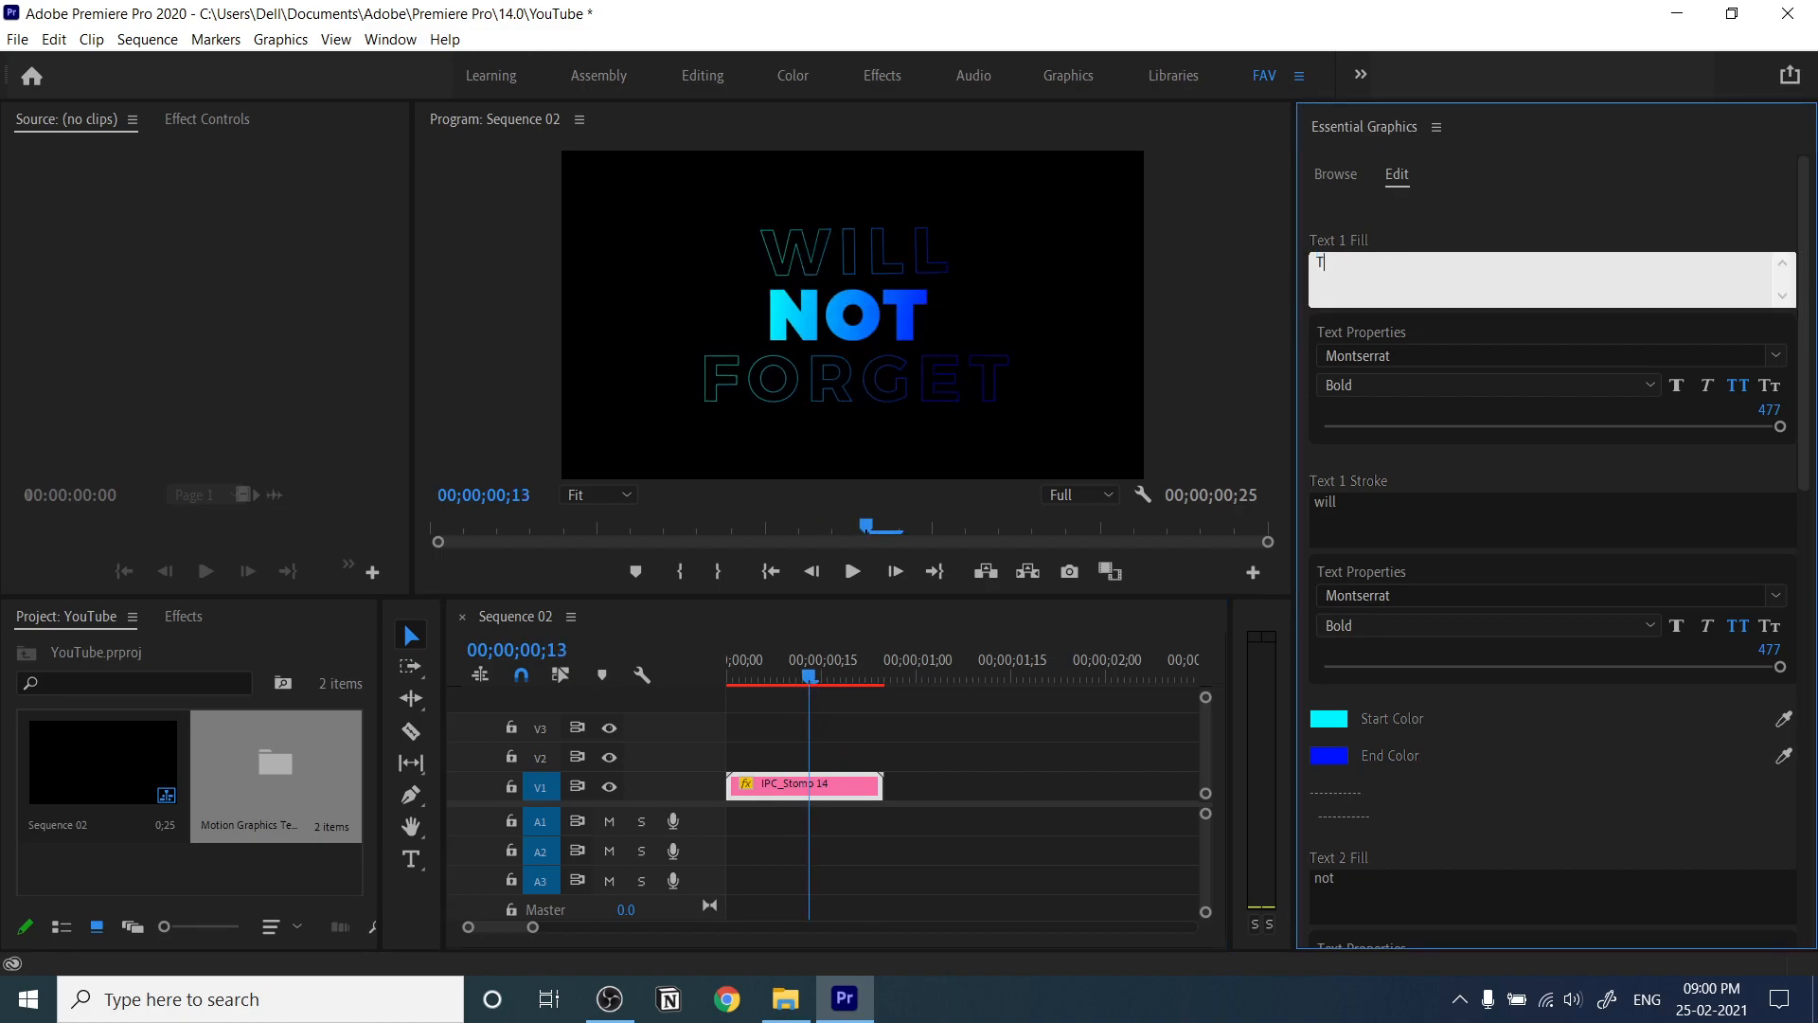
type("ODAY")
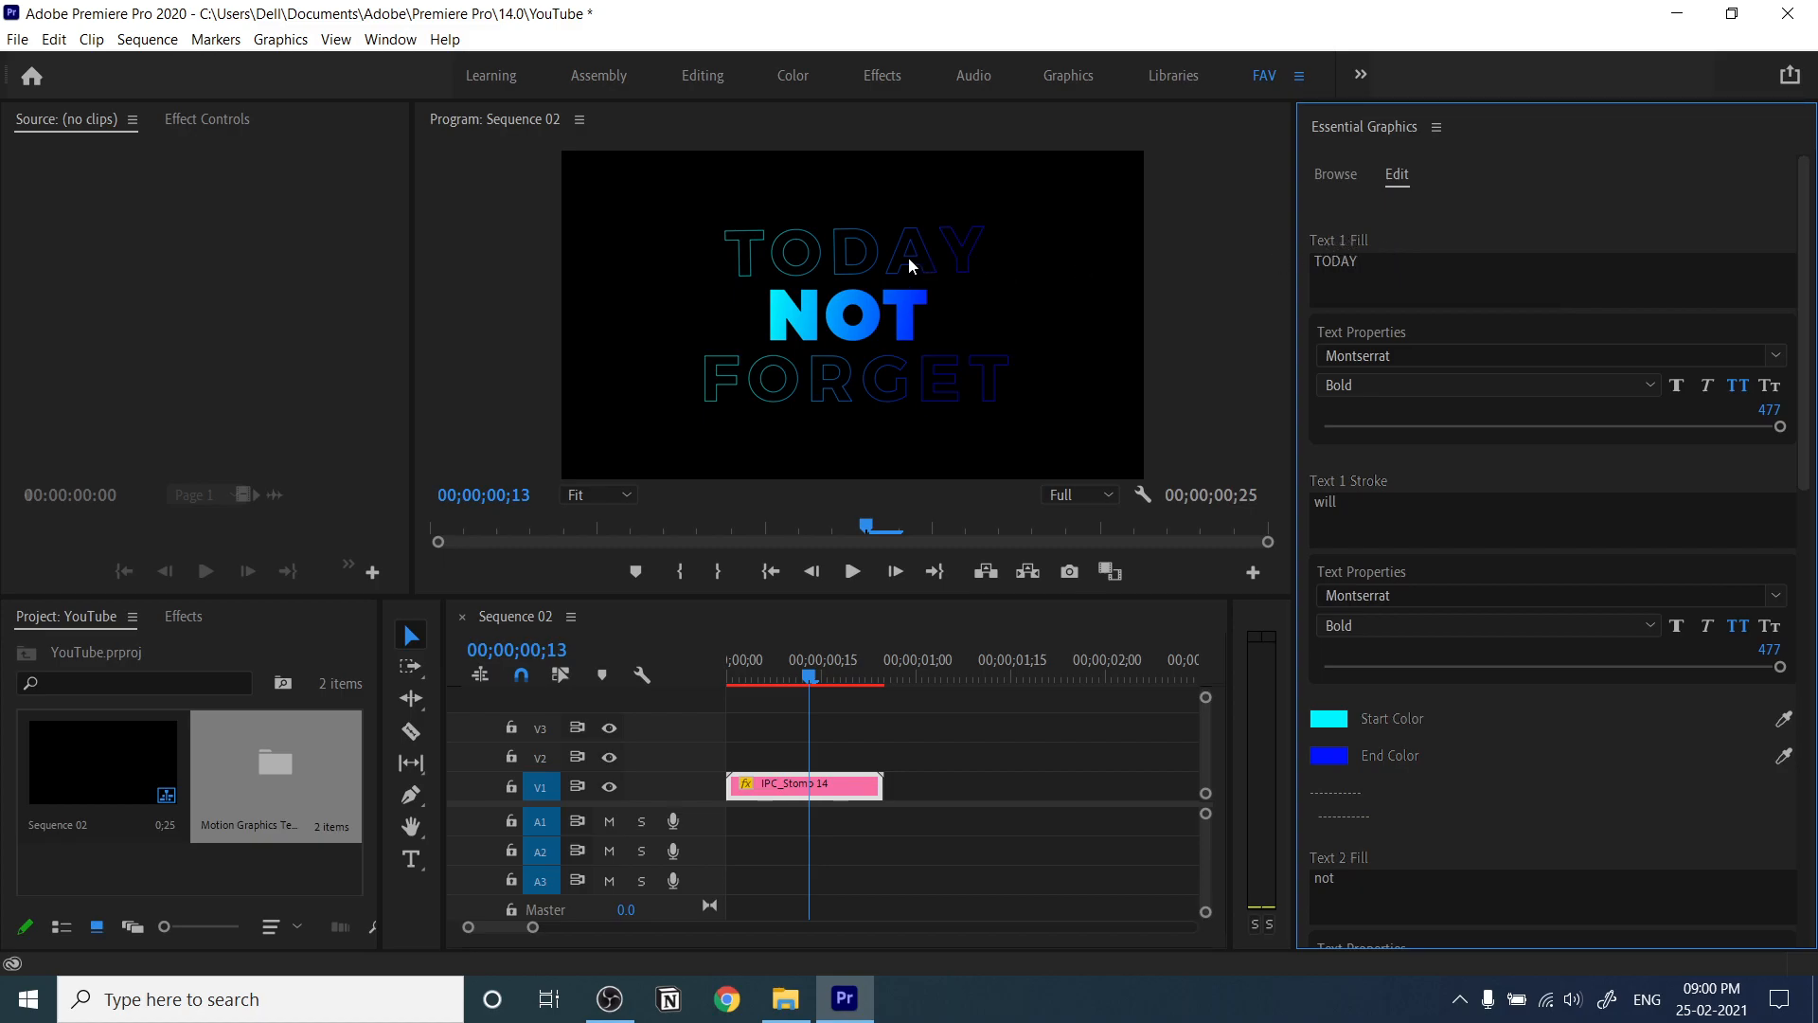
left_click_drag(808, 675, 771, 674)
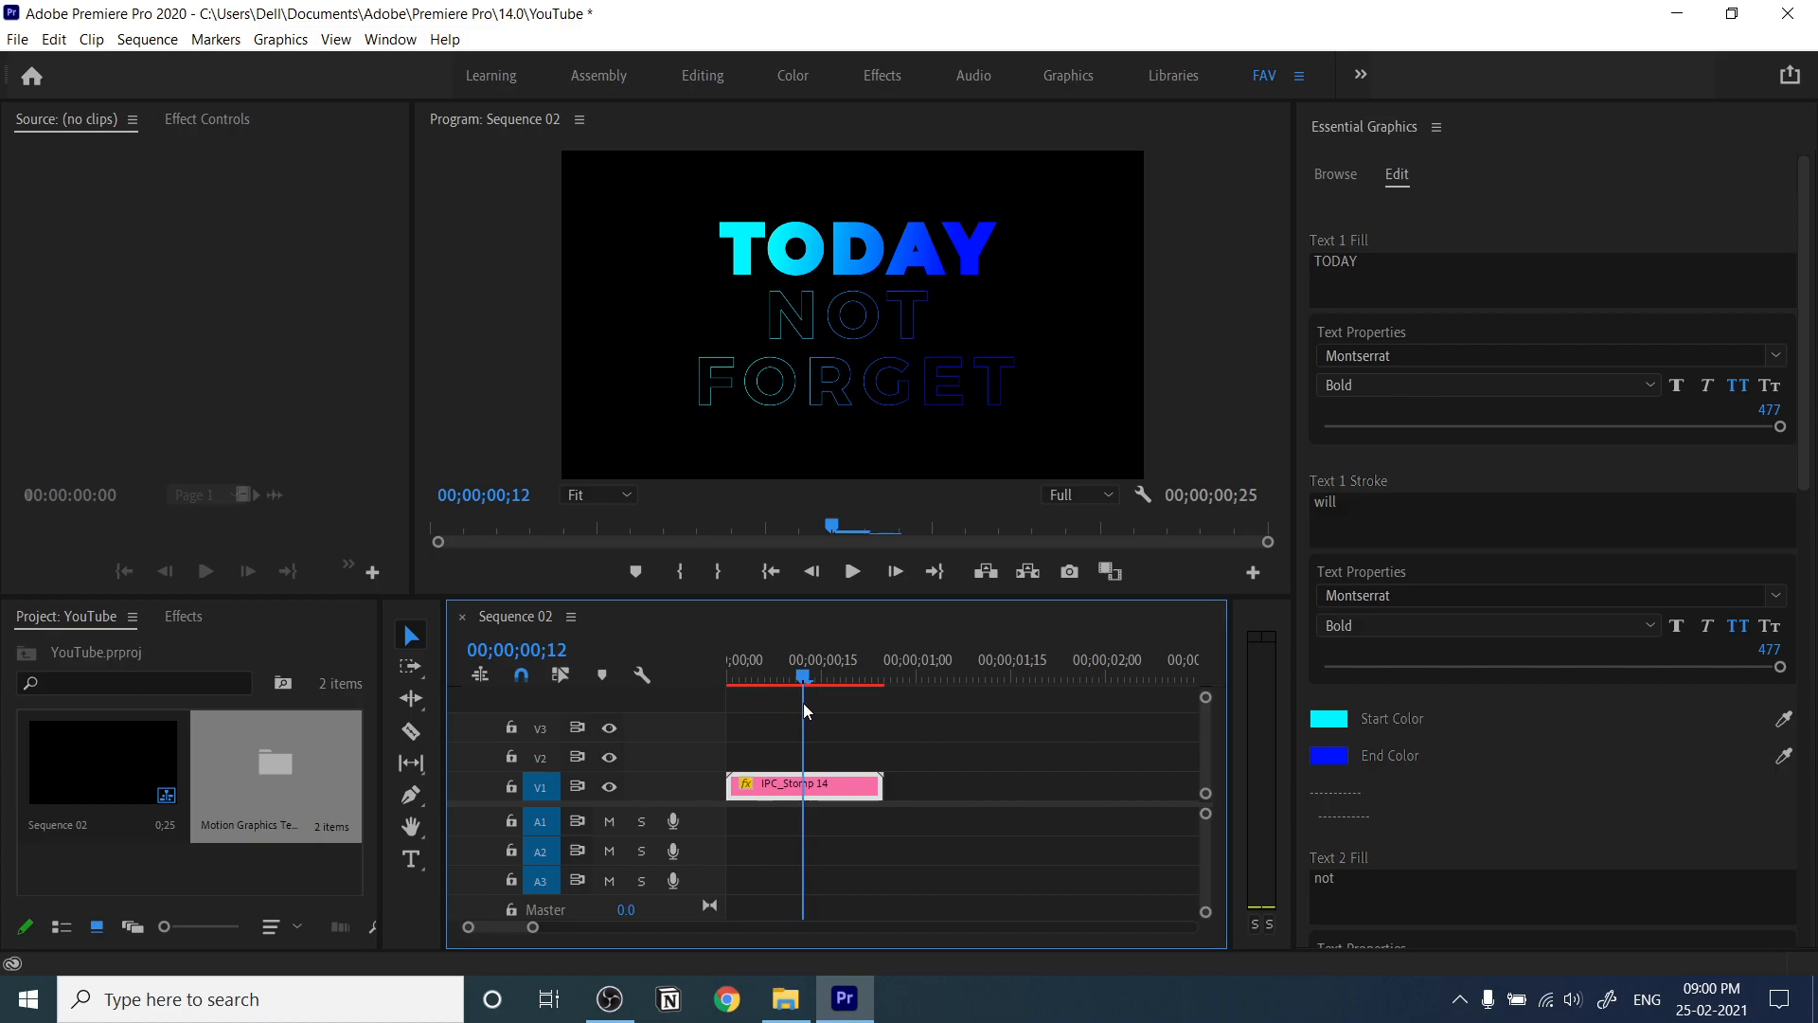
mouse_move(1424, 354)
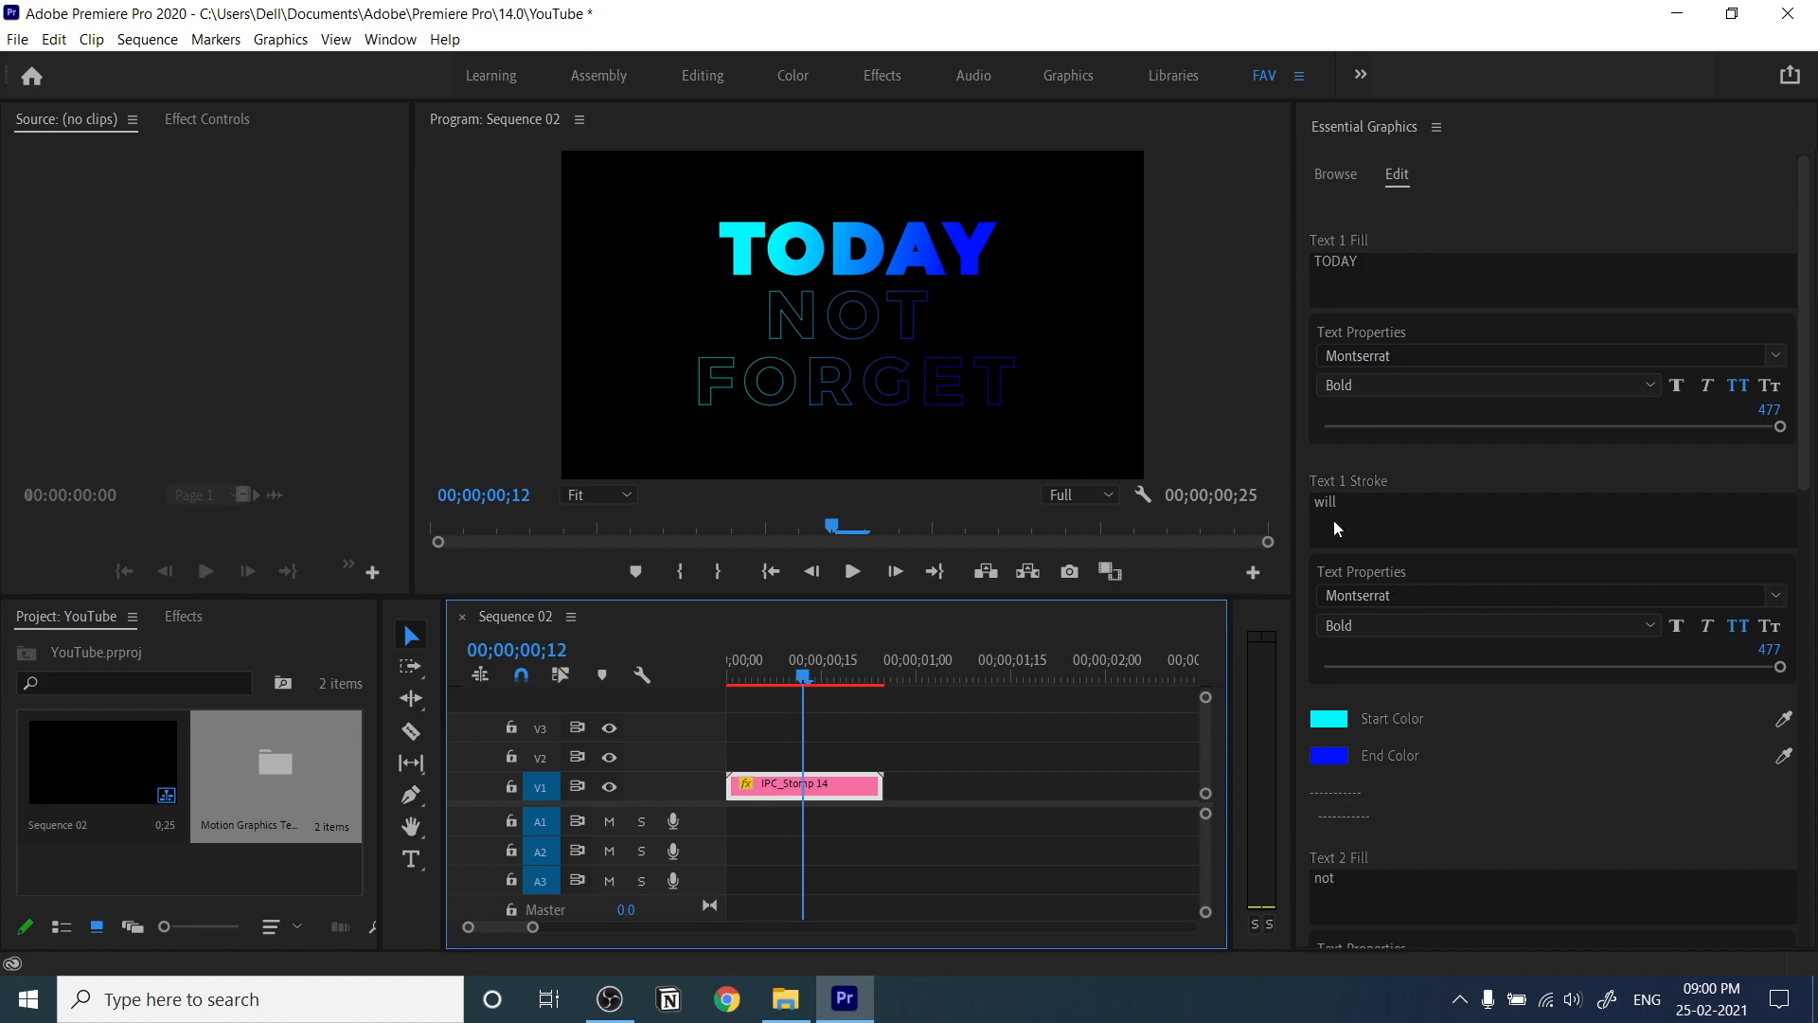
scroll("down", 3)
type("IS A")
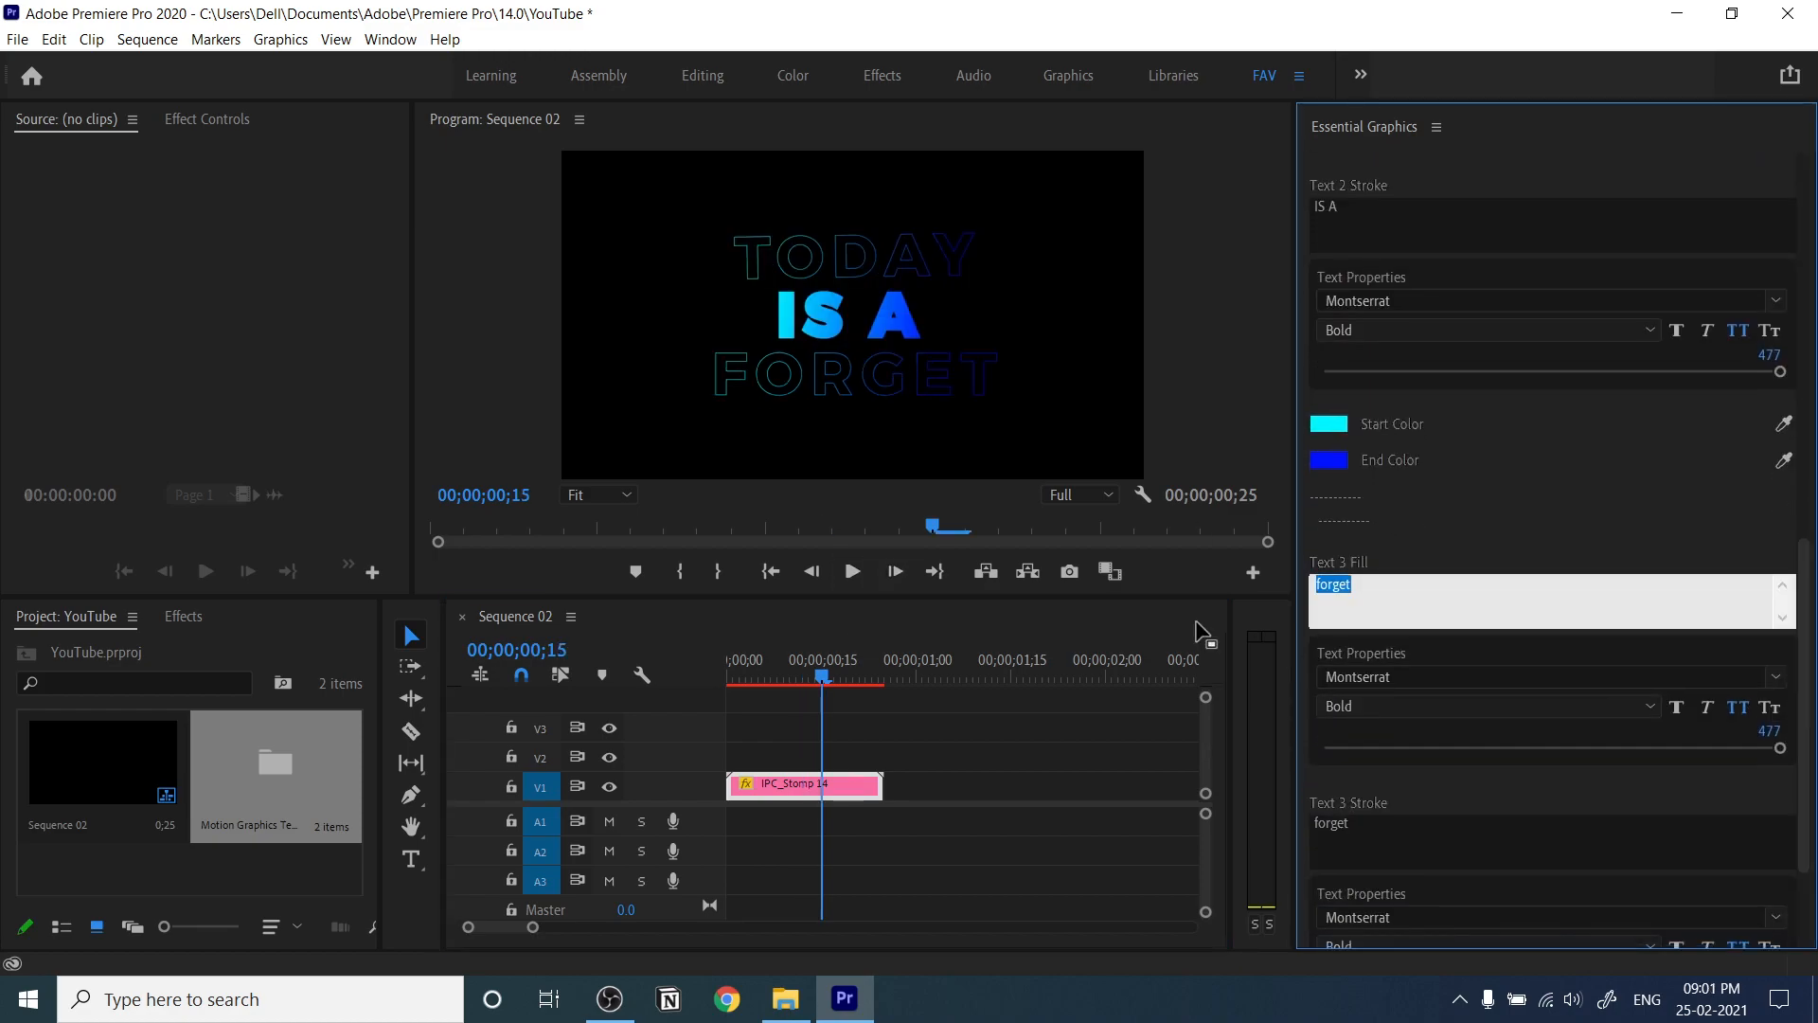
type("GOODAY")
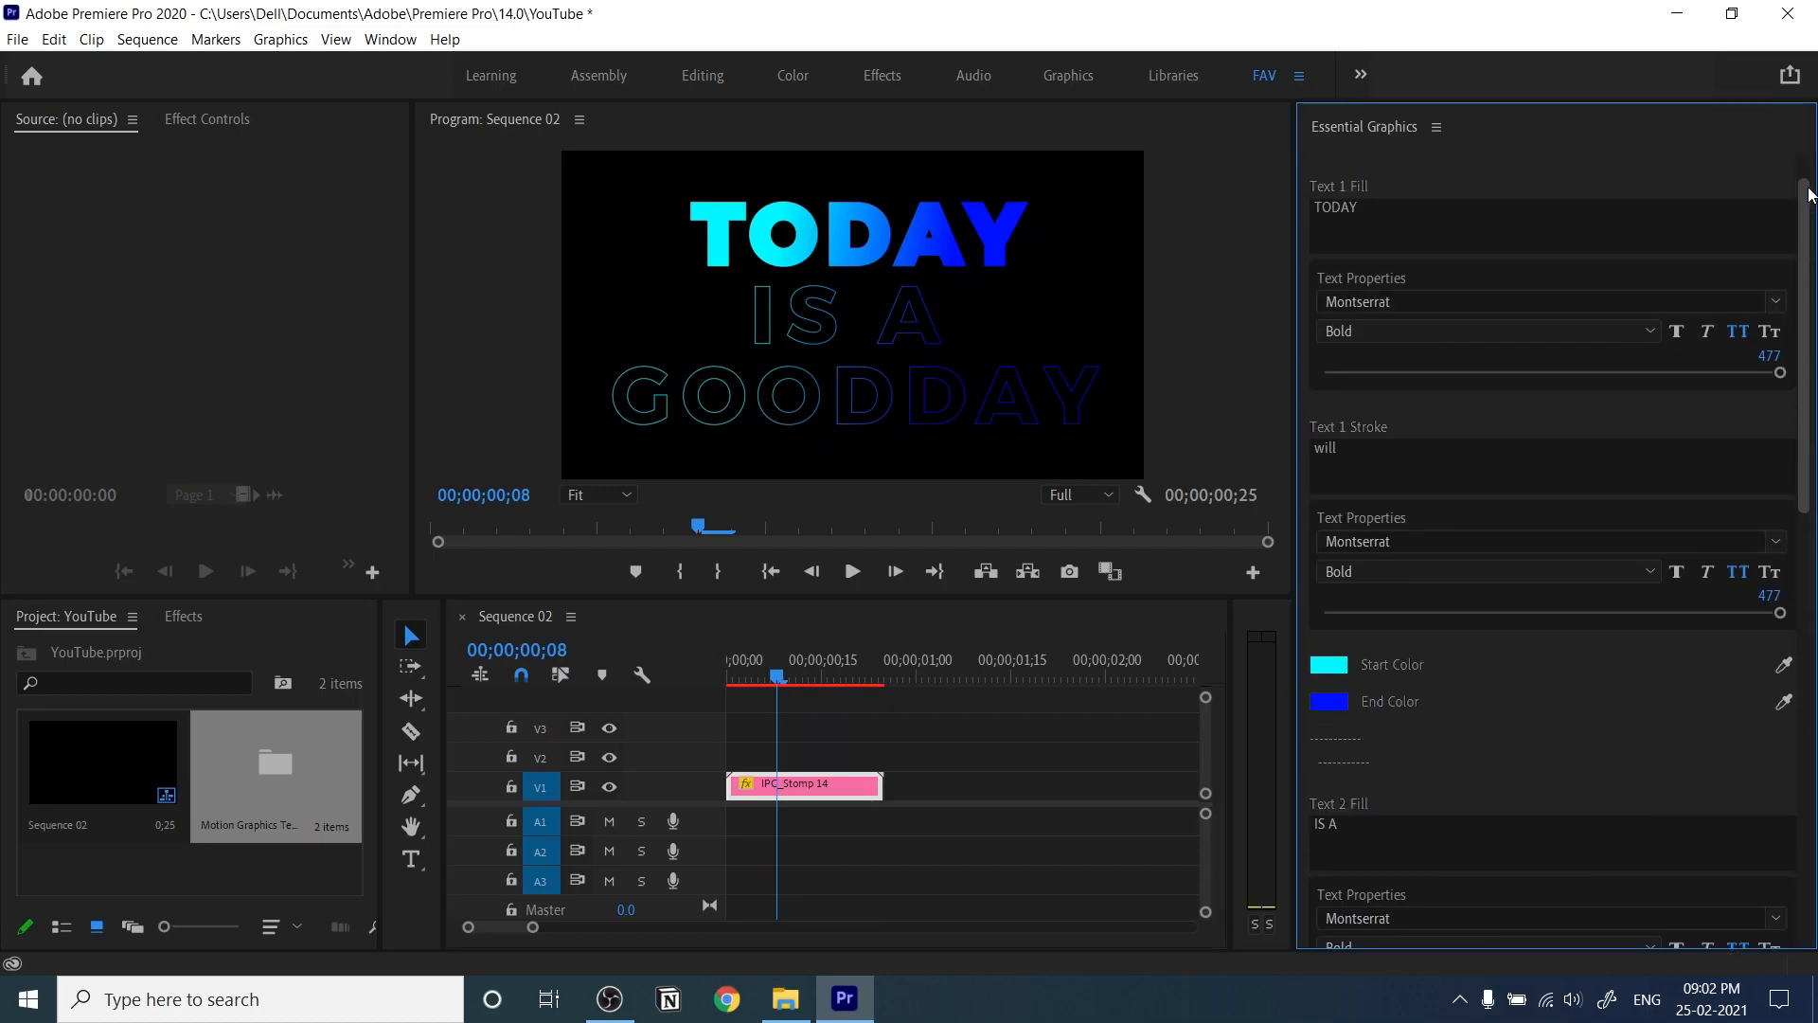
- Place the Stomp 13 template after Stomp 14 on V1, then remove it again
left_click(1335, 175)
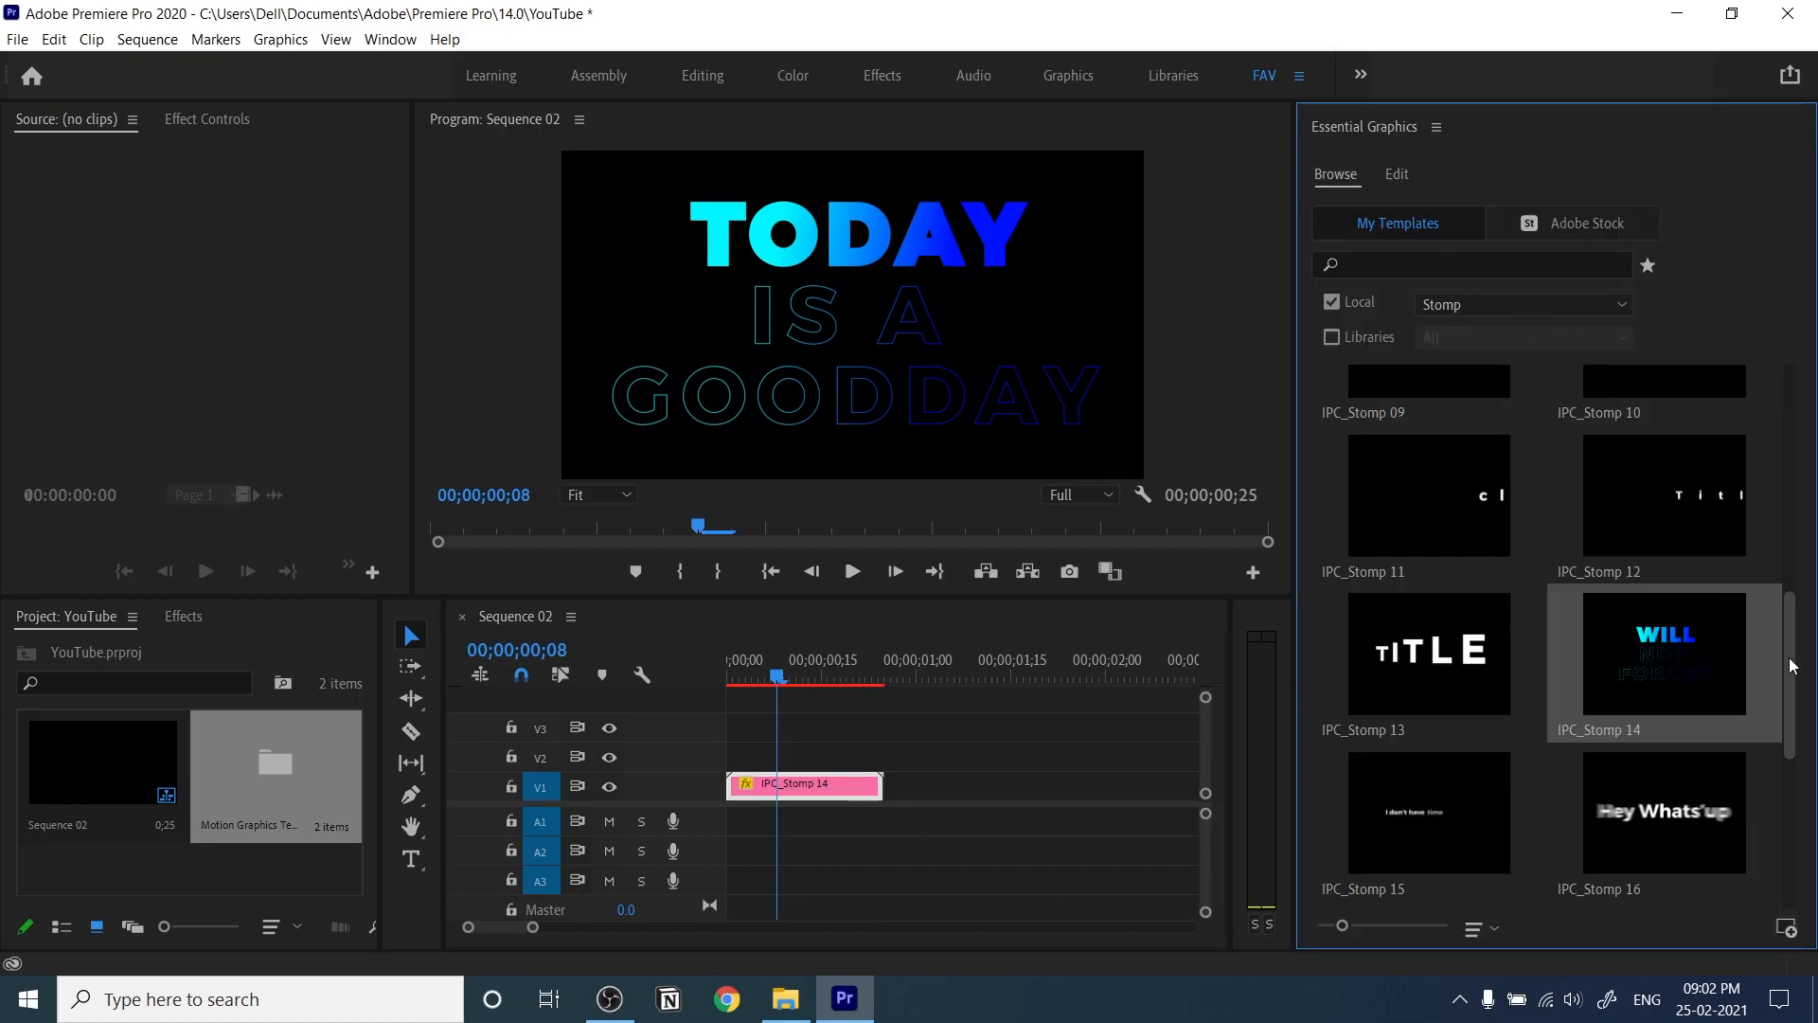
scroll("down", 3)
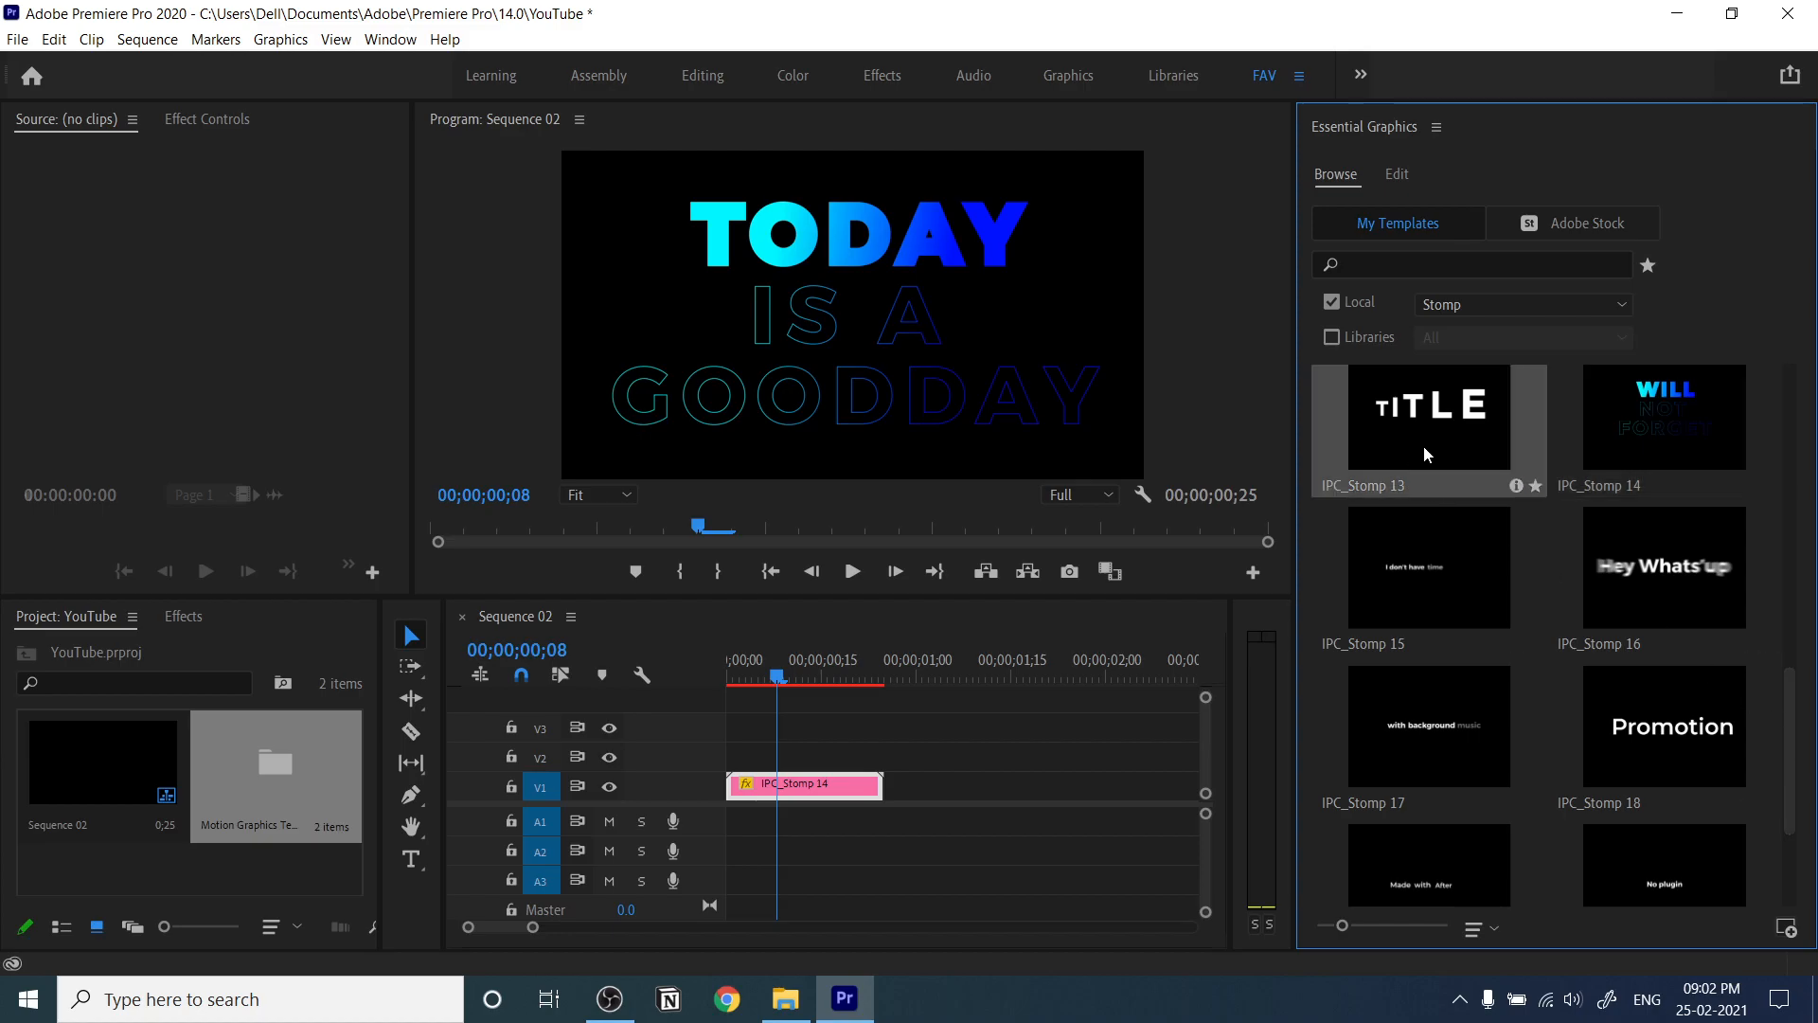
left_click_drag(1426, 405, 1040, 784)
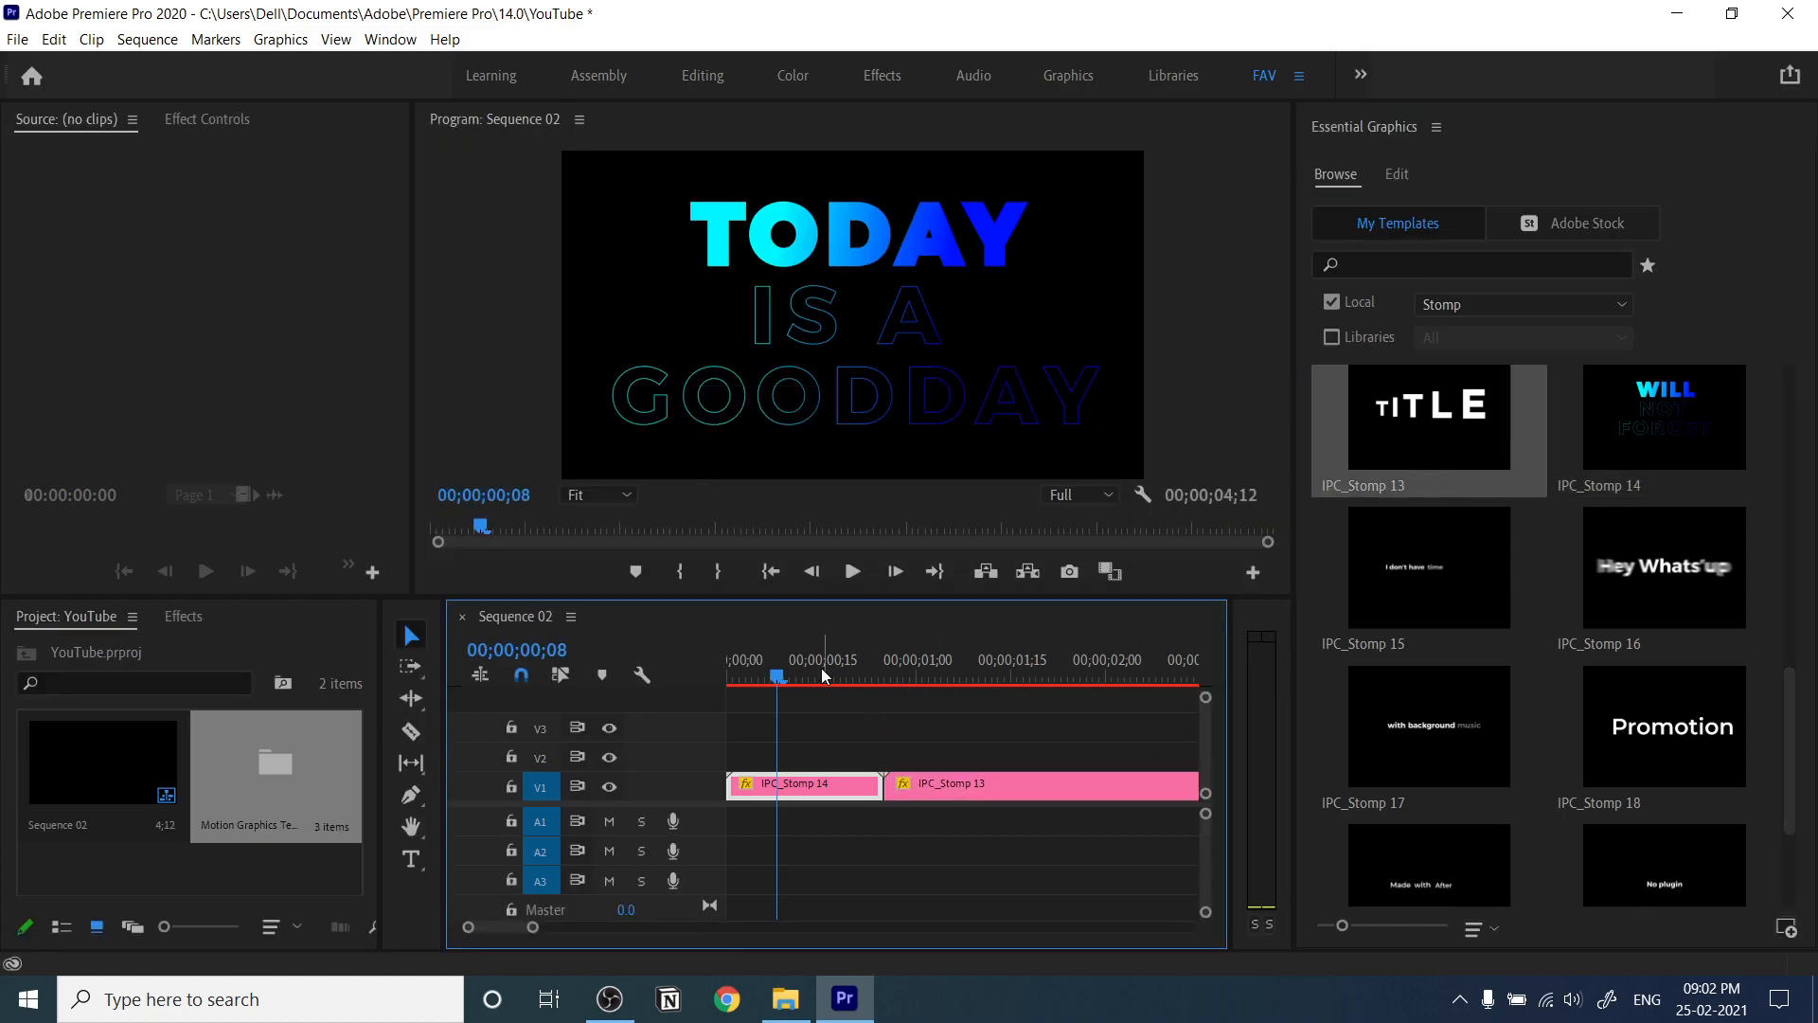
left_click(841, 676)
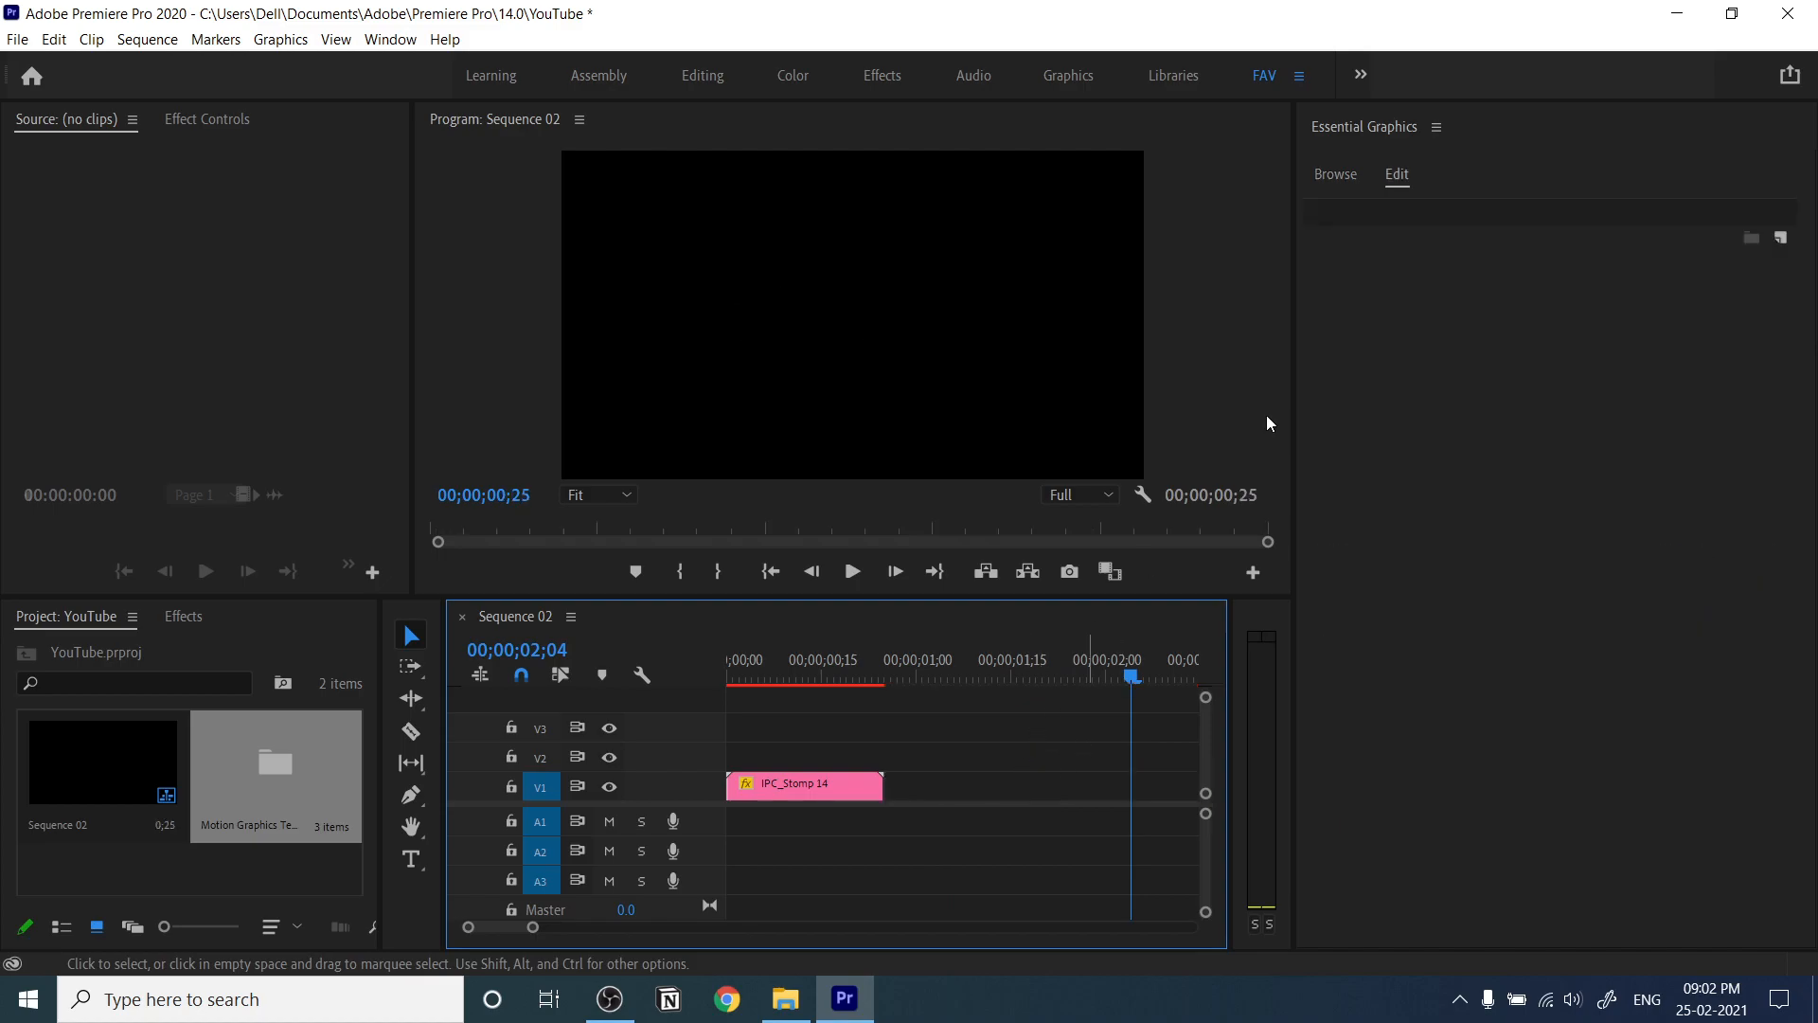
- Place the Hey Whats'up Stomp 16 template after Stomp 14, preview it and select it for text editing
left_click(1335, 174)
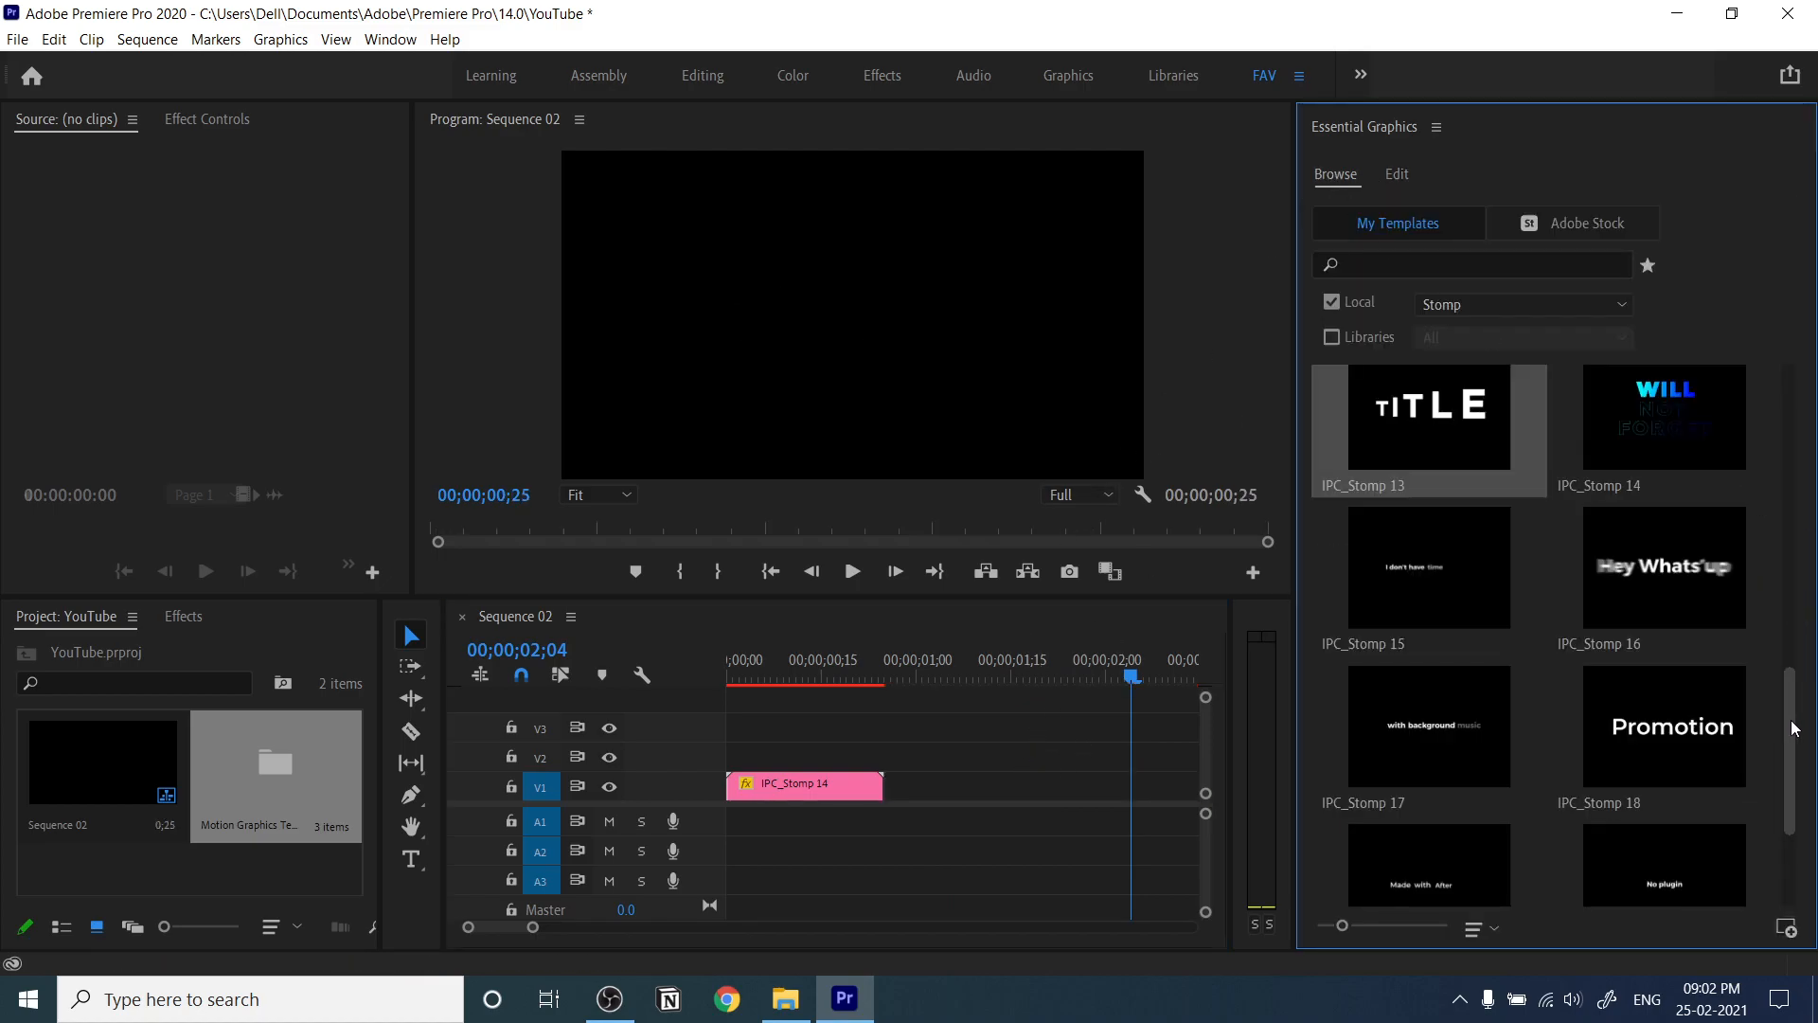
left_click_drag(1663, 551, 1004, 786)
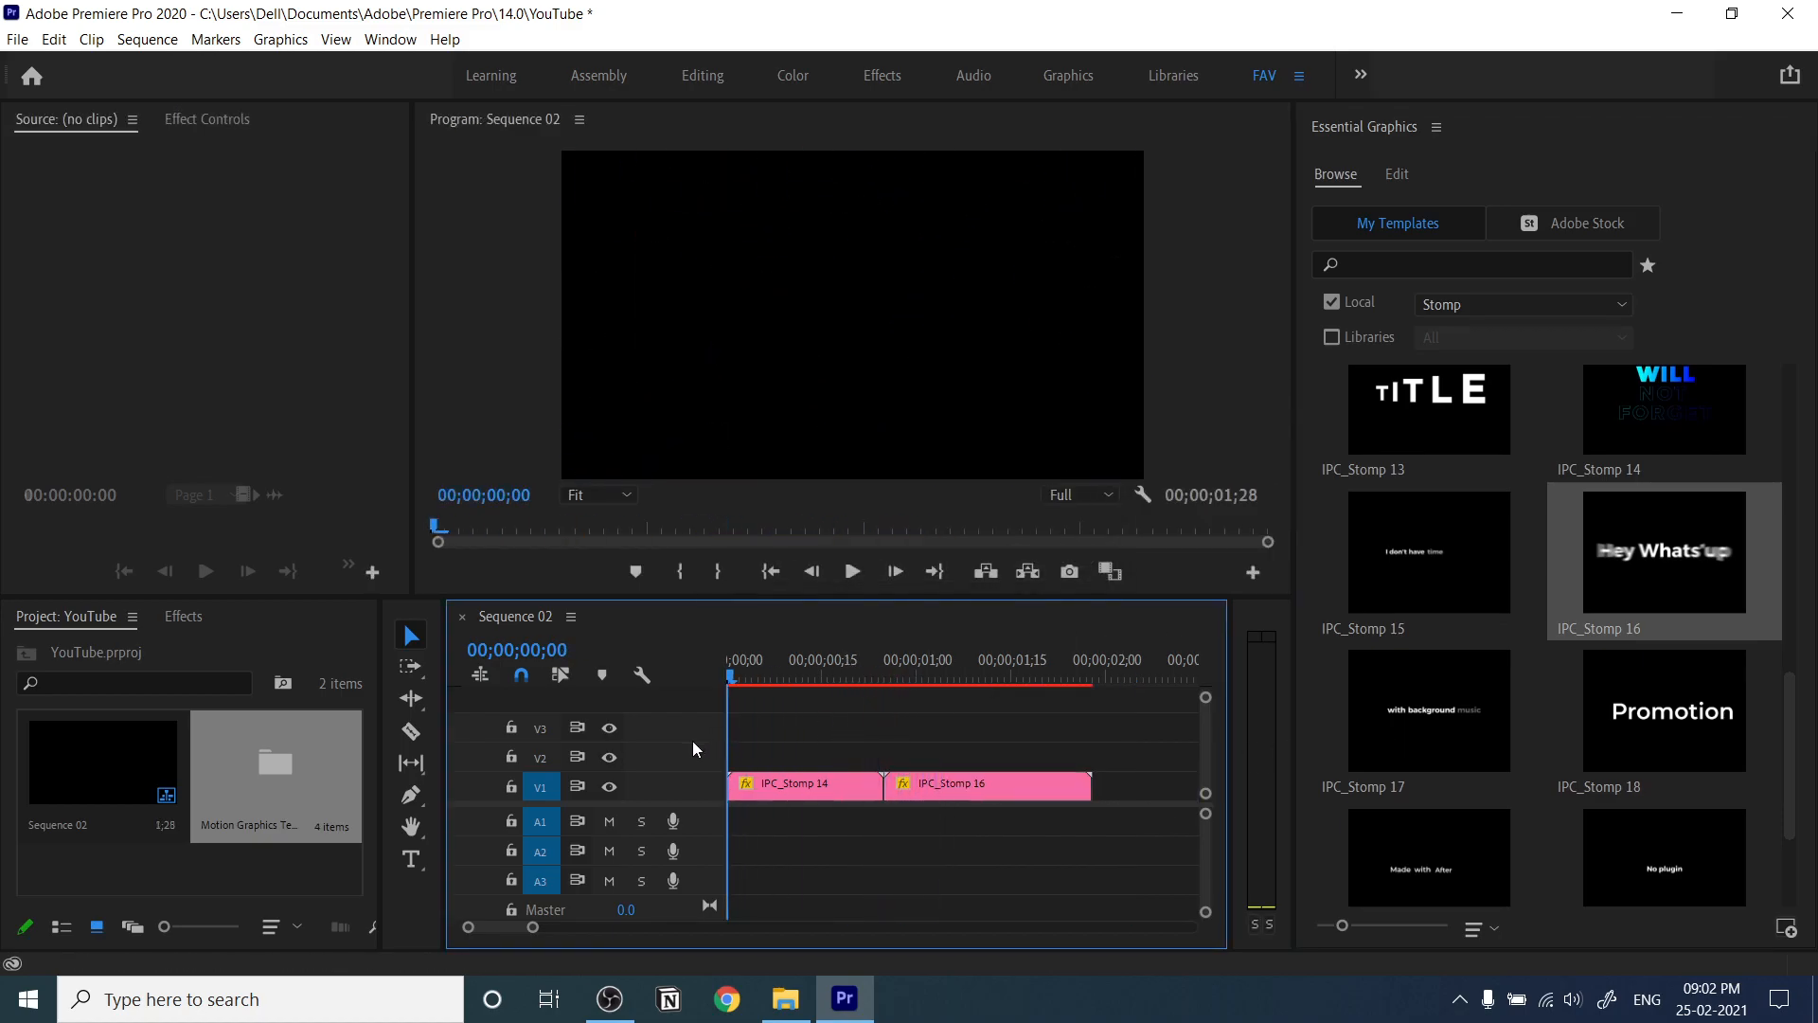
left_click(850, 570)
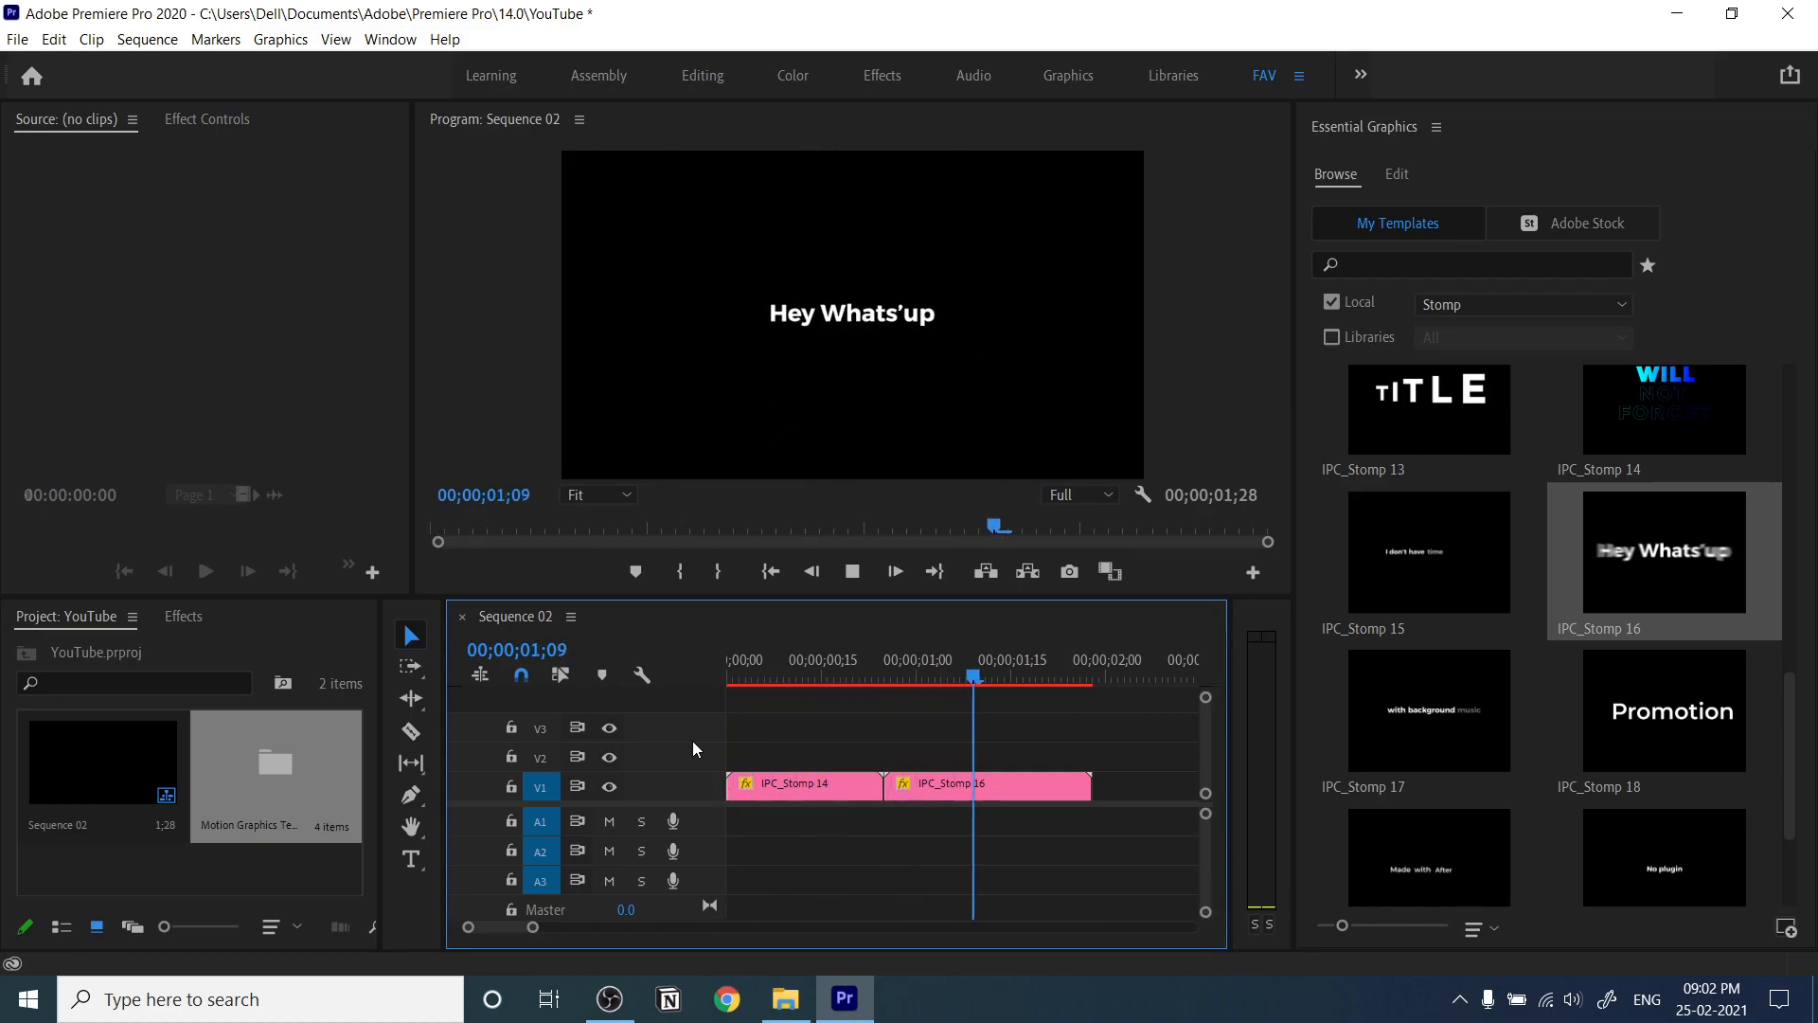
left_click(928, 676)
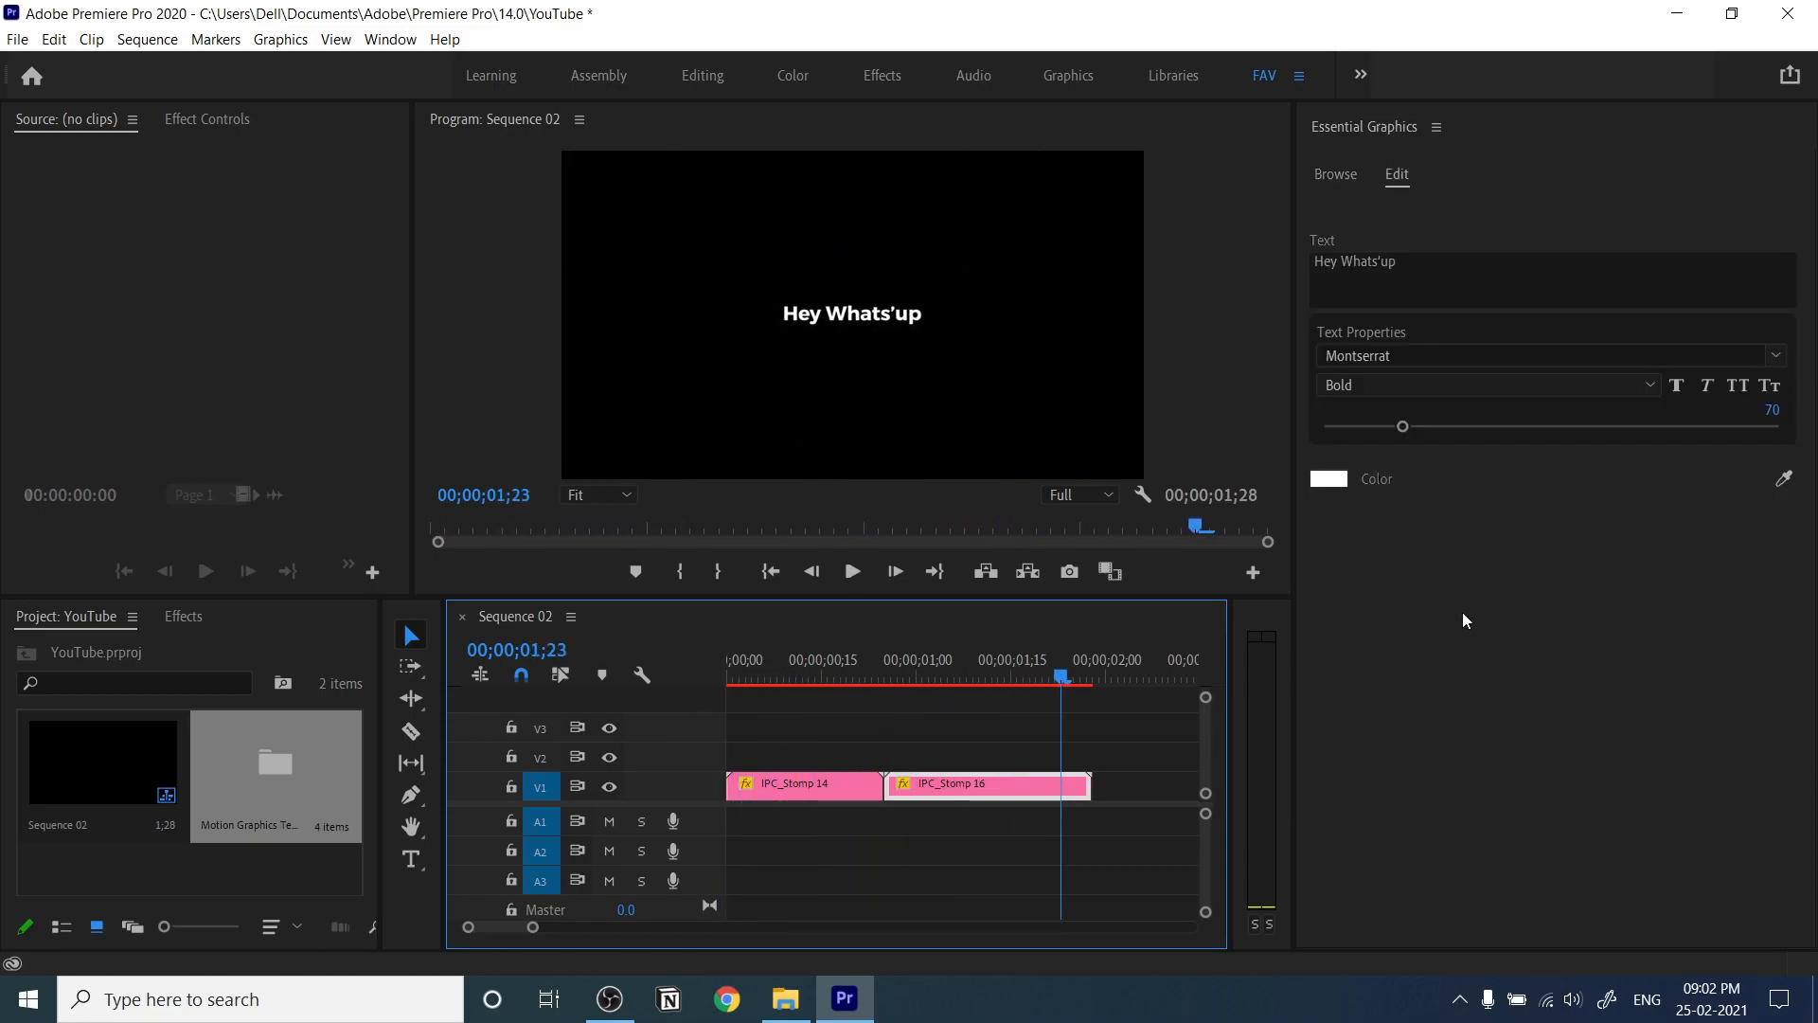
- Place the Stomp 17 template after Stomp 16 on V1 and show its Synchronize/with/background text fields
left_click(1335, 174)
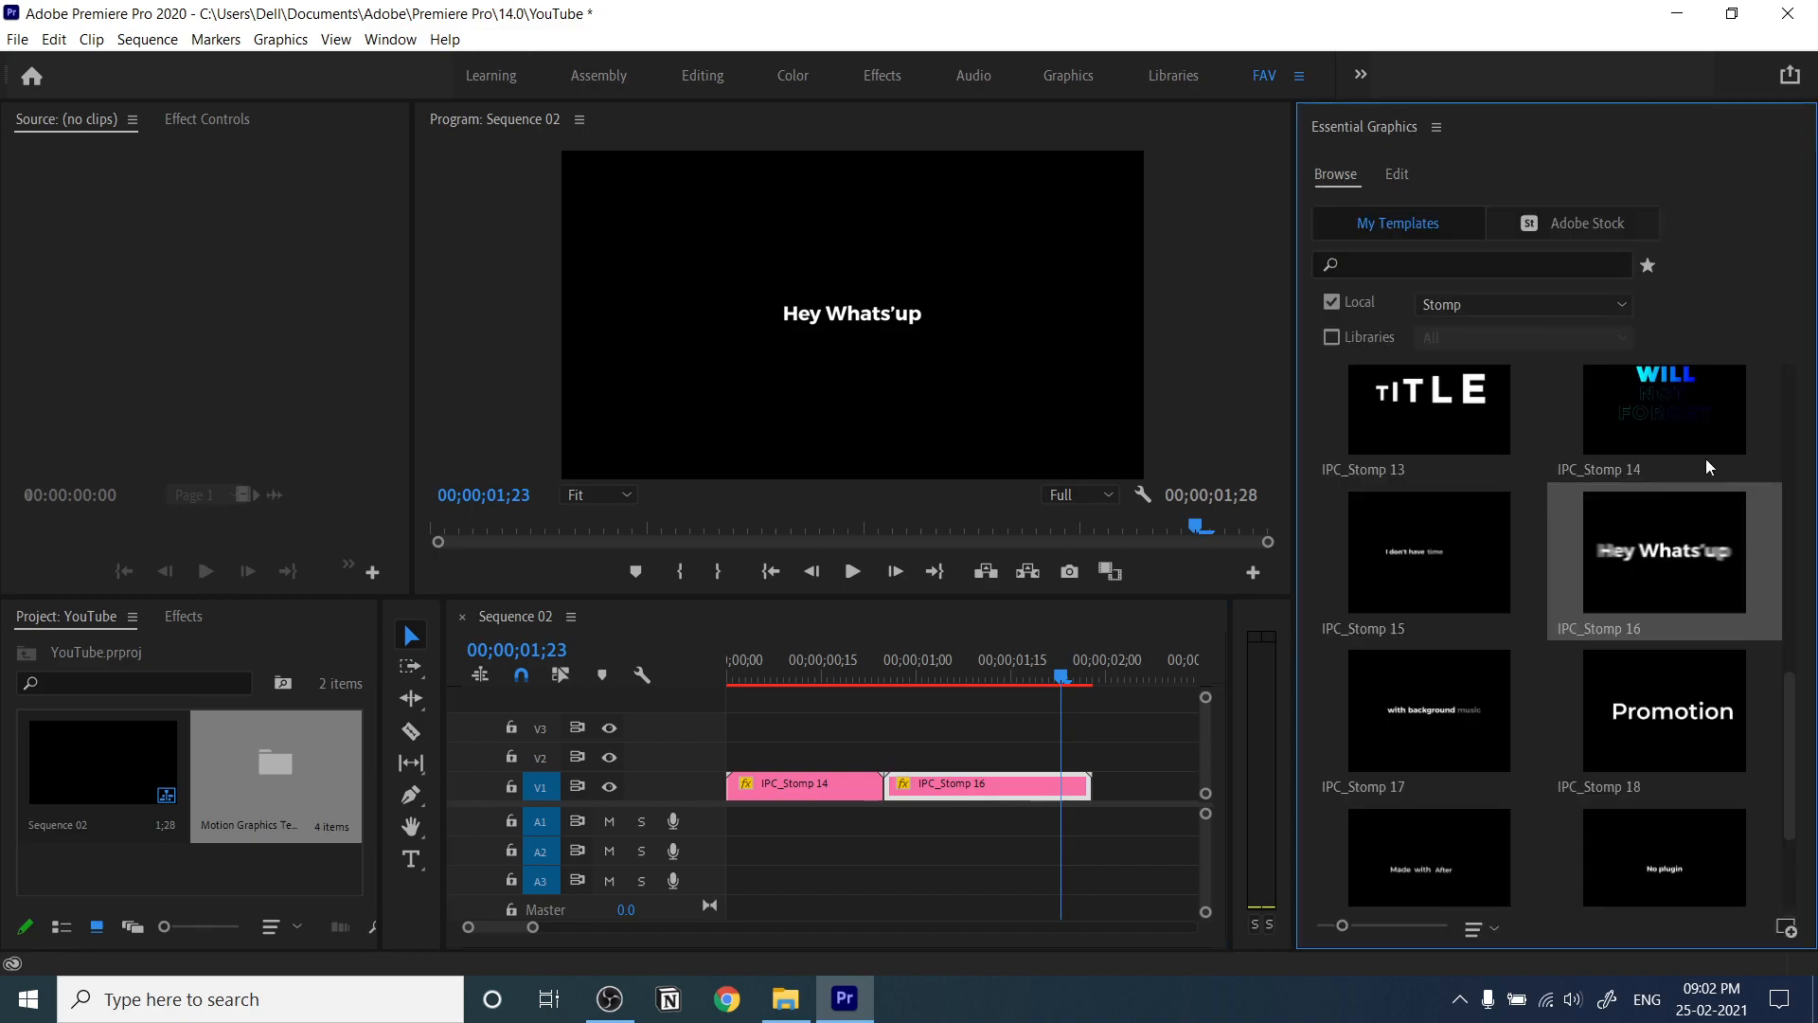
scroll("down", 3)
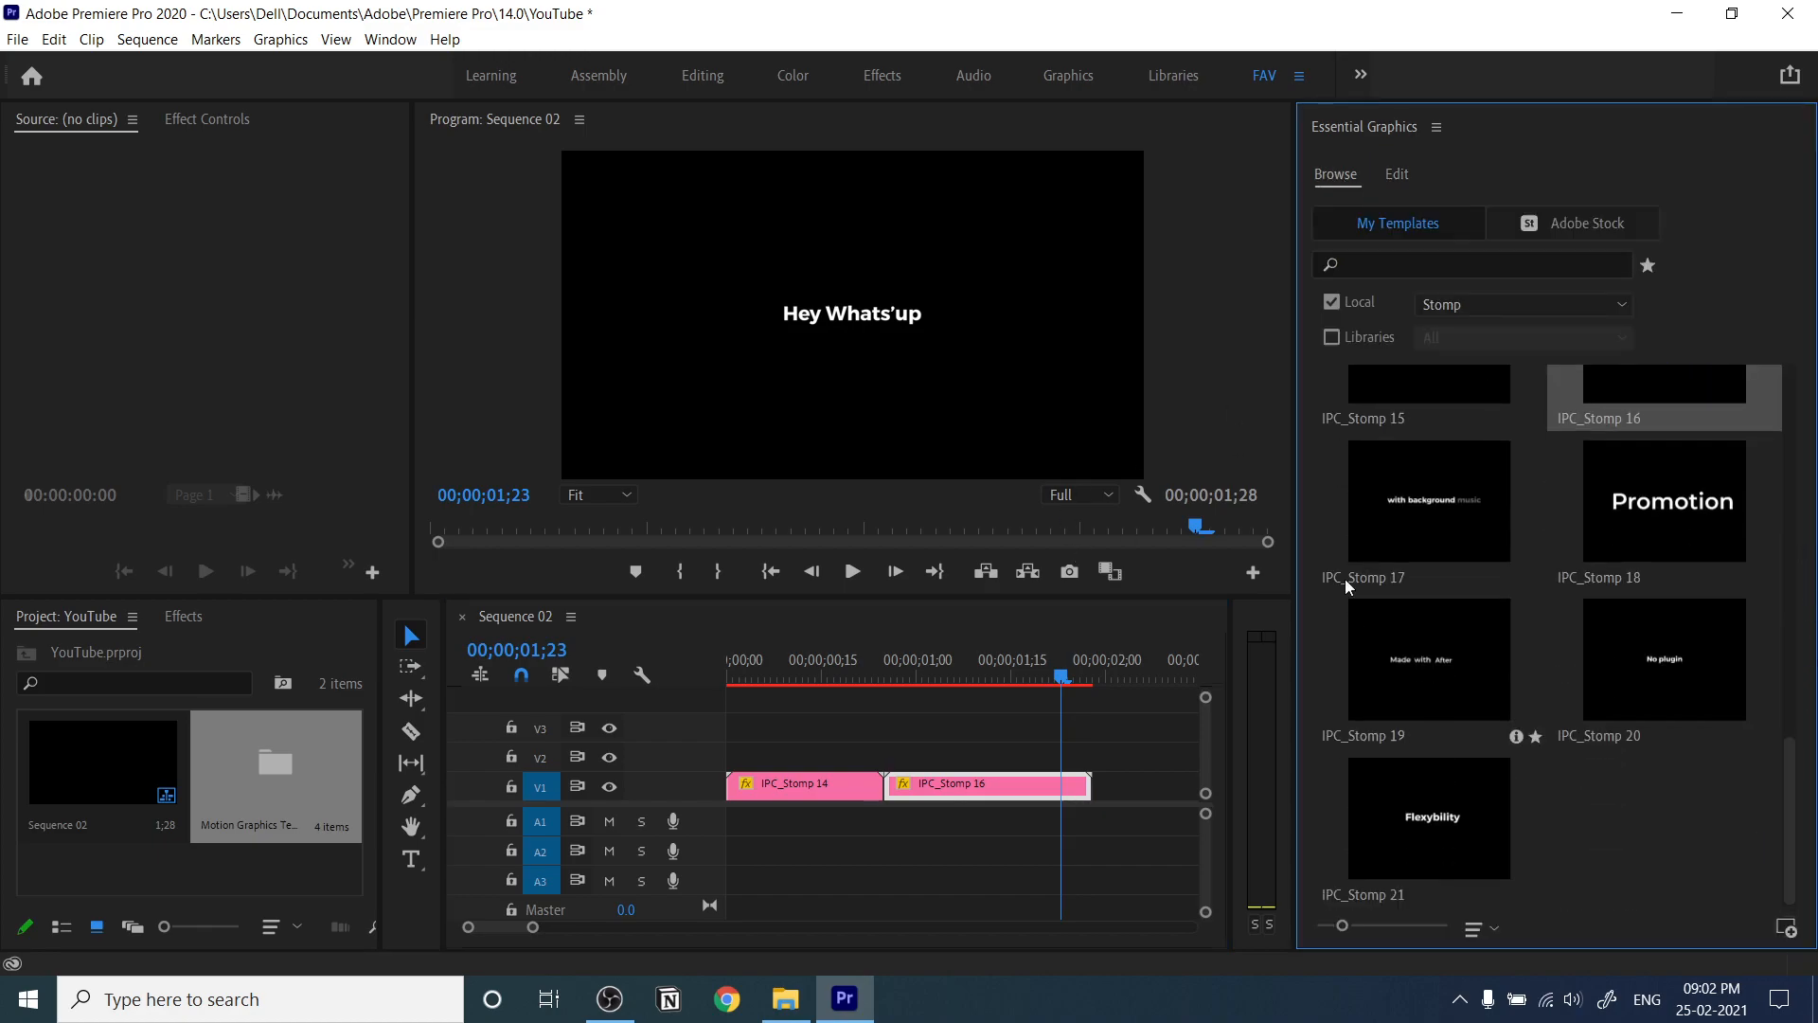
left_click_drag(1428, 500, 1151, 786)
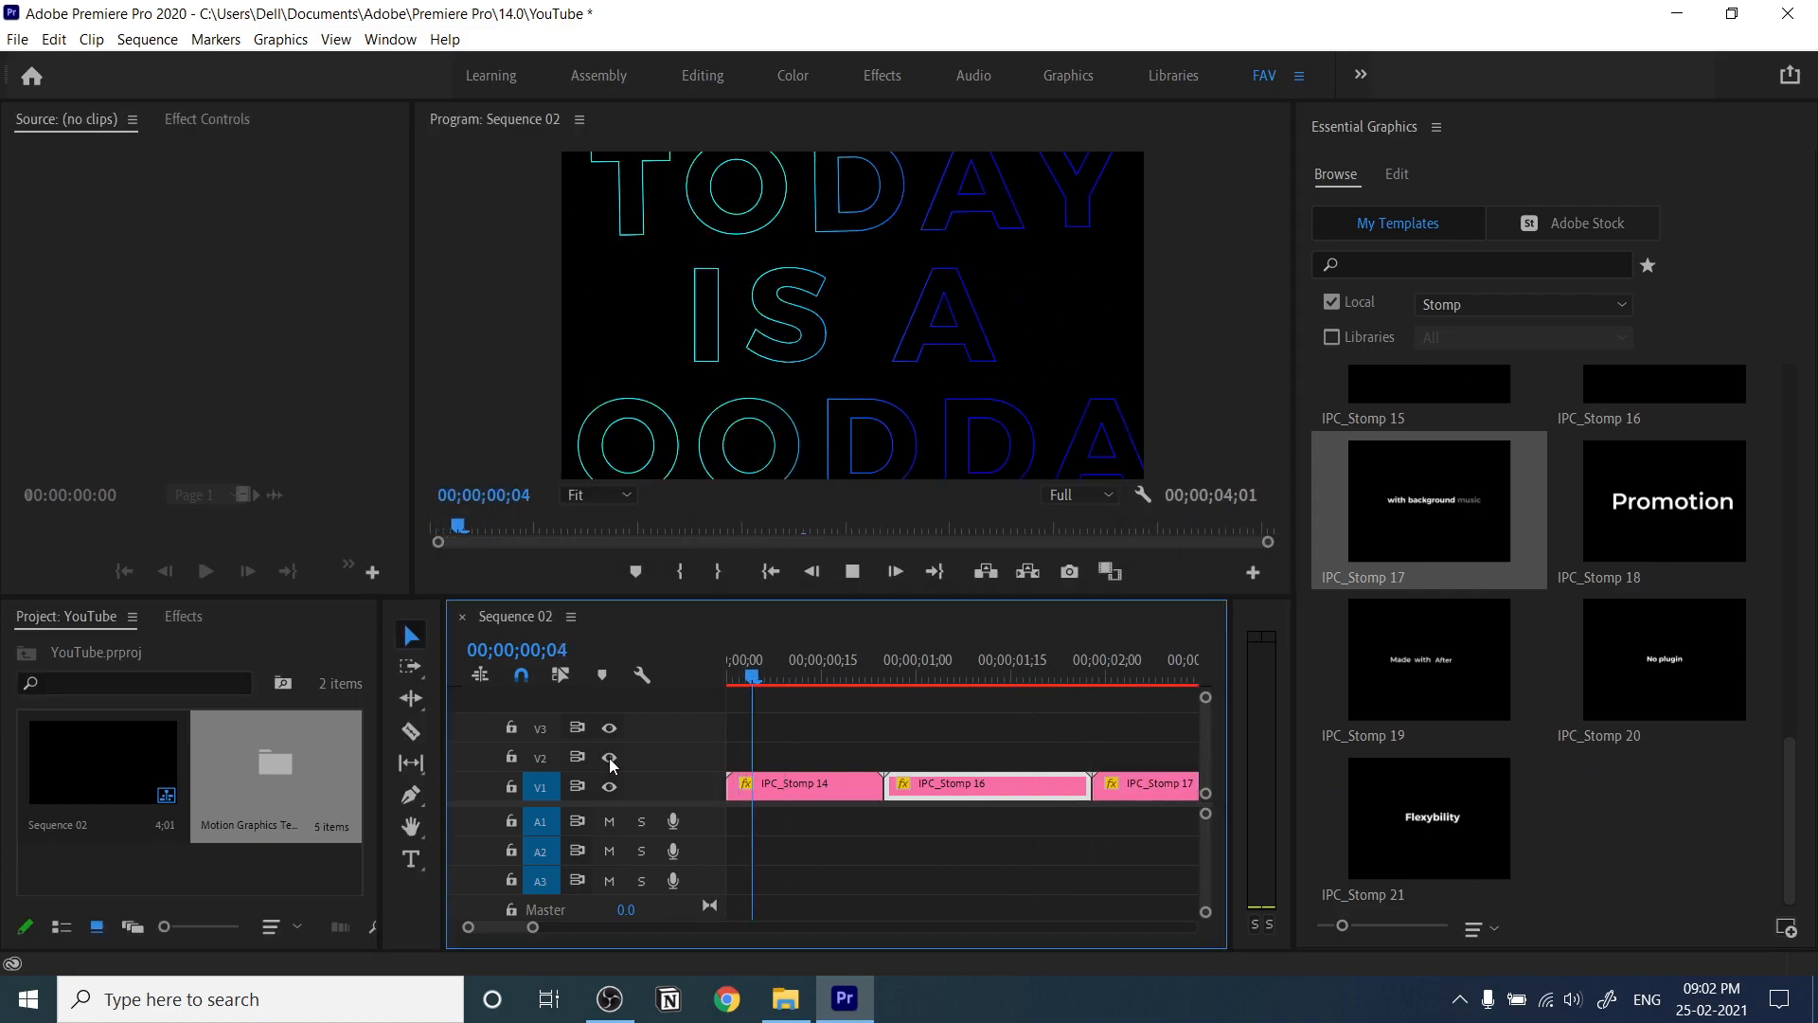
left_click(1131, 676)
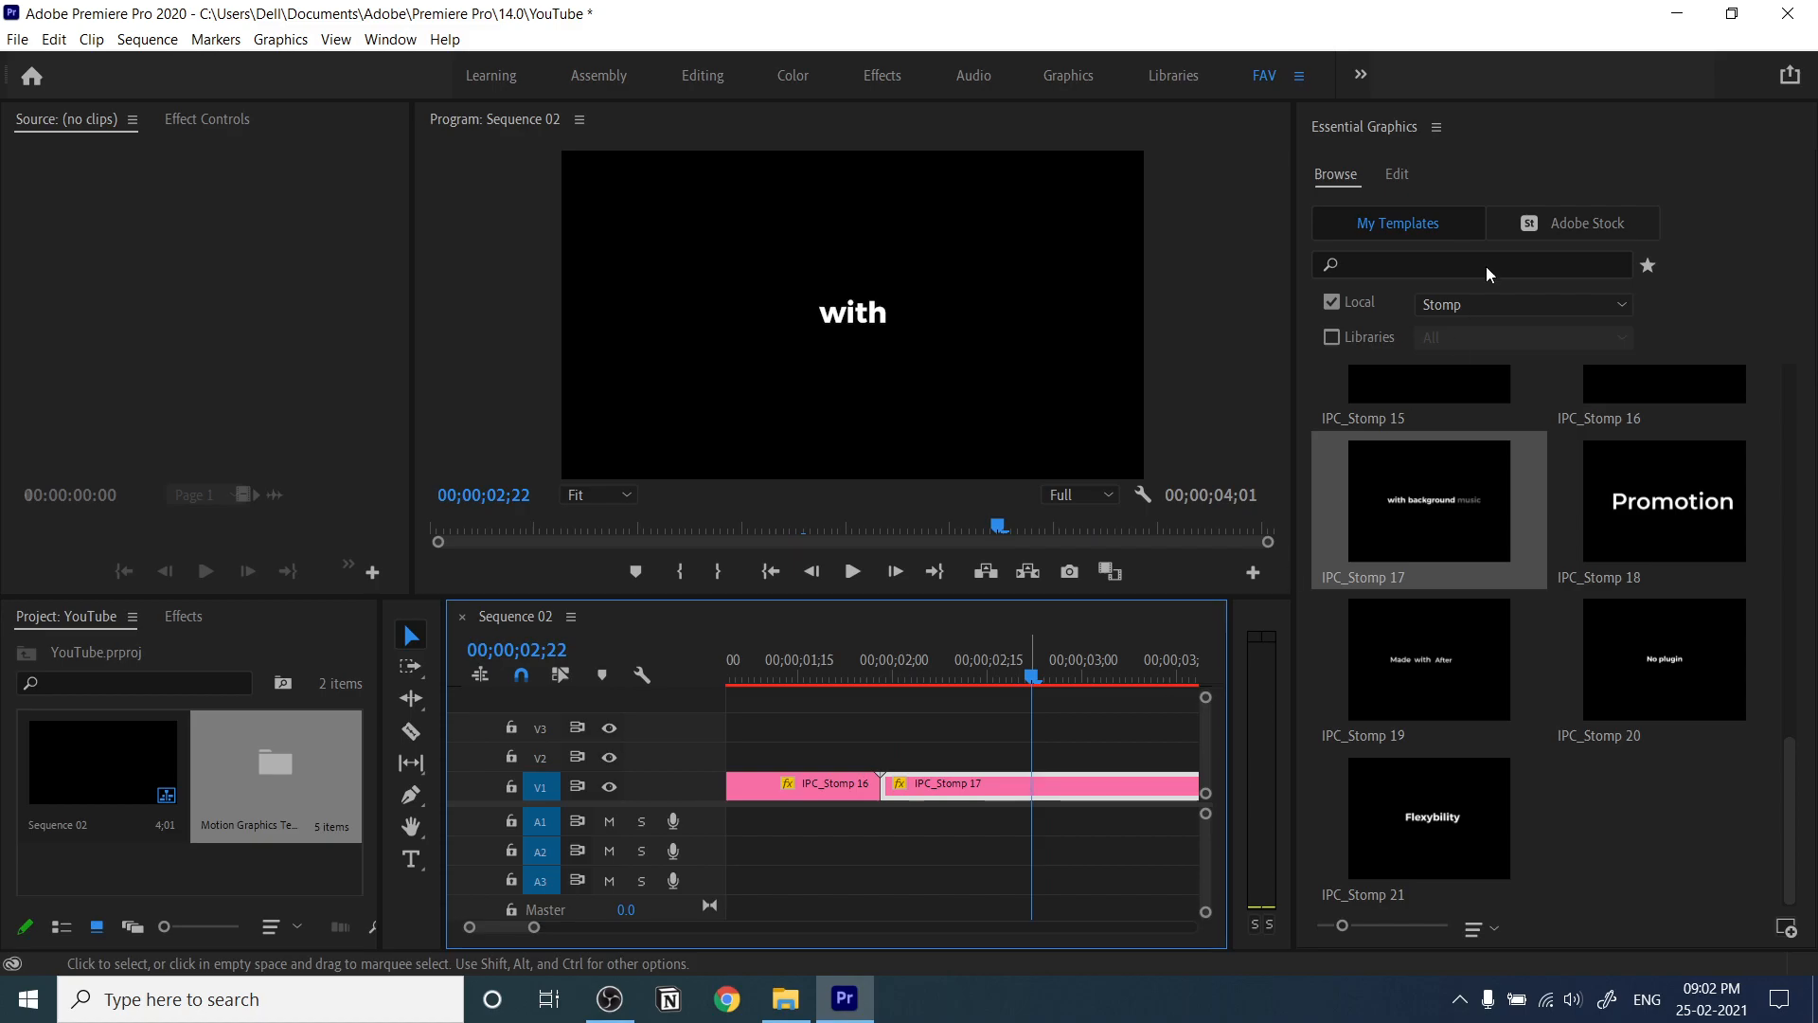
left_click(1396, 174)
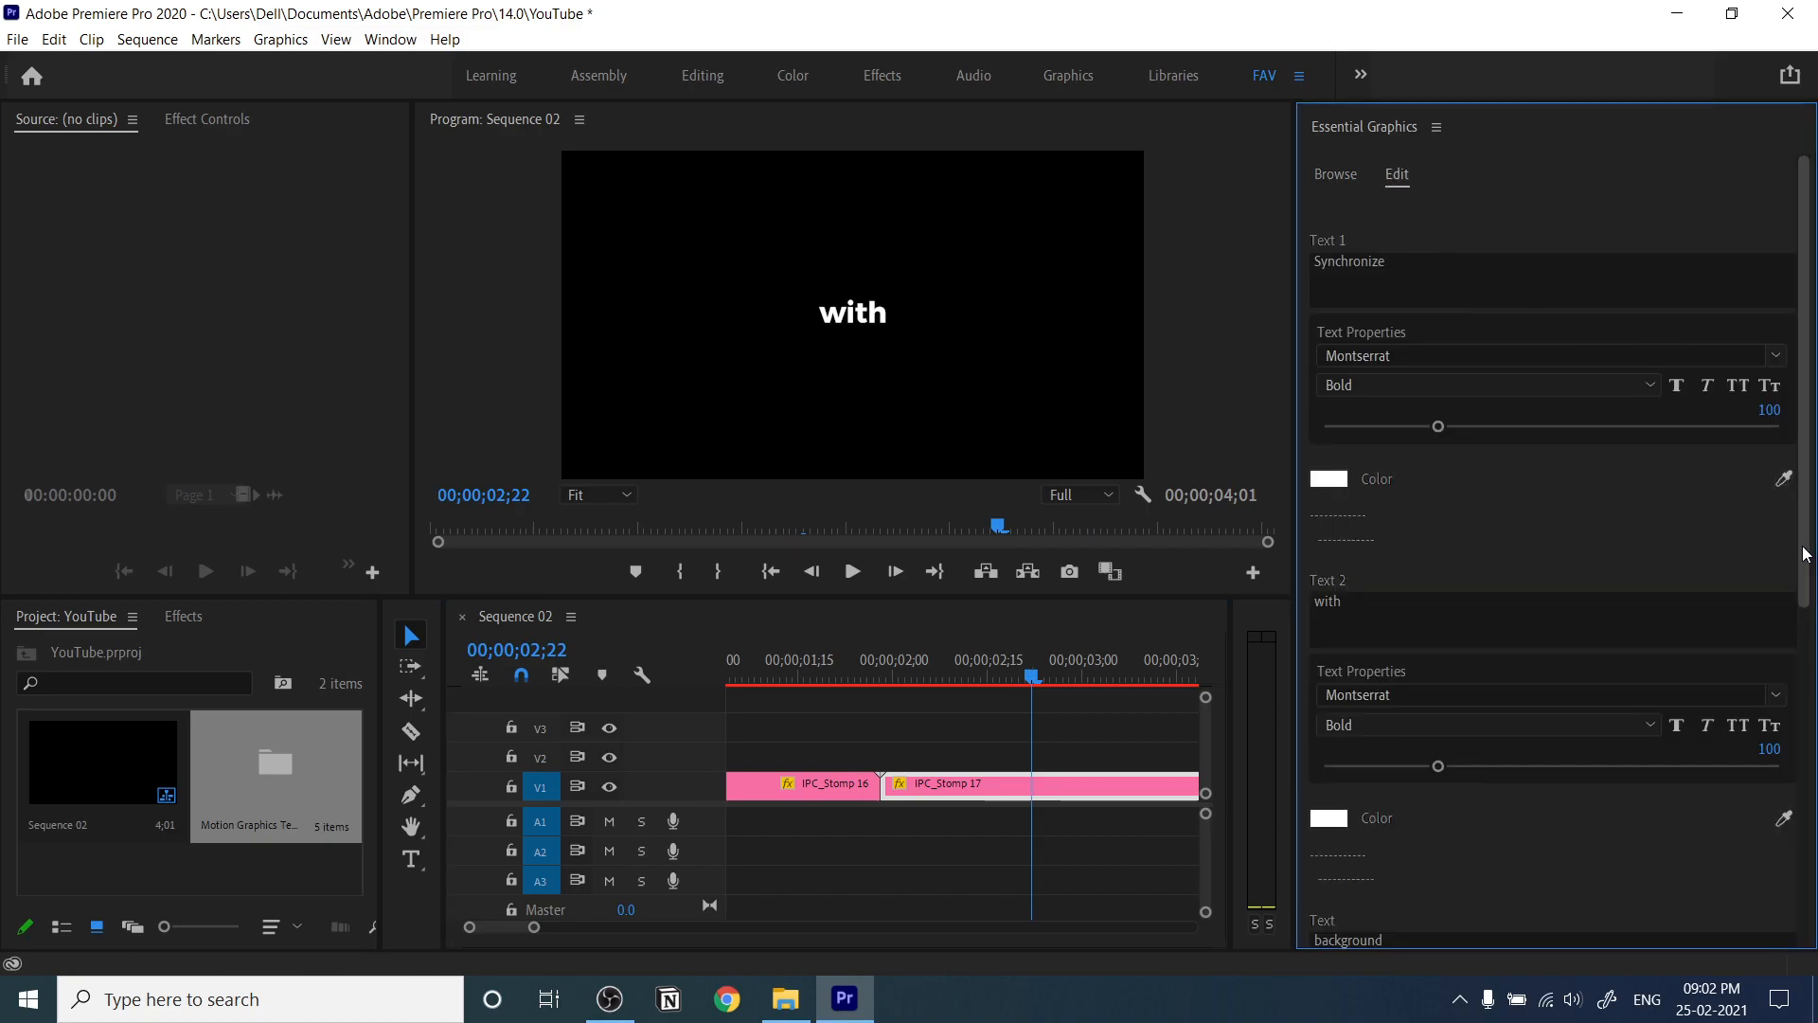
- Retype the Stomp 17 title words to Never and forget, then begin replacing music with 'th'
scroll("down", 3)
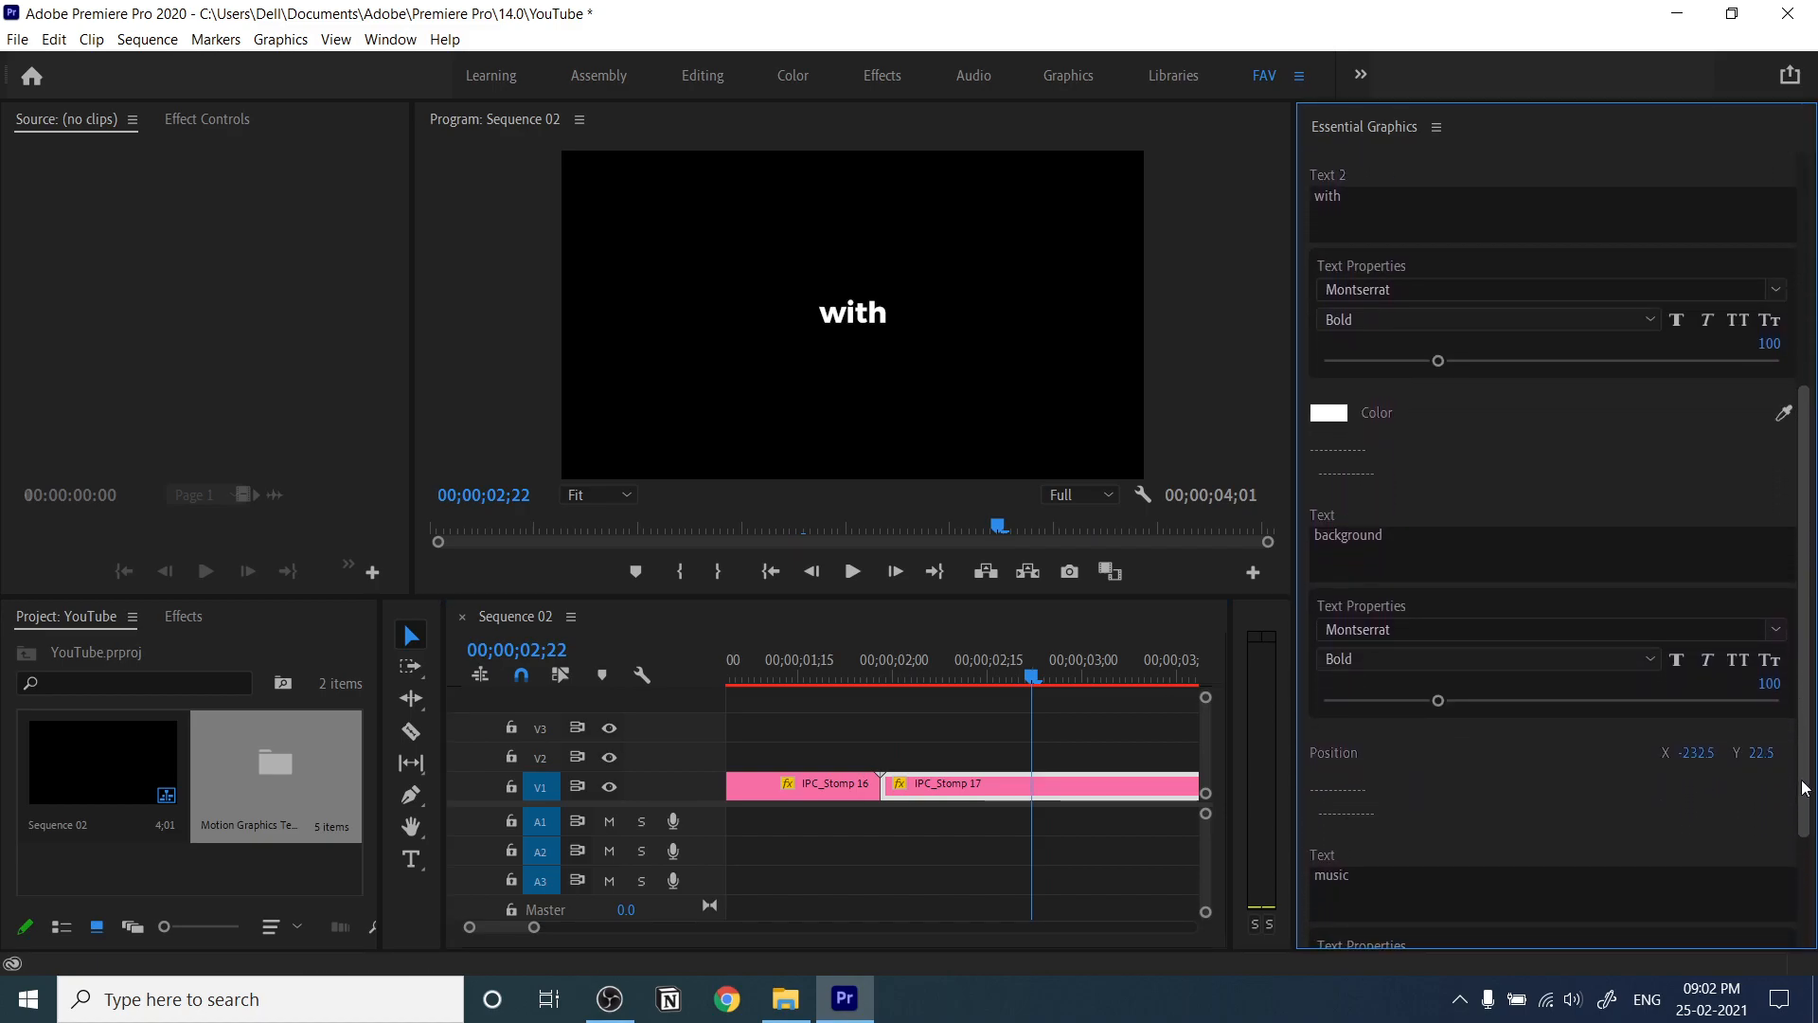
left_click(887, 676)
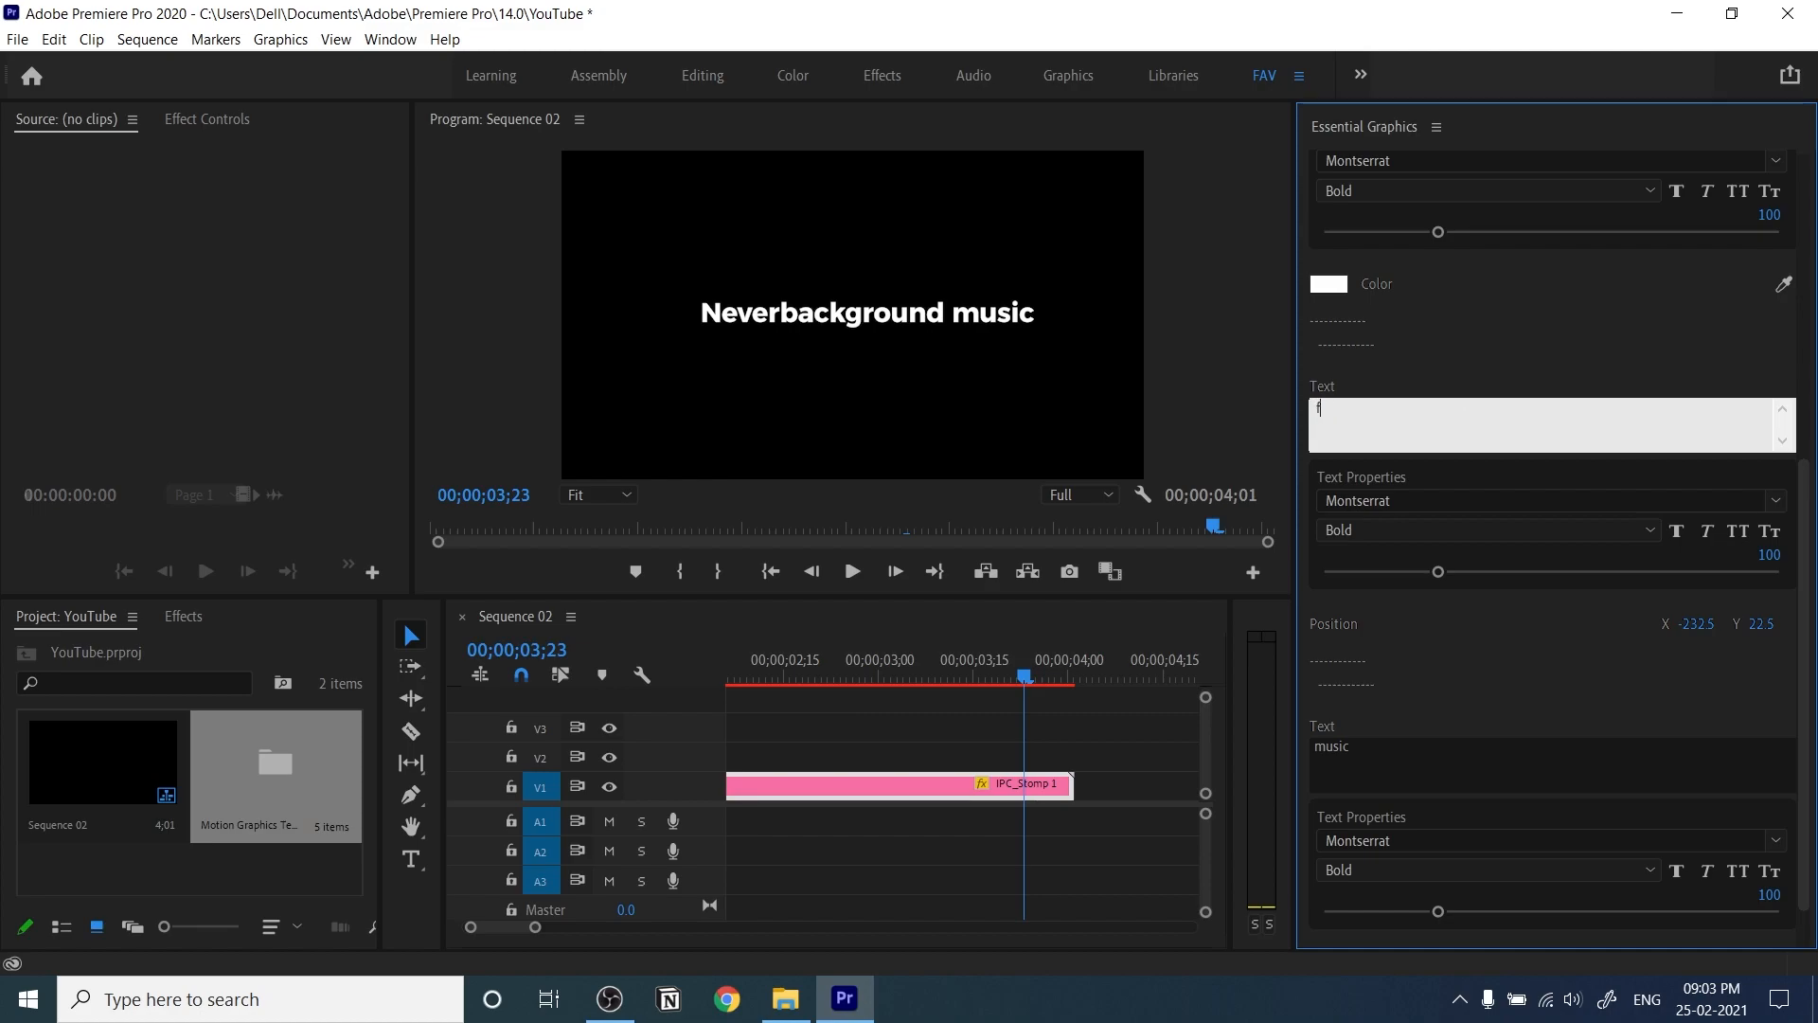
type("th")
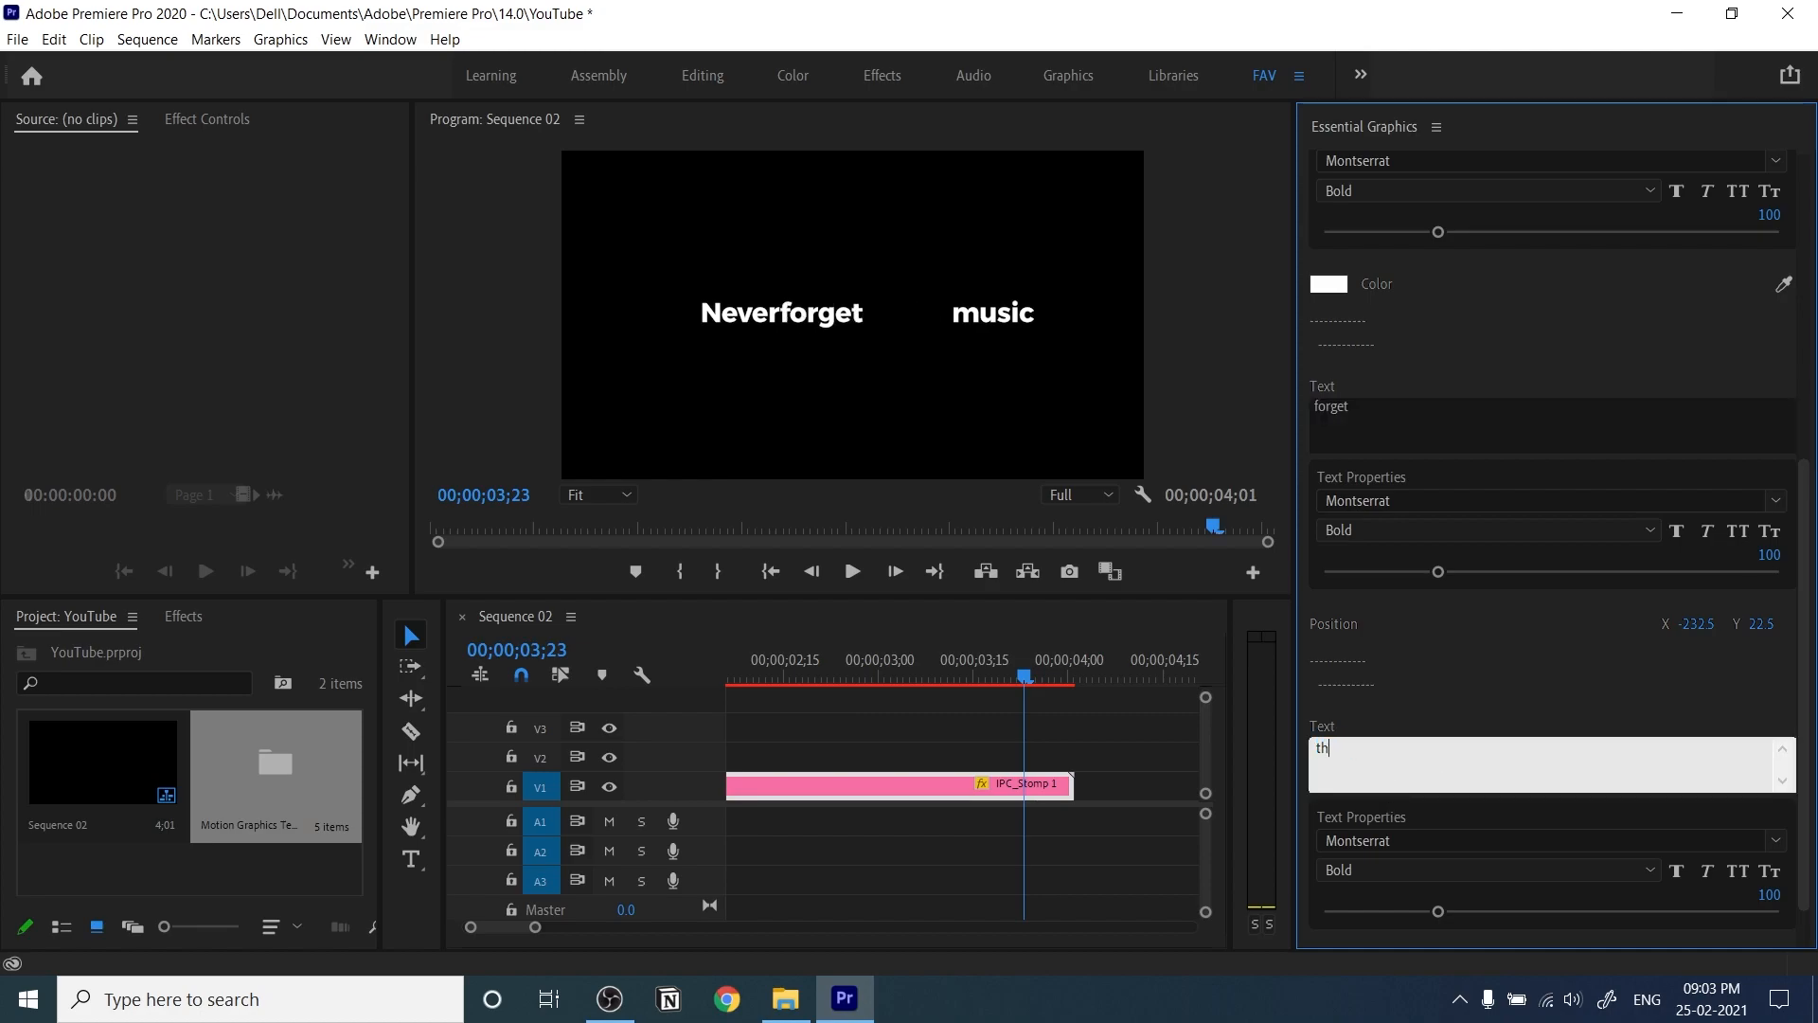